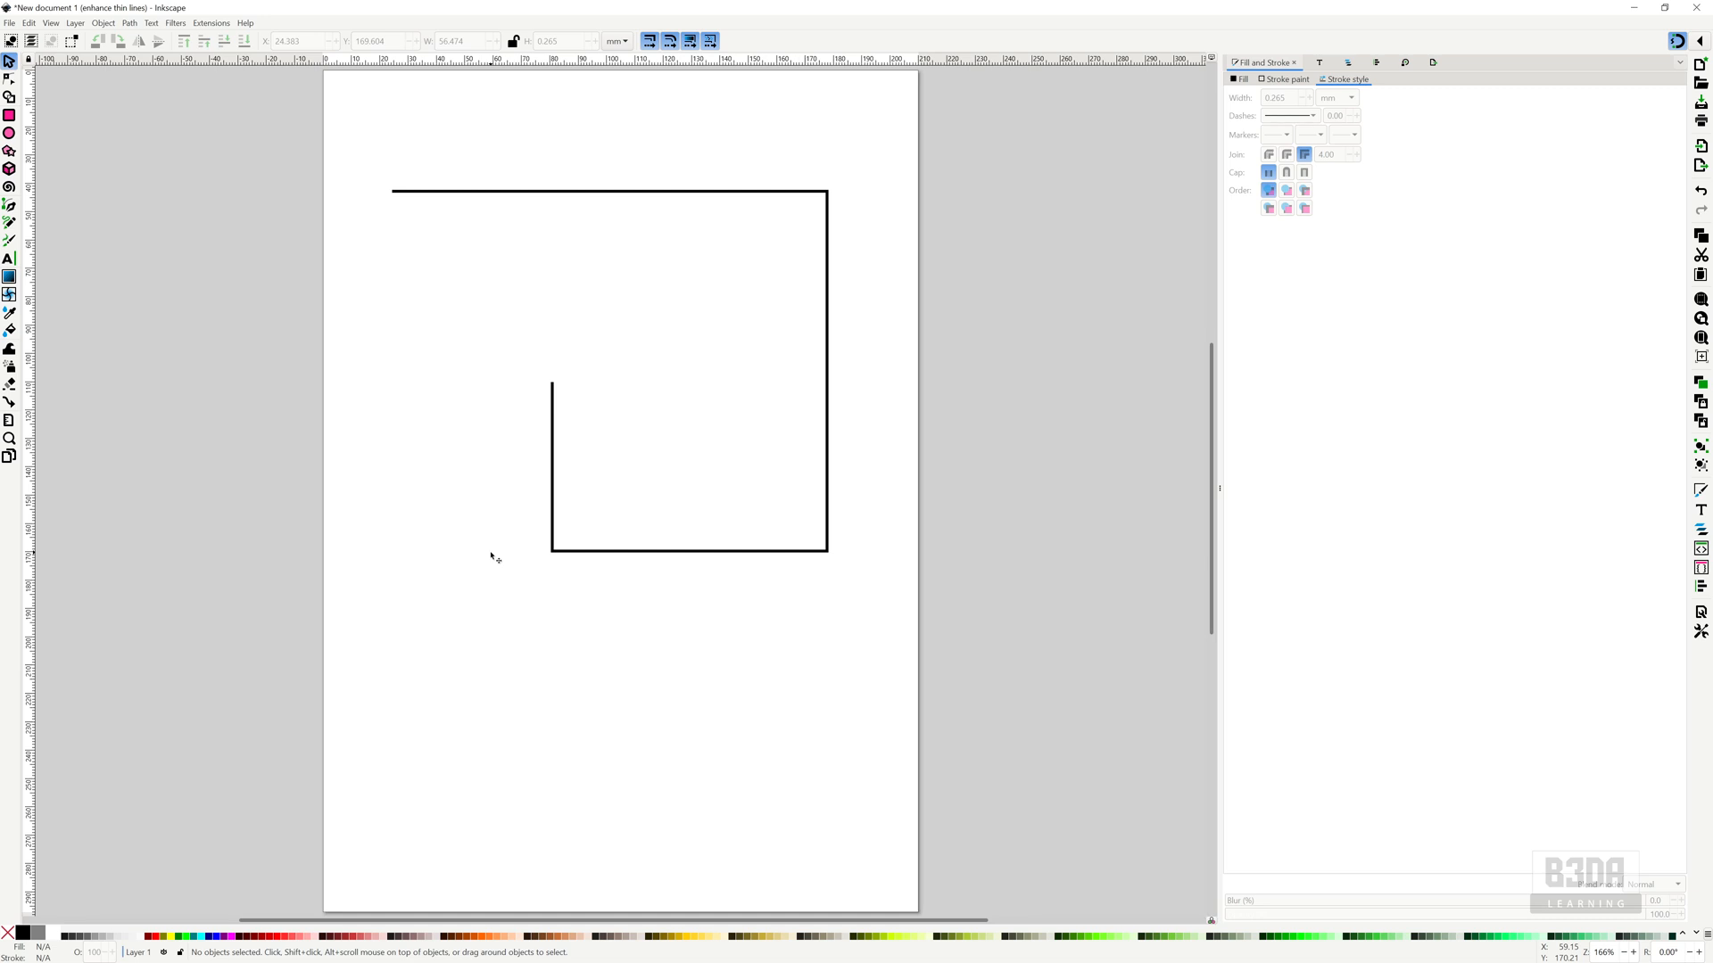
{"action": "mouse_move", "coordinate": [962, 300]}
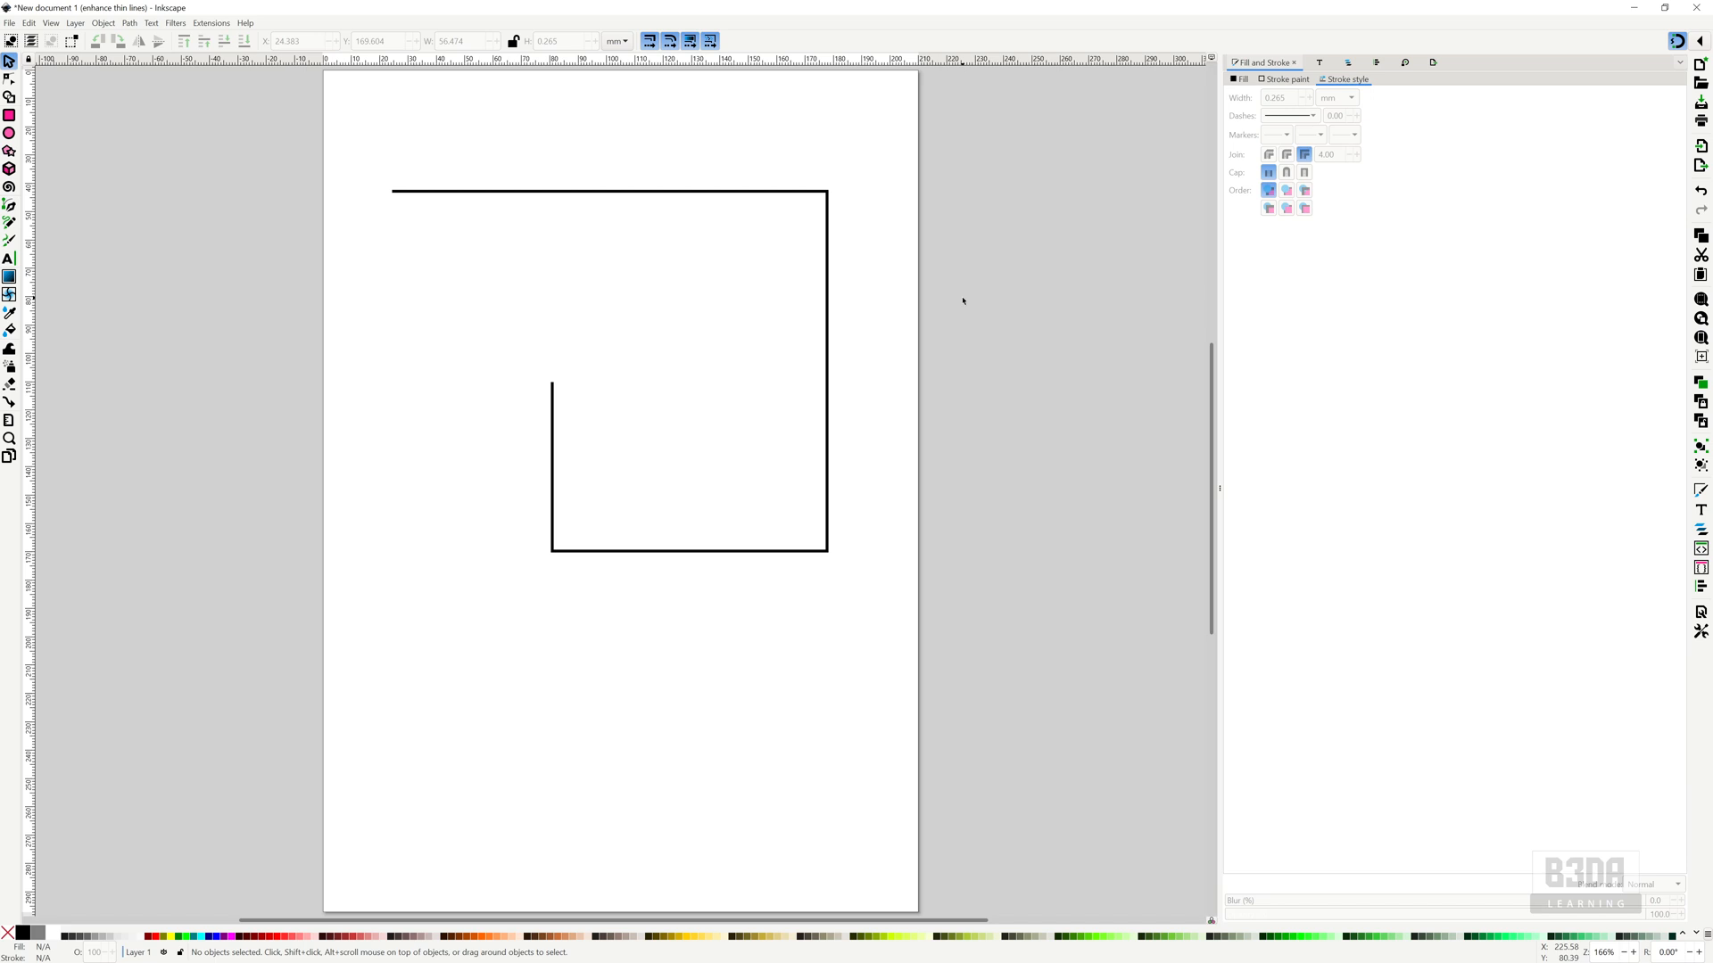
- Select the L-shaped path on the canvas with the Select tool
{"action": "left_click", "coordinate": [611, 186]}
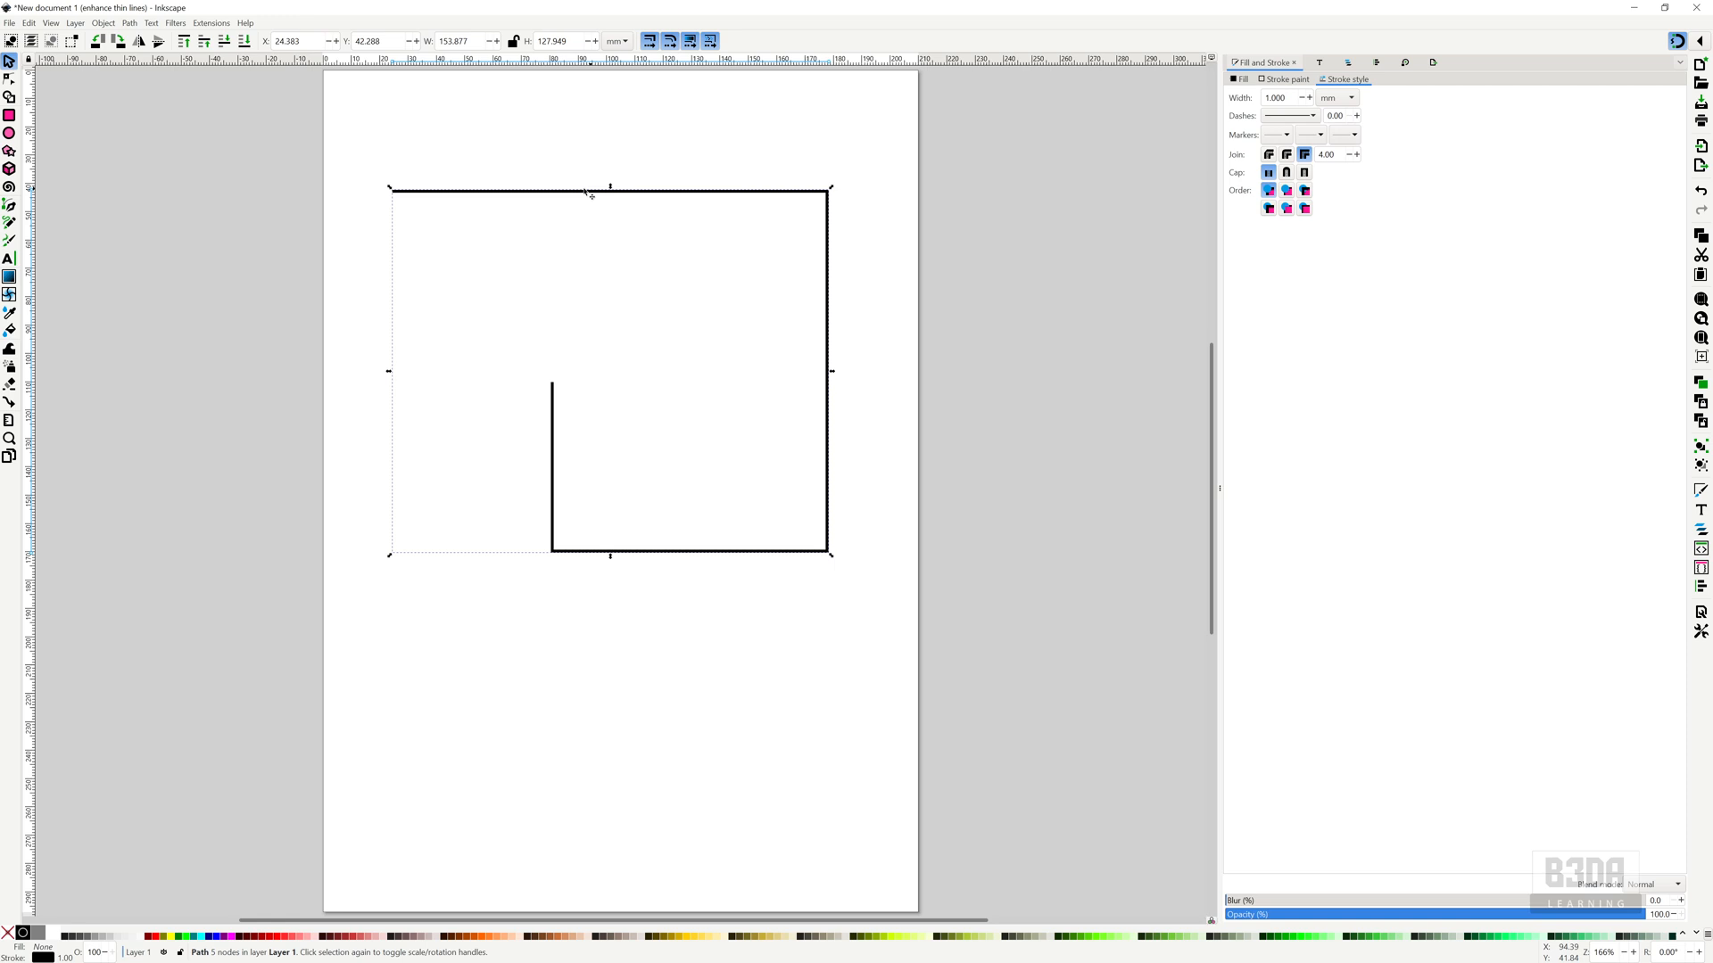
{"action": "mouse_move", "coordinate": [535, 377]}
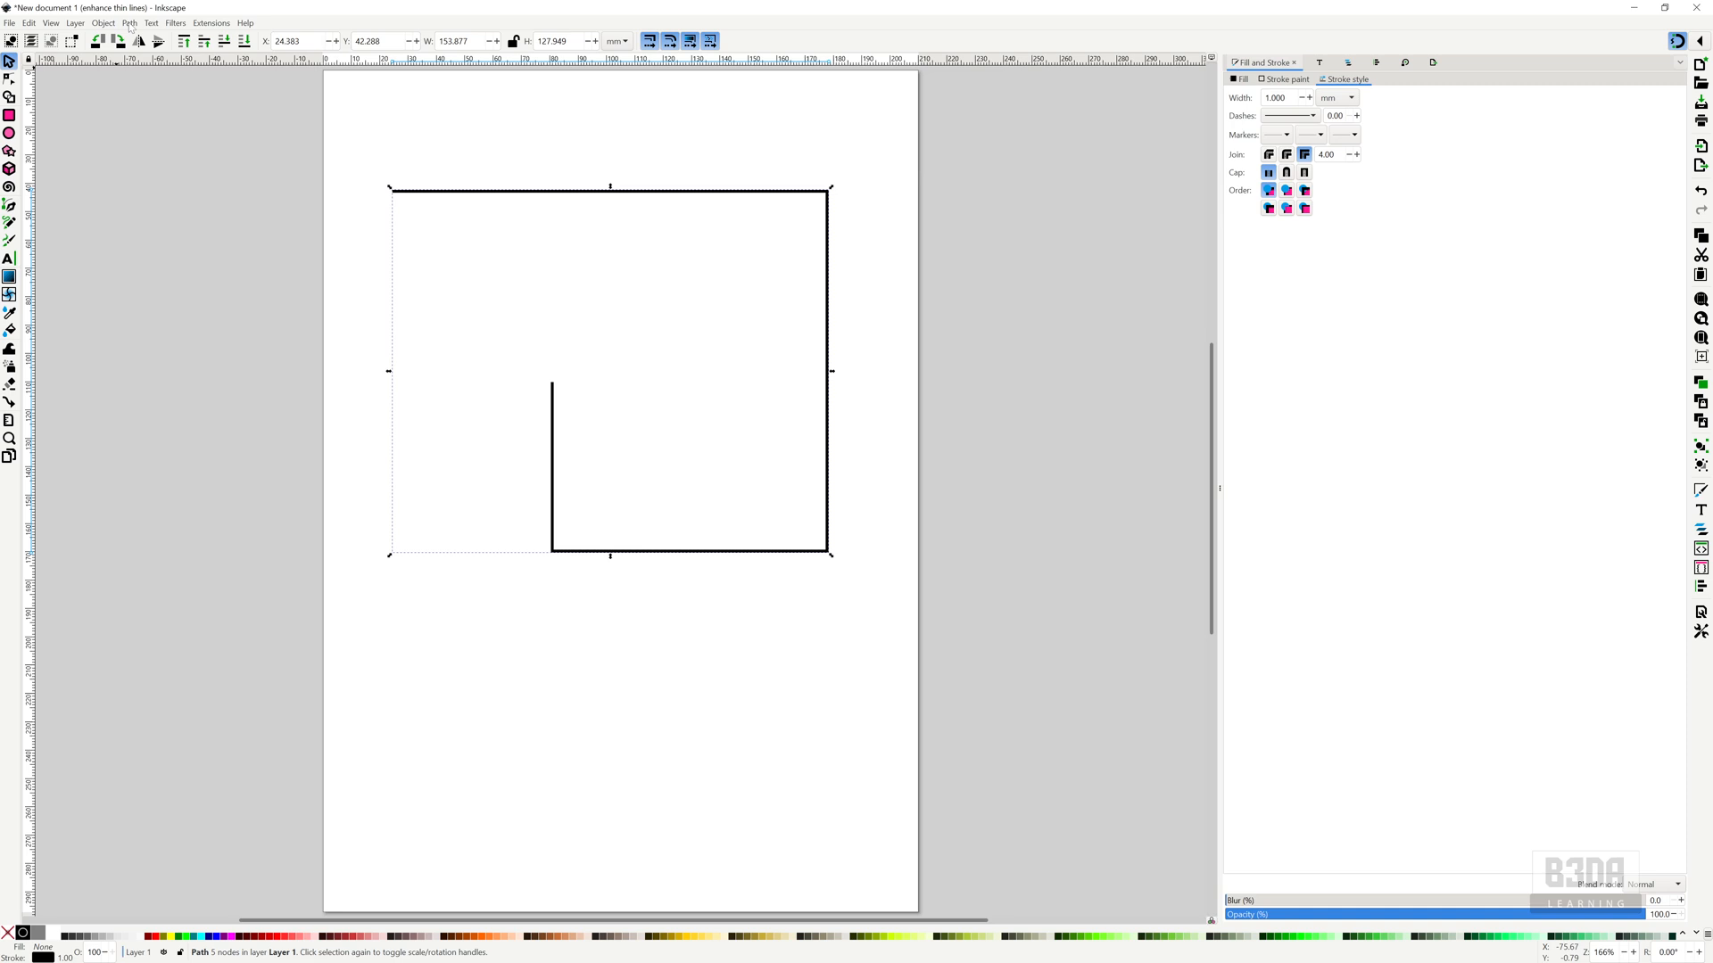
- Apply the Measure Segments path effect to the L-shaped path from Path Effects
{"action": "left_click", "coordinate": [127, 23]}
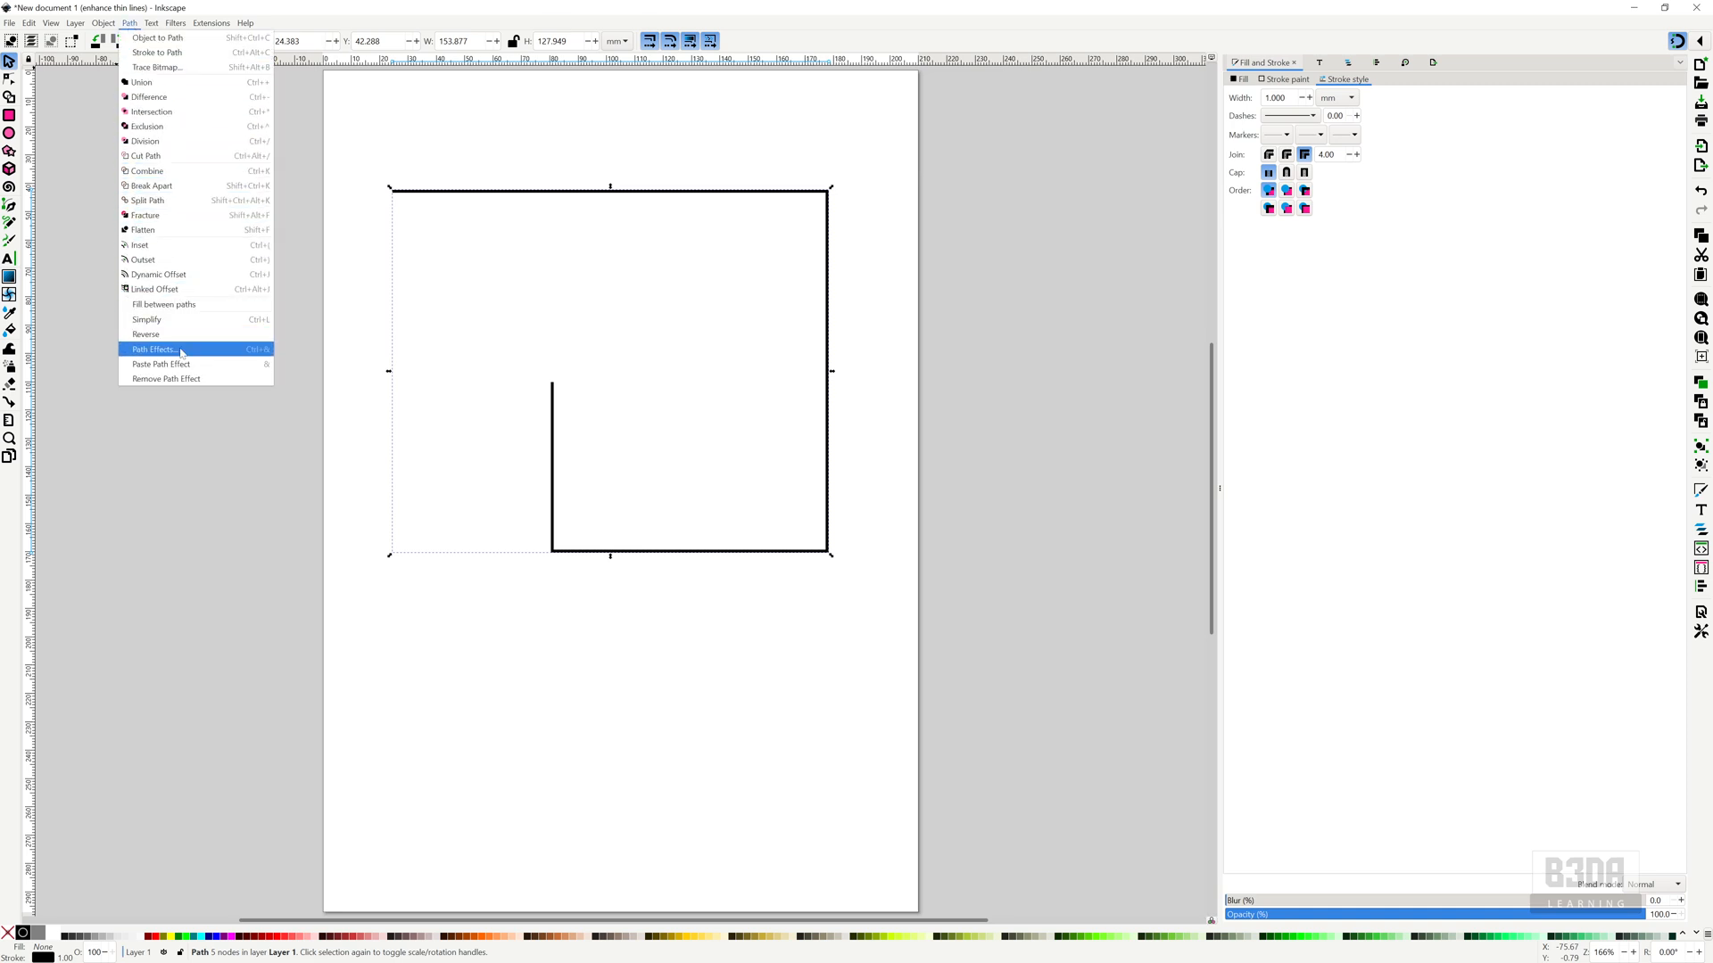
{"action": "left_click", "coordinate": [153, 349]}
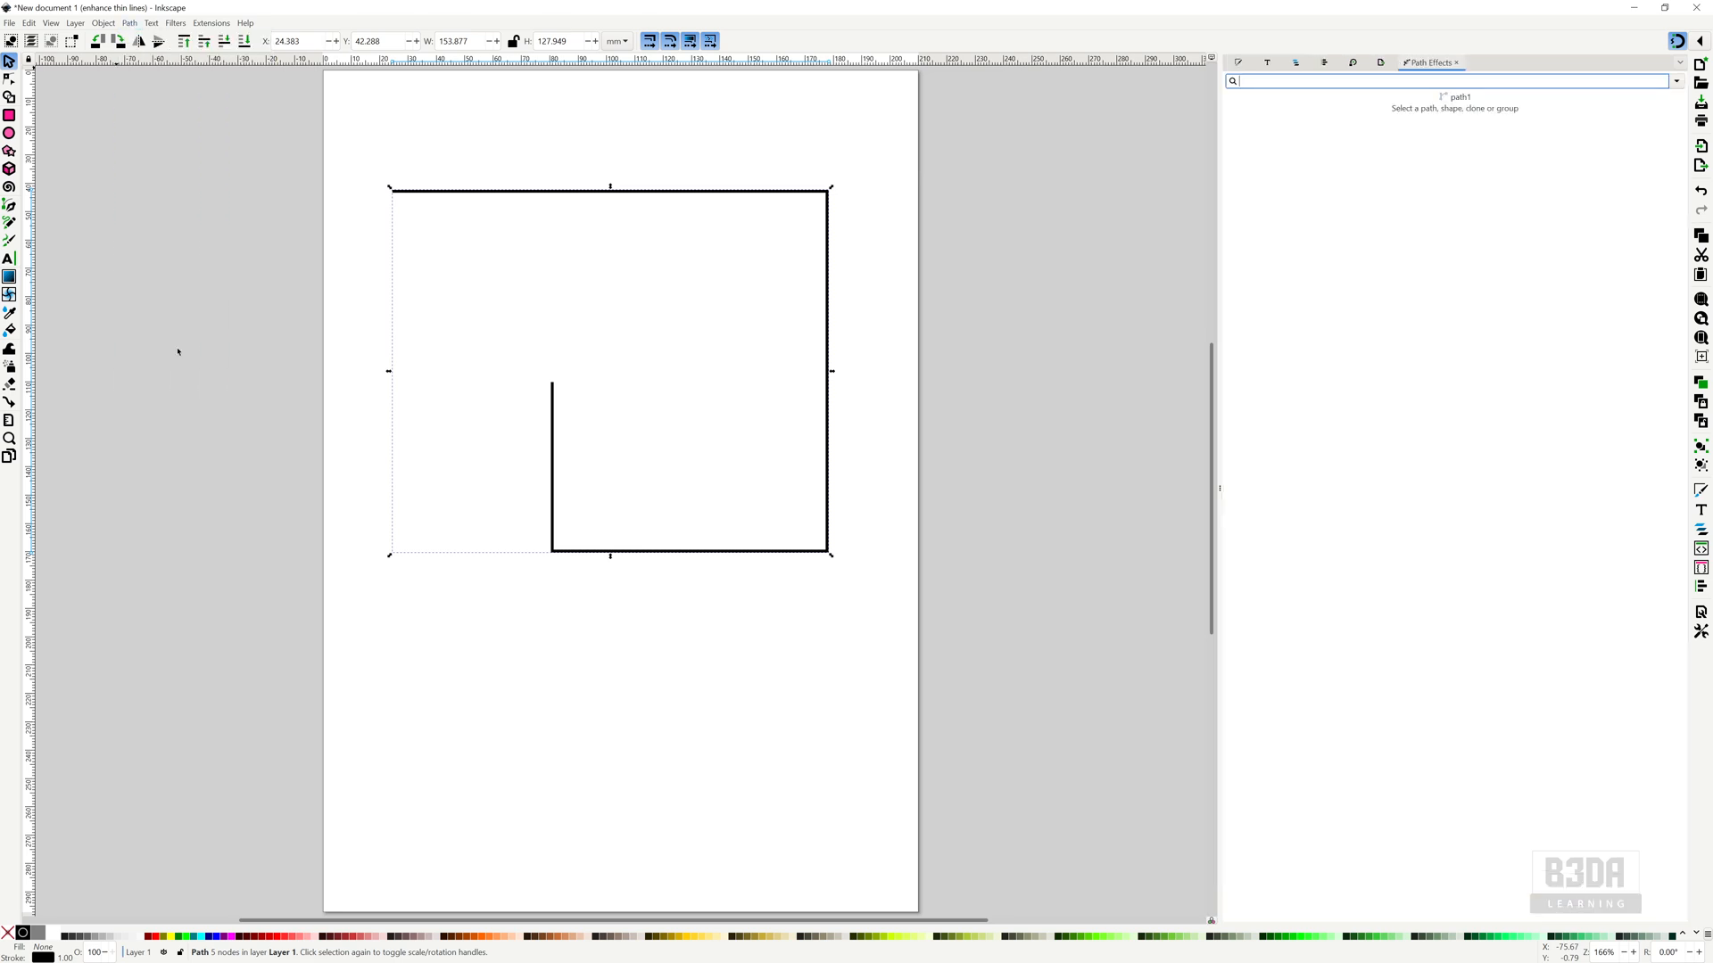
{"action": "mouse_move", "coordinate": [1408, 132]}
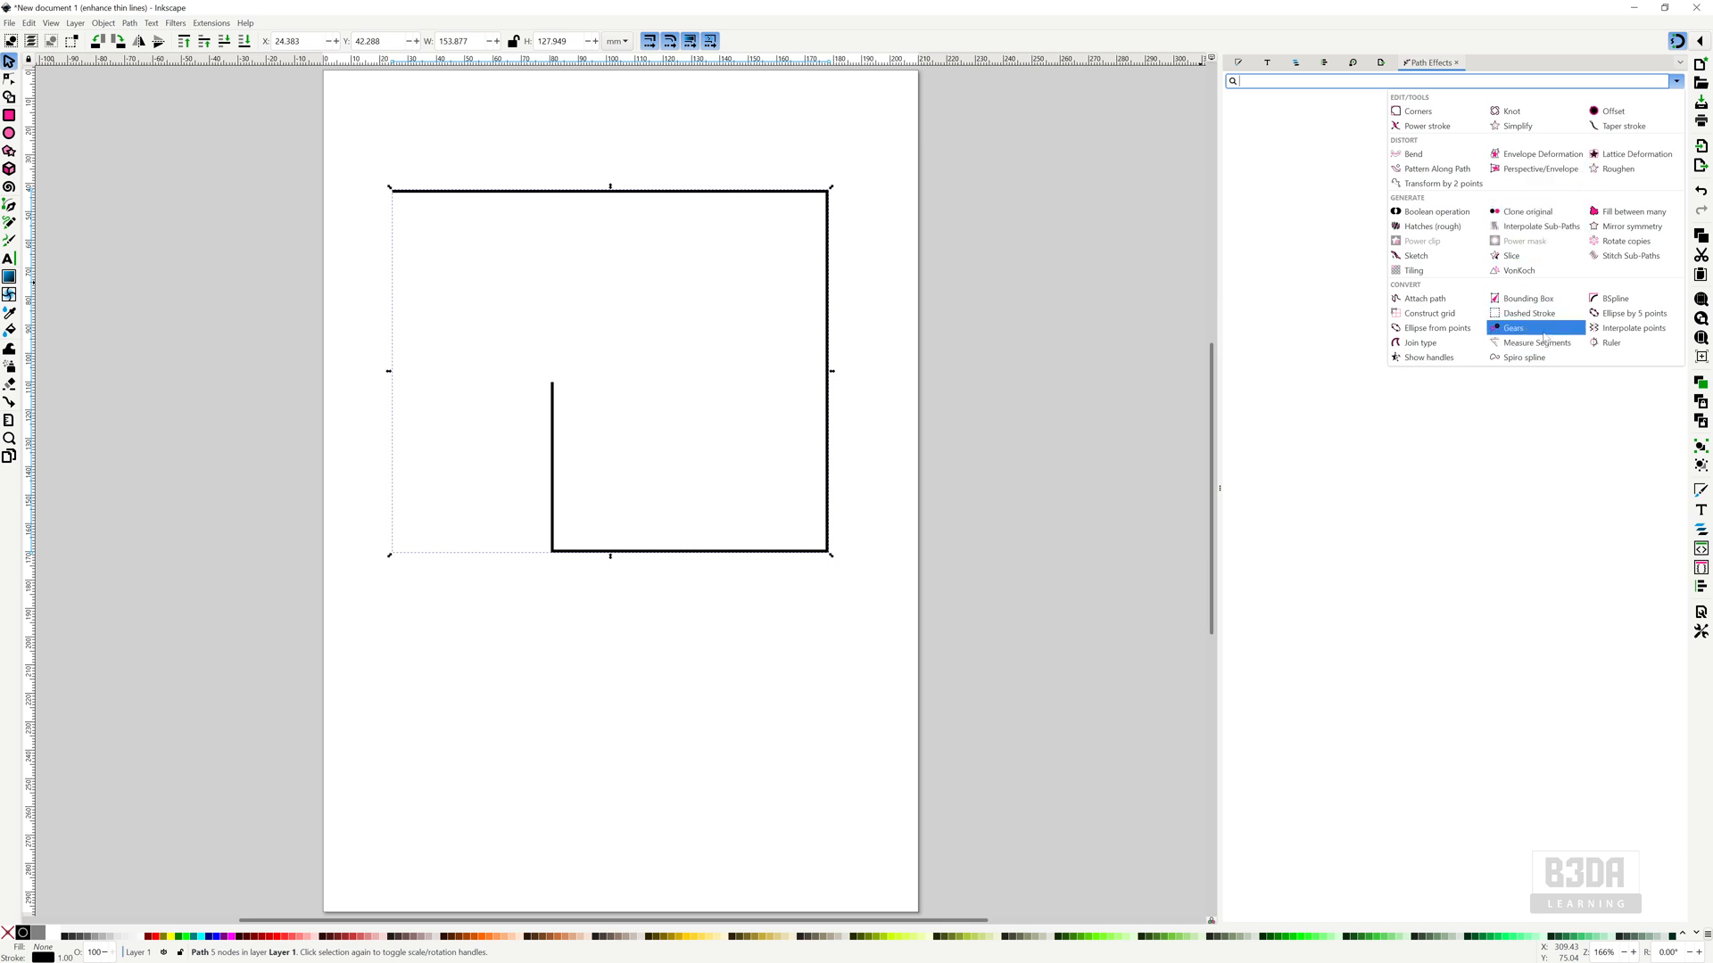
{"action": "mouse_move", "coordinate": [1535, 341]}
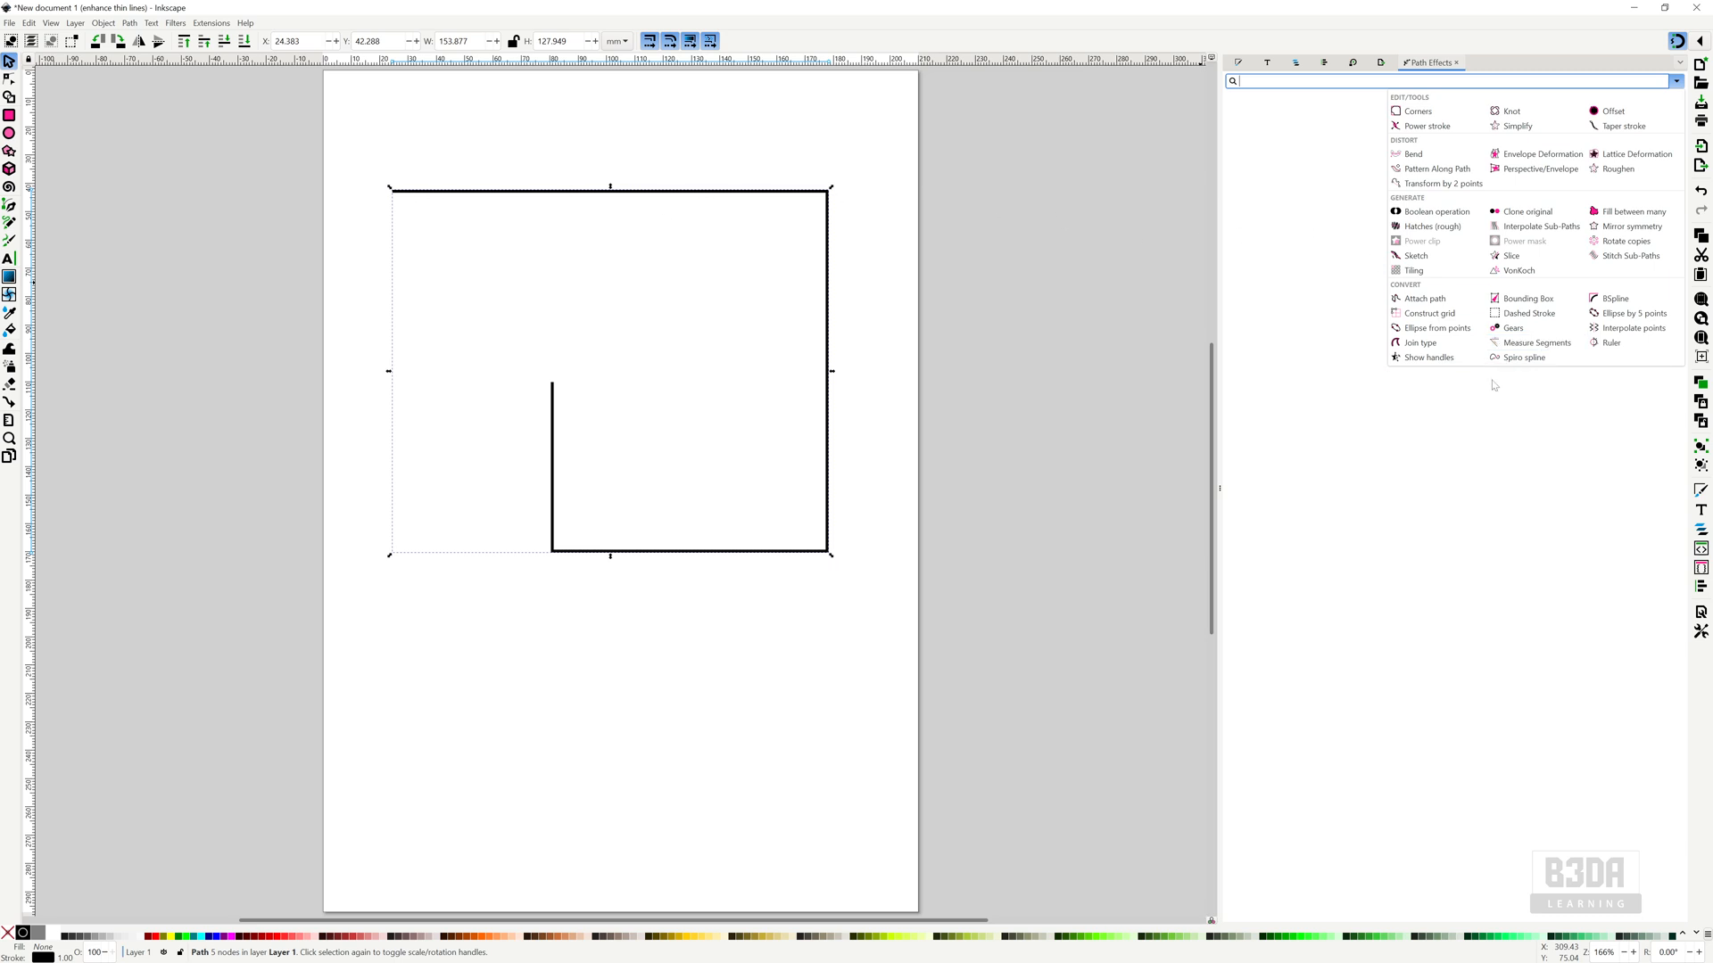
{"action": "left_click", "coordinate": [1535, 341]}
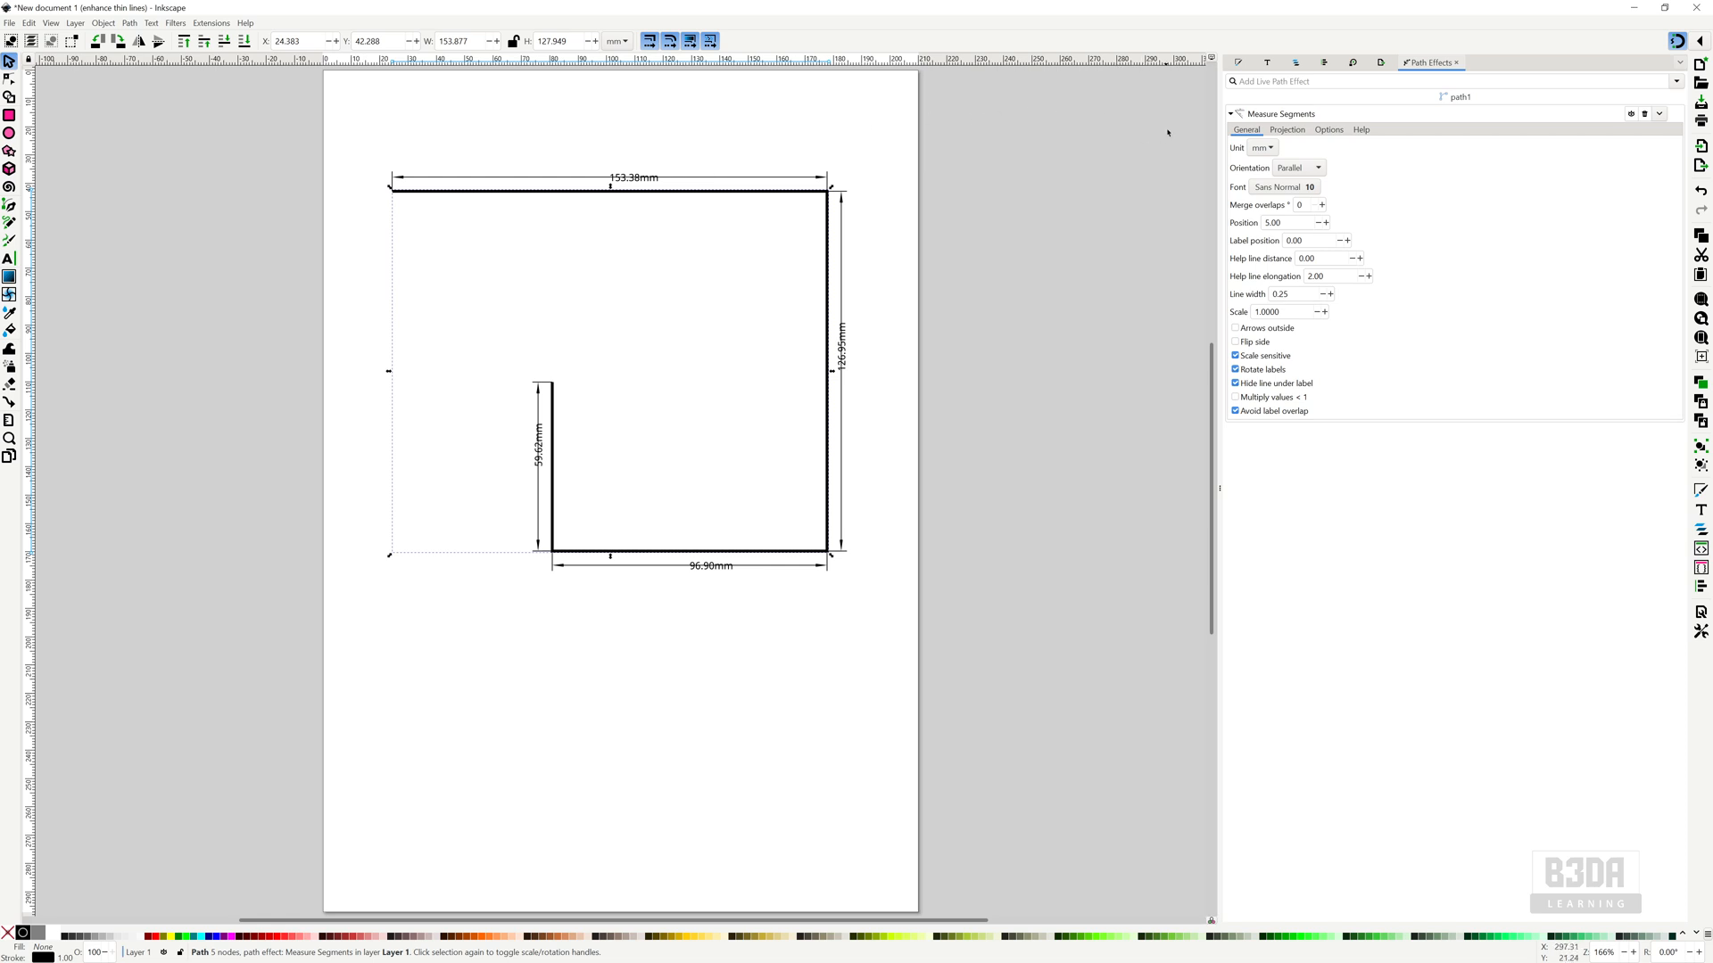
- Try cm, then keep mm units, scale 10 and dimension line width 0.2
{"action": "left_click", "coordinate": [1261, 147]}
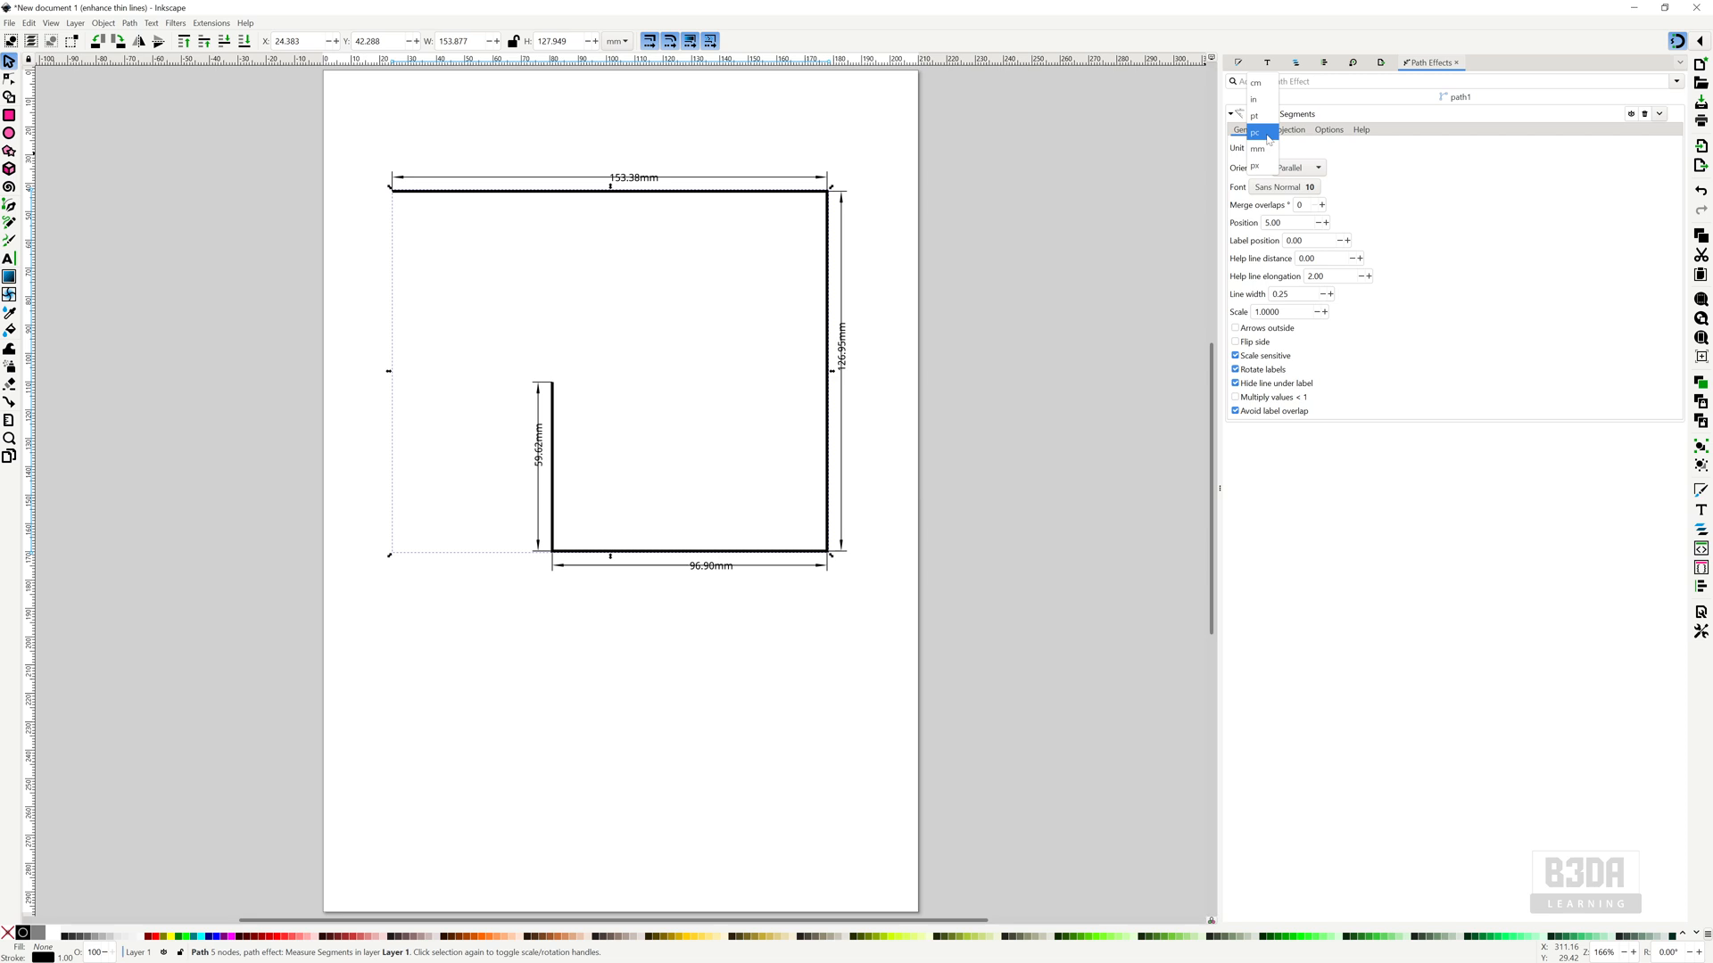
{"action": "left_click", "coordinate": [1256, 147]}
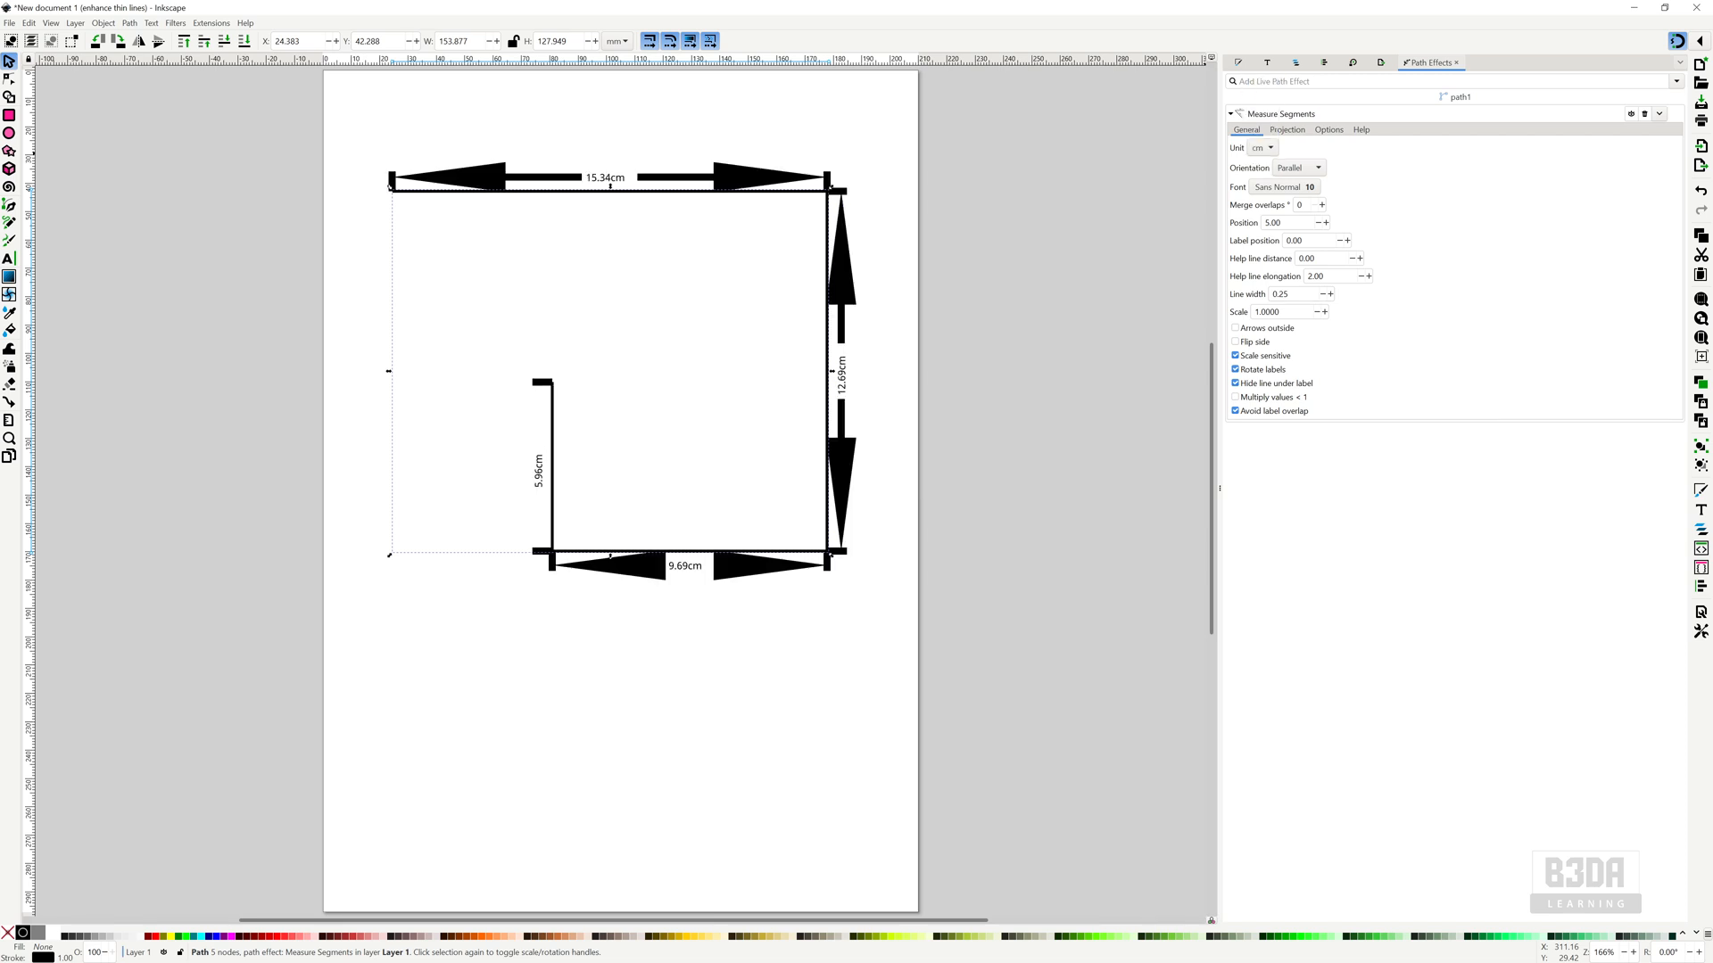
{"action": "left_click", "coordinate": [1259, 147]}
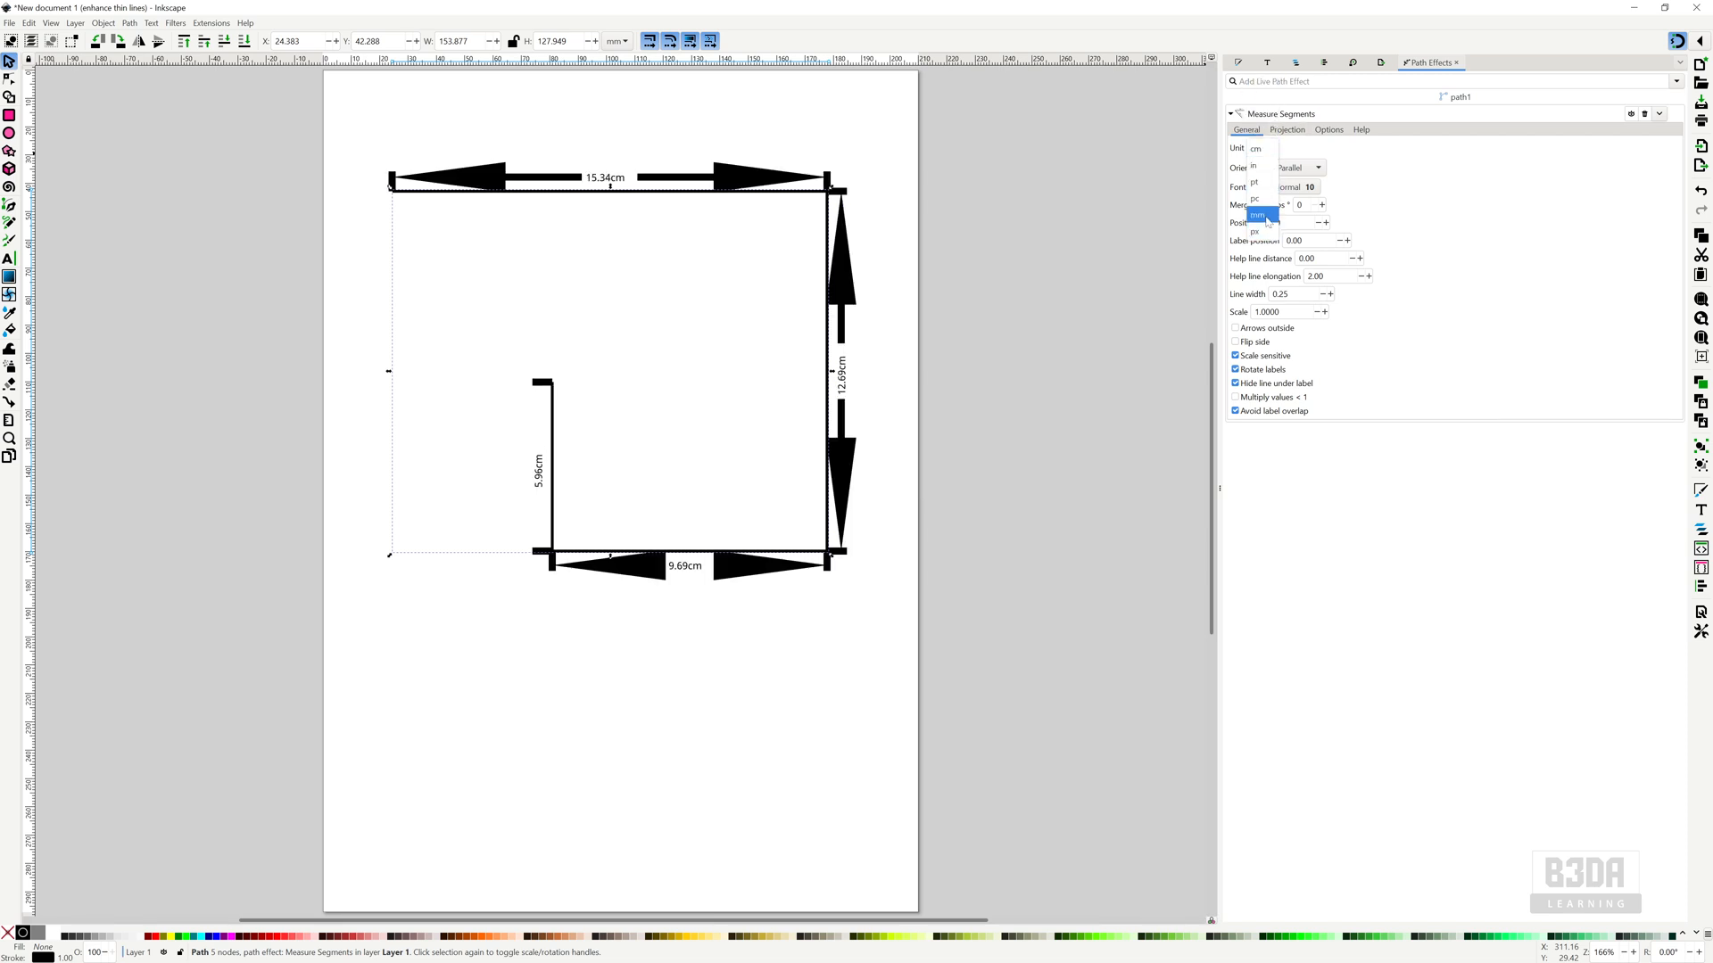
{"action": "left_click", "coordinate": [1259, 215]}
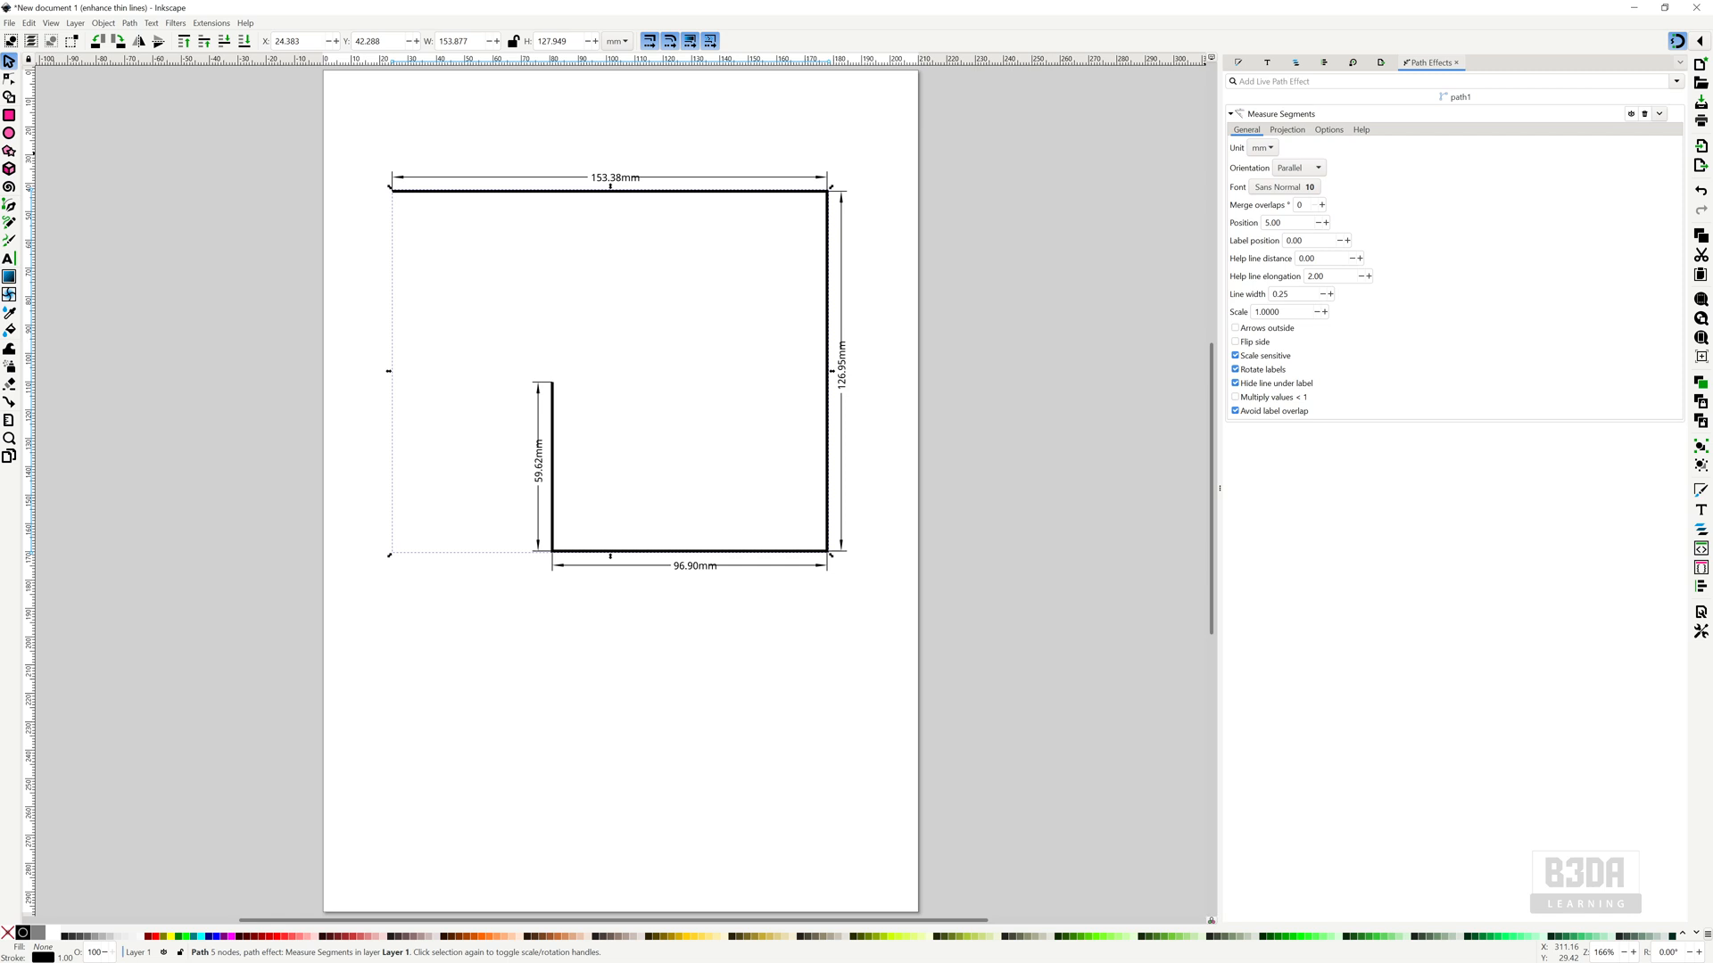
{"action": "left_click", "coordinate": [1289, 312]}
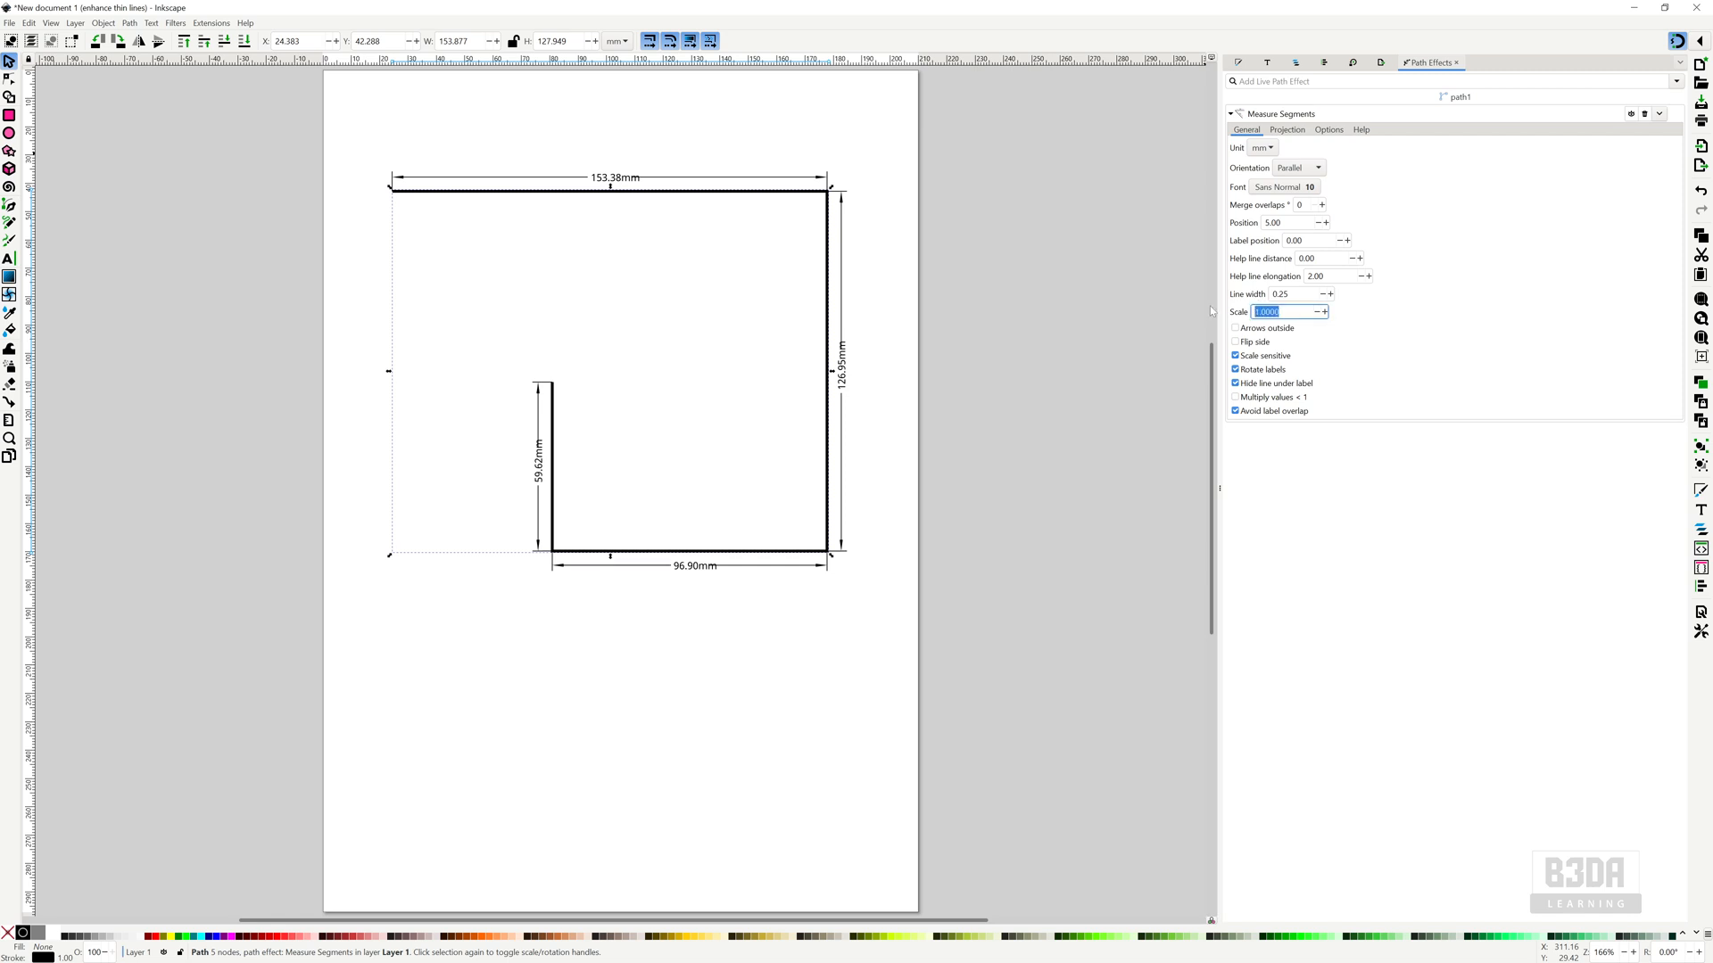
{"action": "type", "text": "10.0000"}
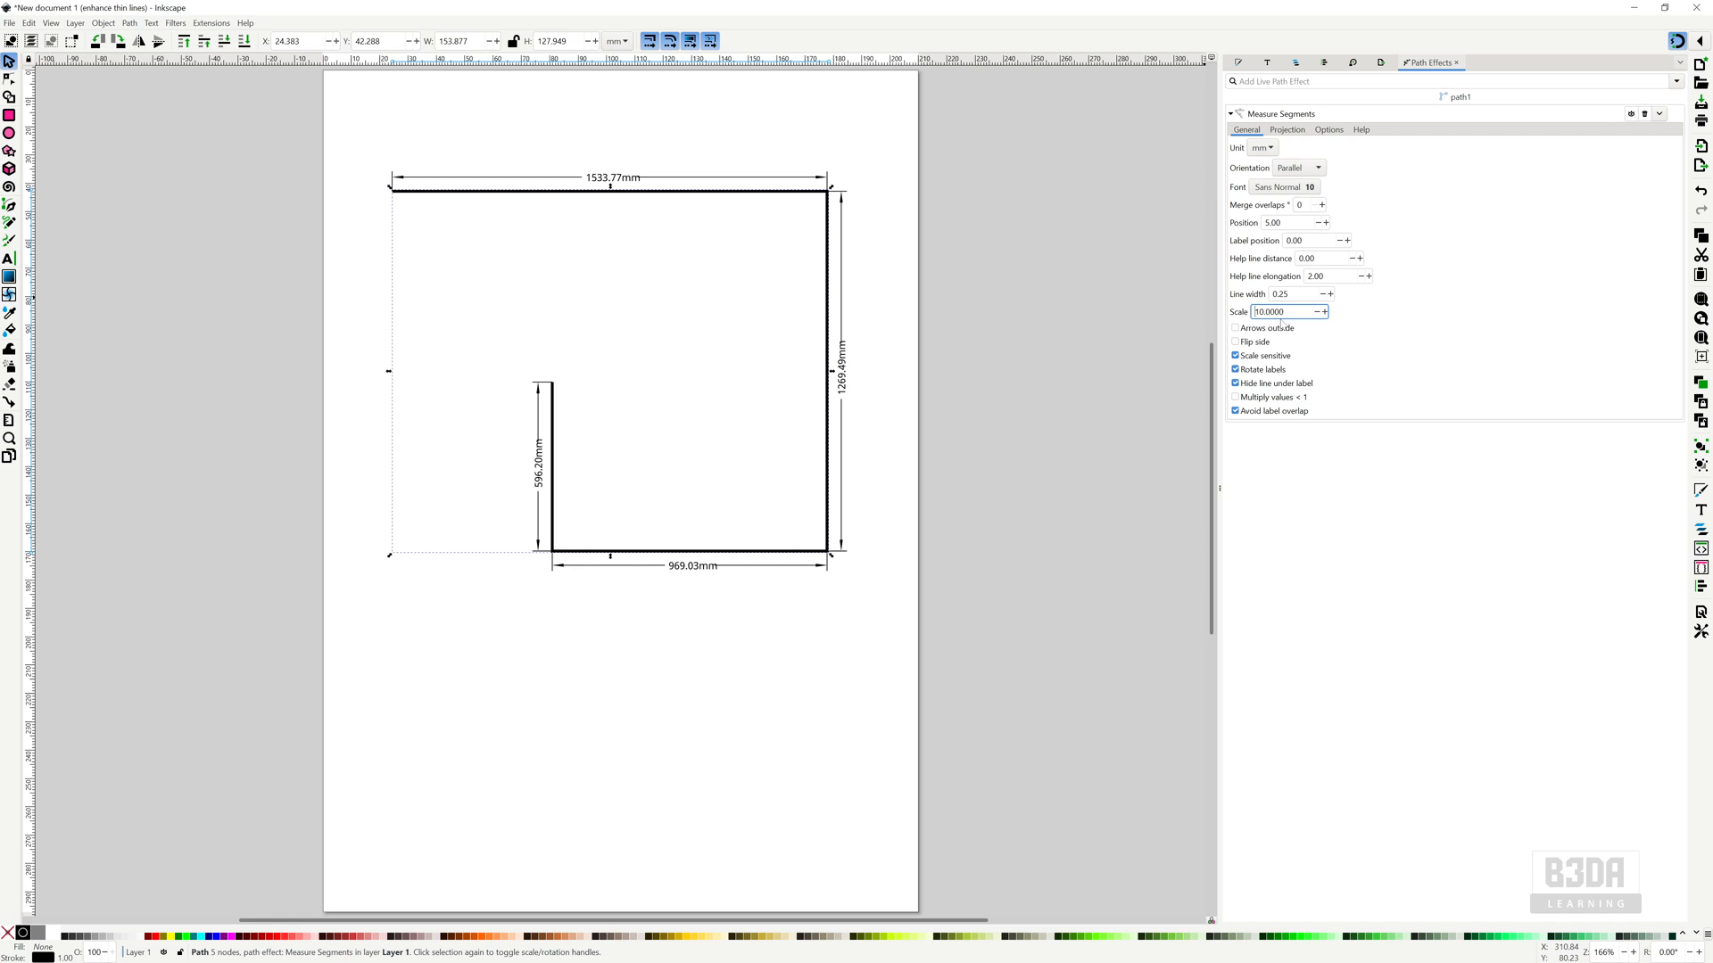
{"action": "left_click", "coordinate": [1289, 293]}
{"action": "type", "text": "1"}
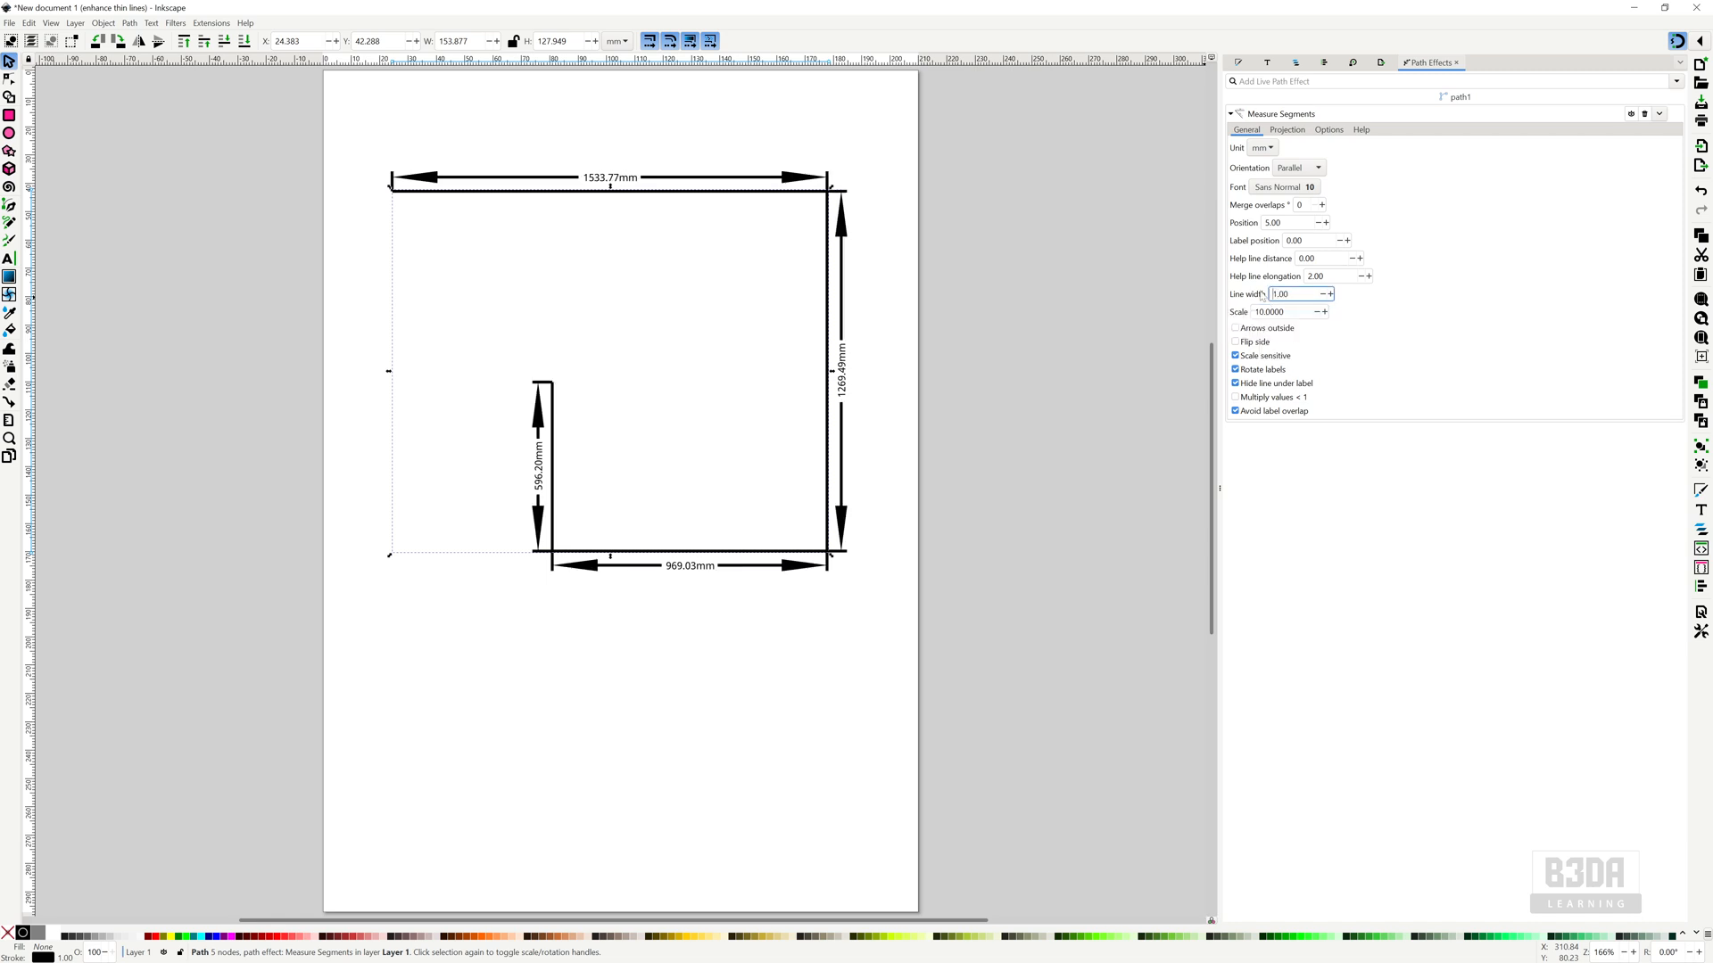
{"action": "type", "text": "0.1"}
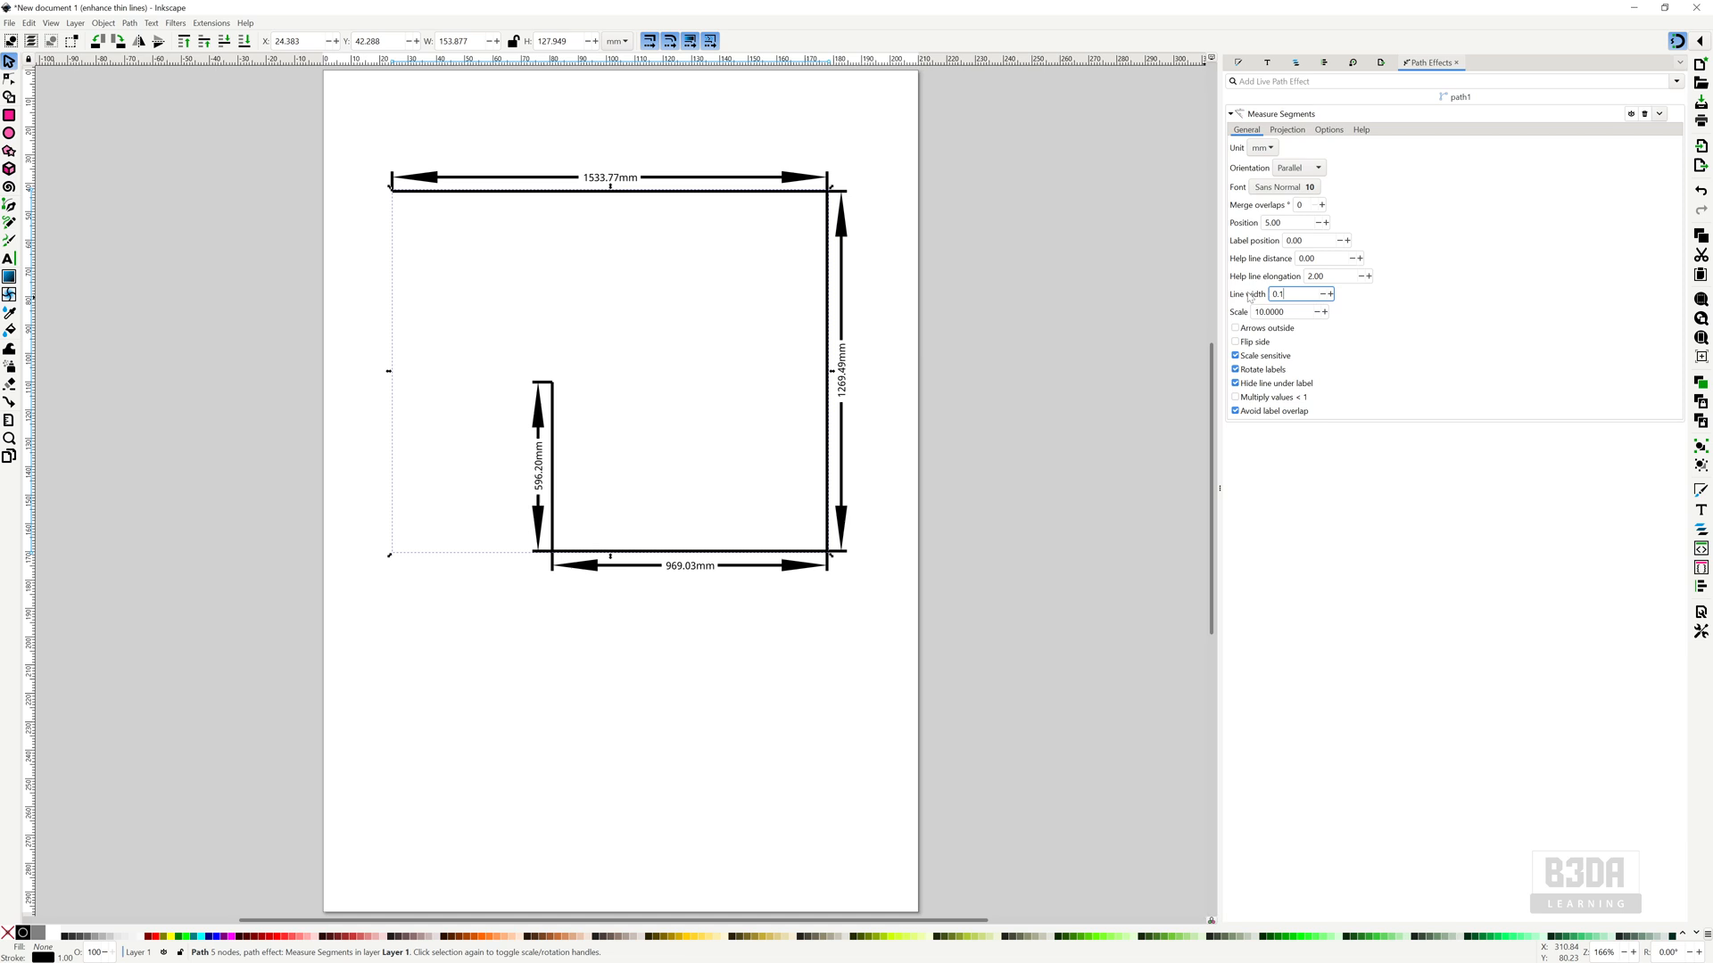
{"action": "type", "text": "0.01"}
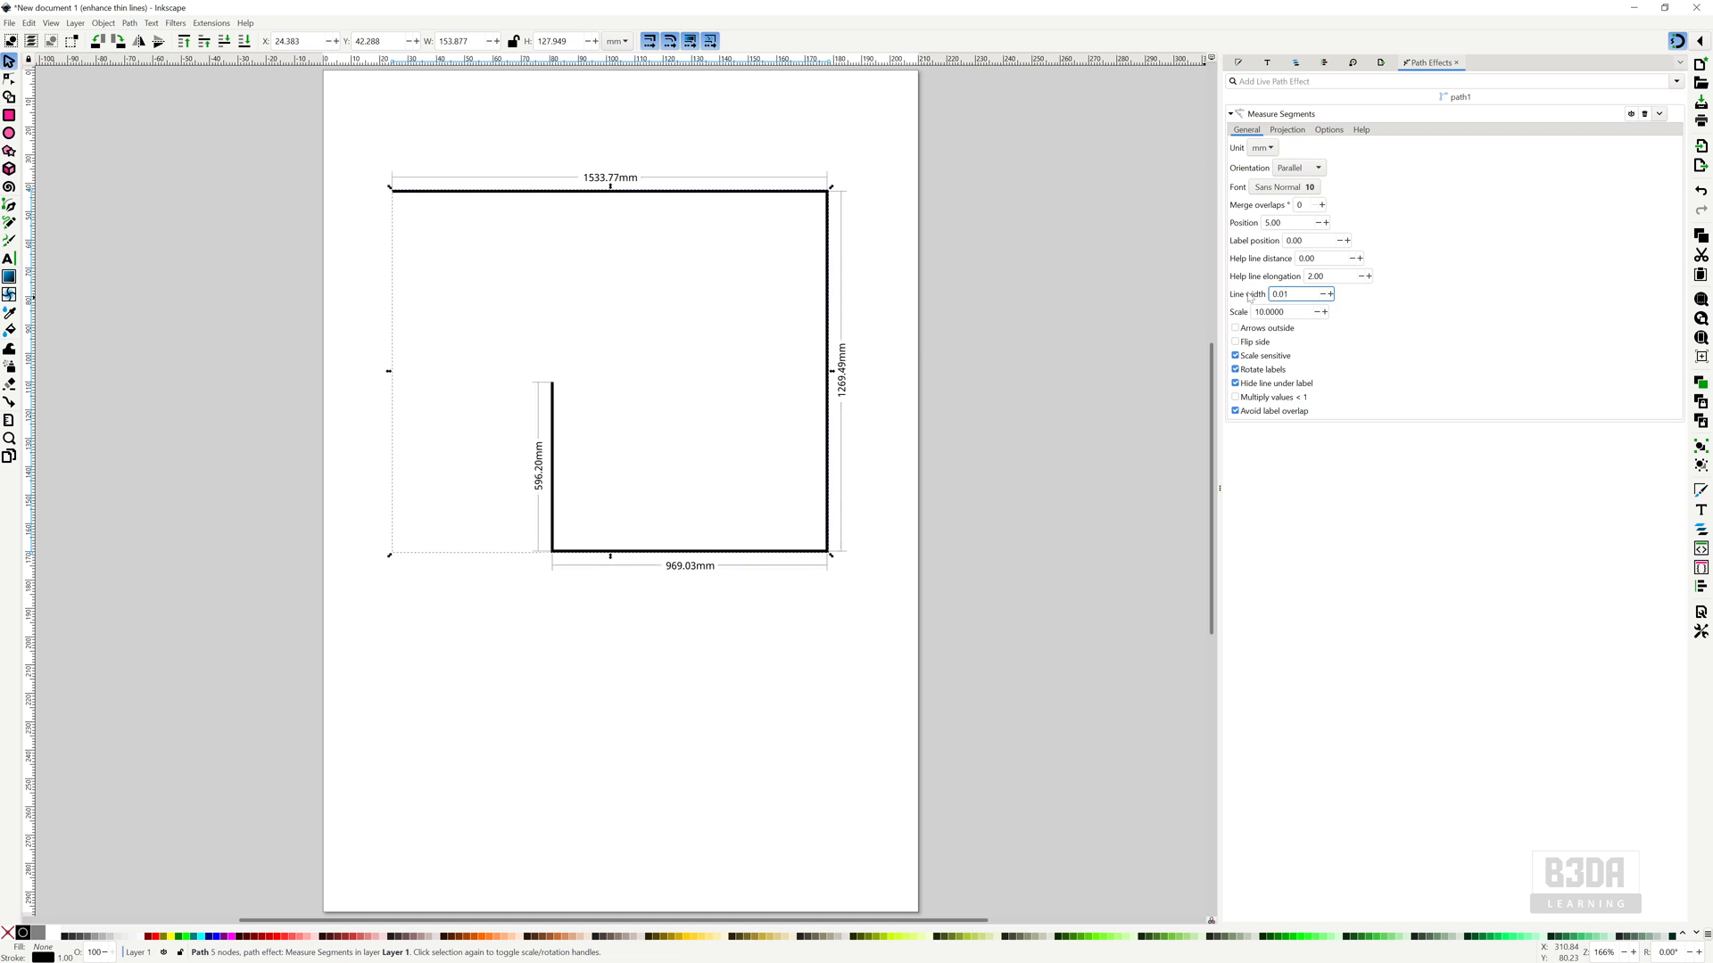
{"action": "type", "text": "0.25"}
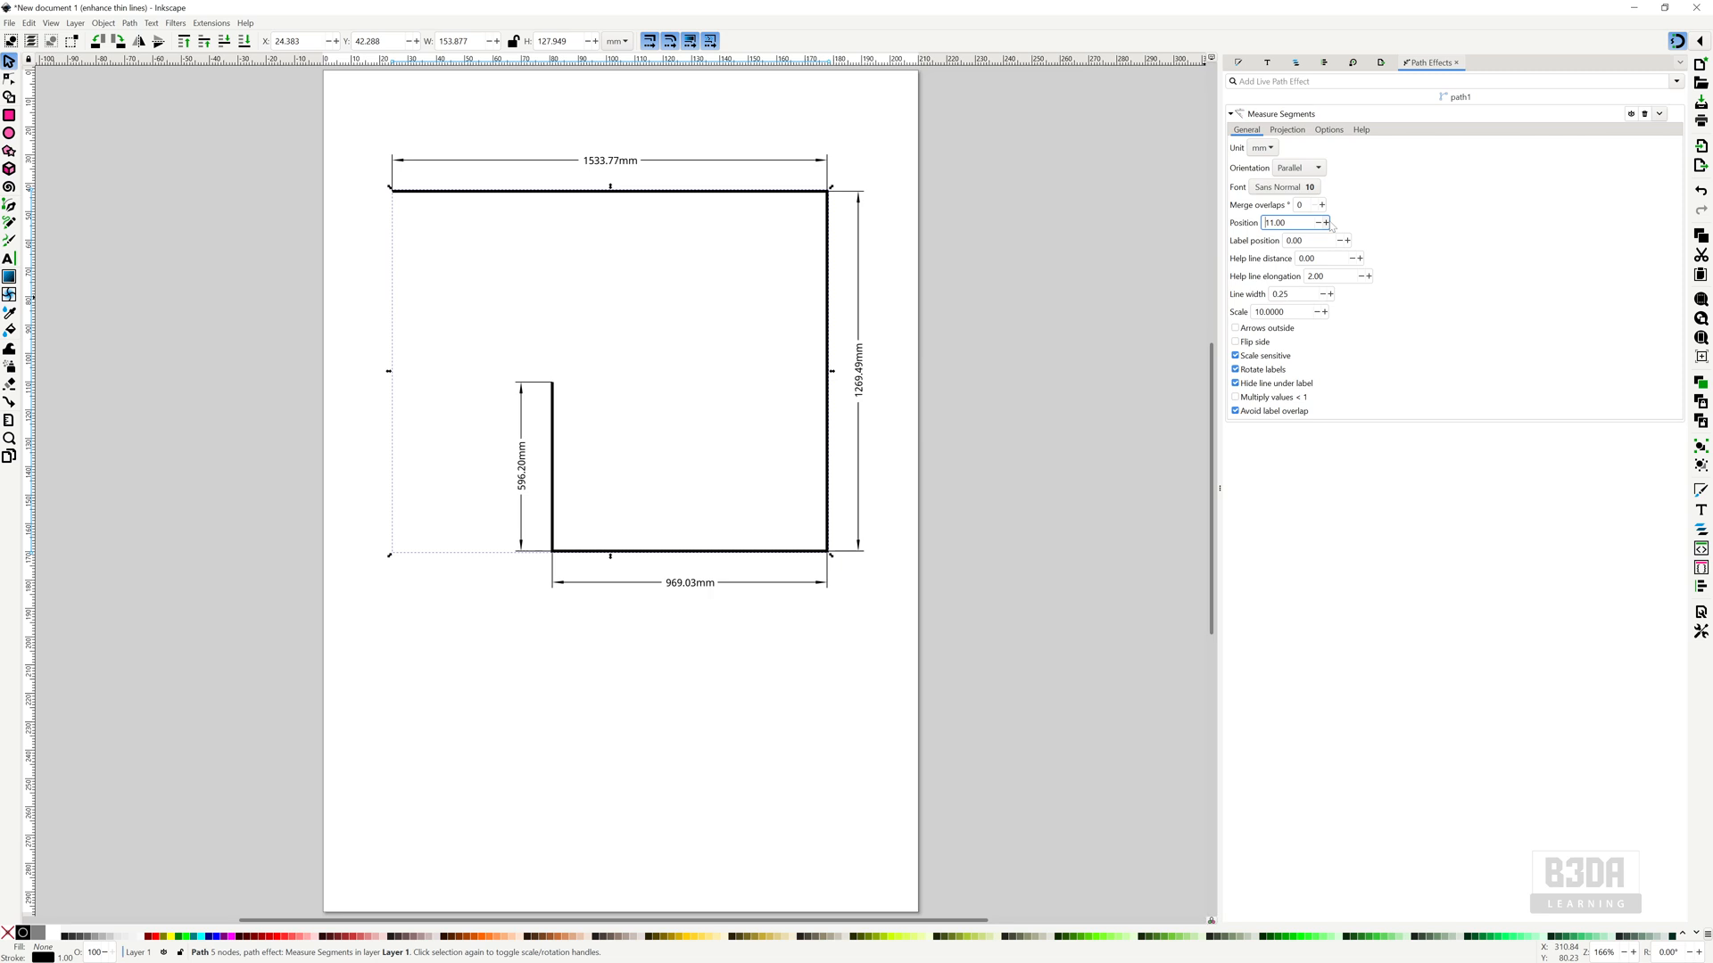
- Set the dimension Position to 15 and the Label position offset to -4
{"action": "type", "text": "15"}
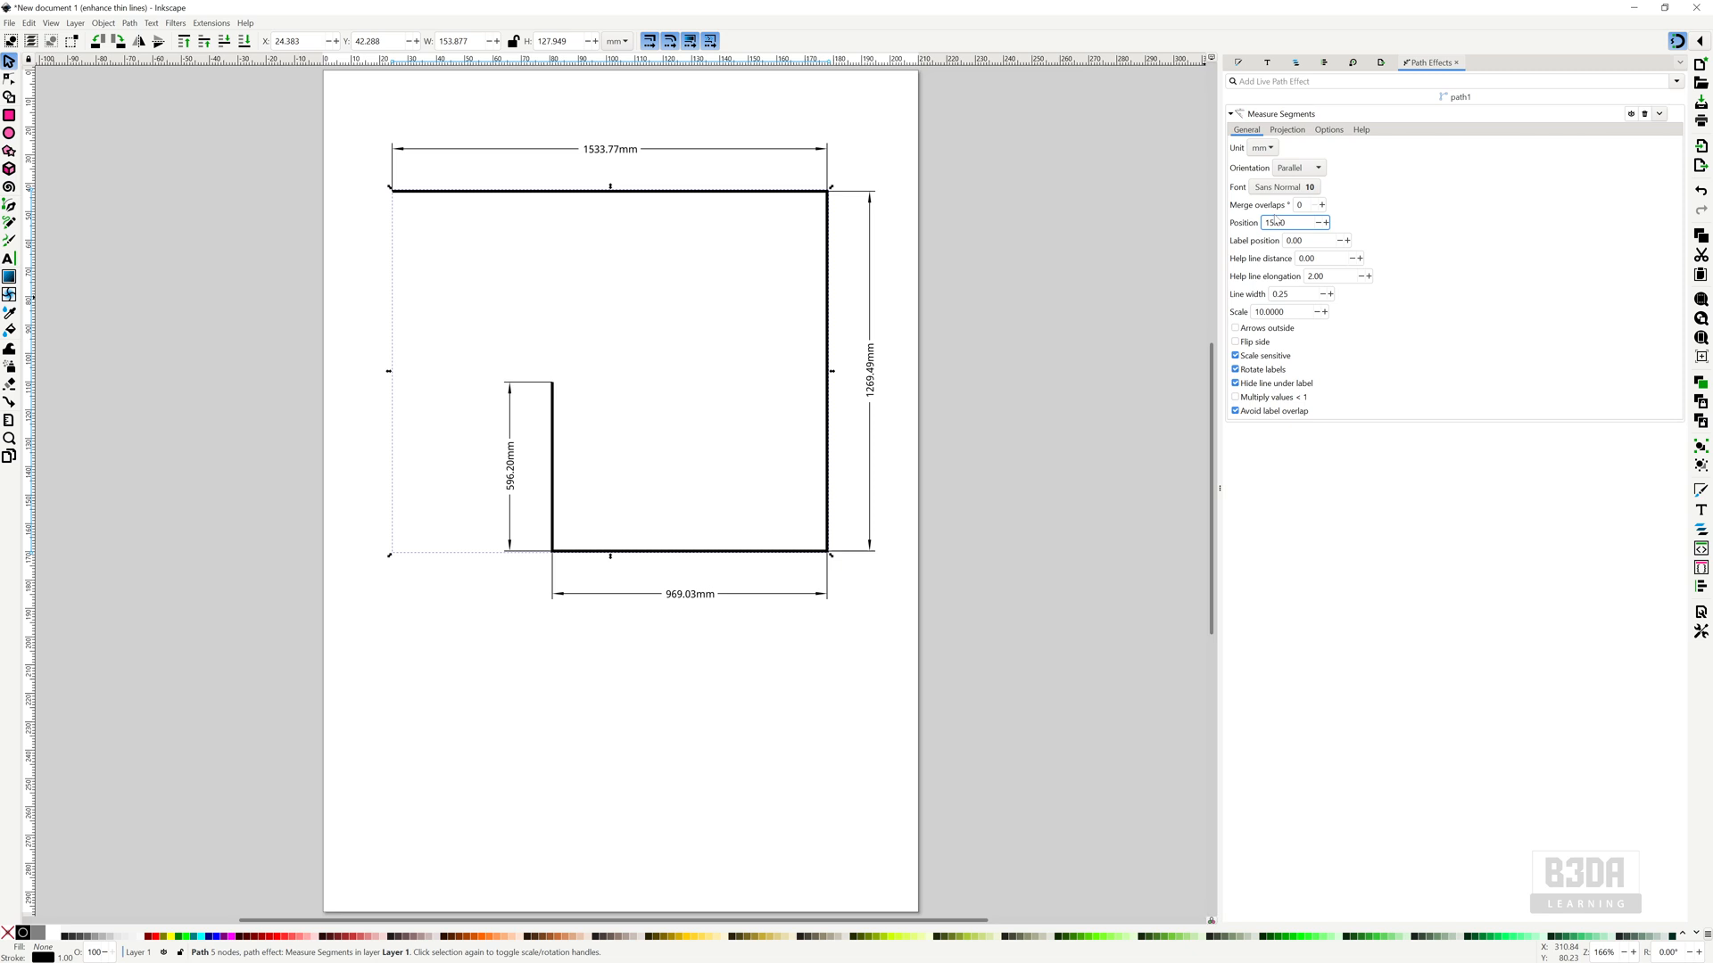
{"action": "left_click", "coordinate": [1300, 239]}
{"action": "type", "text": "-4"}
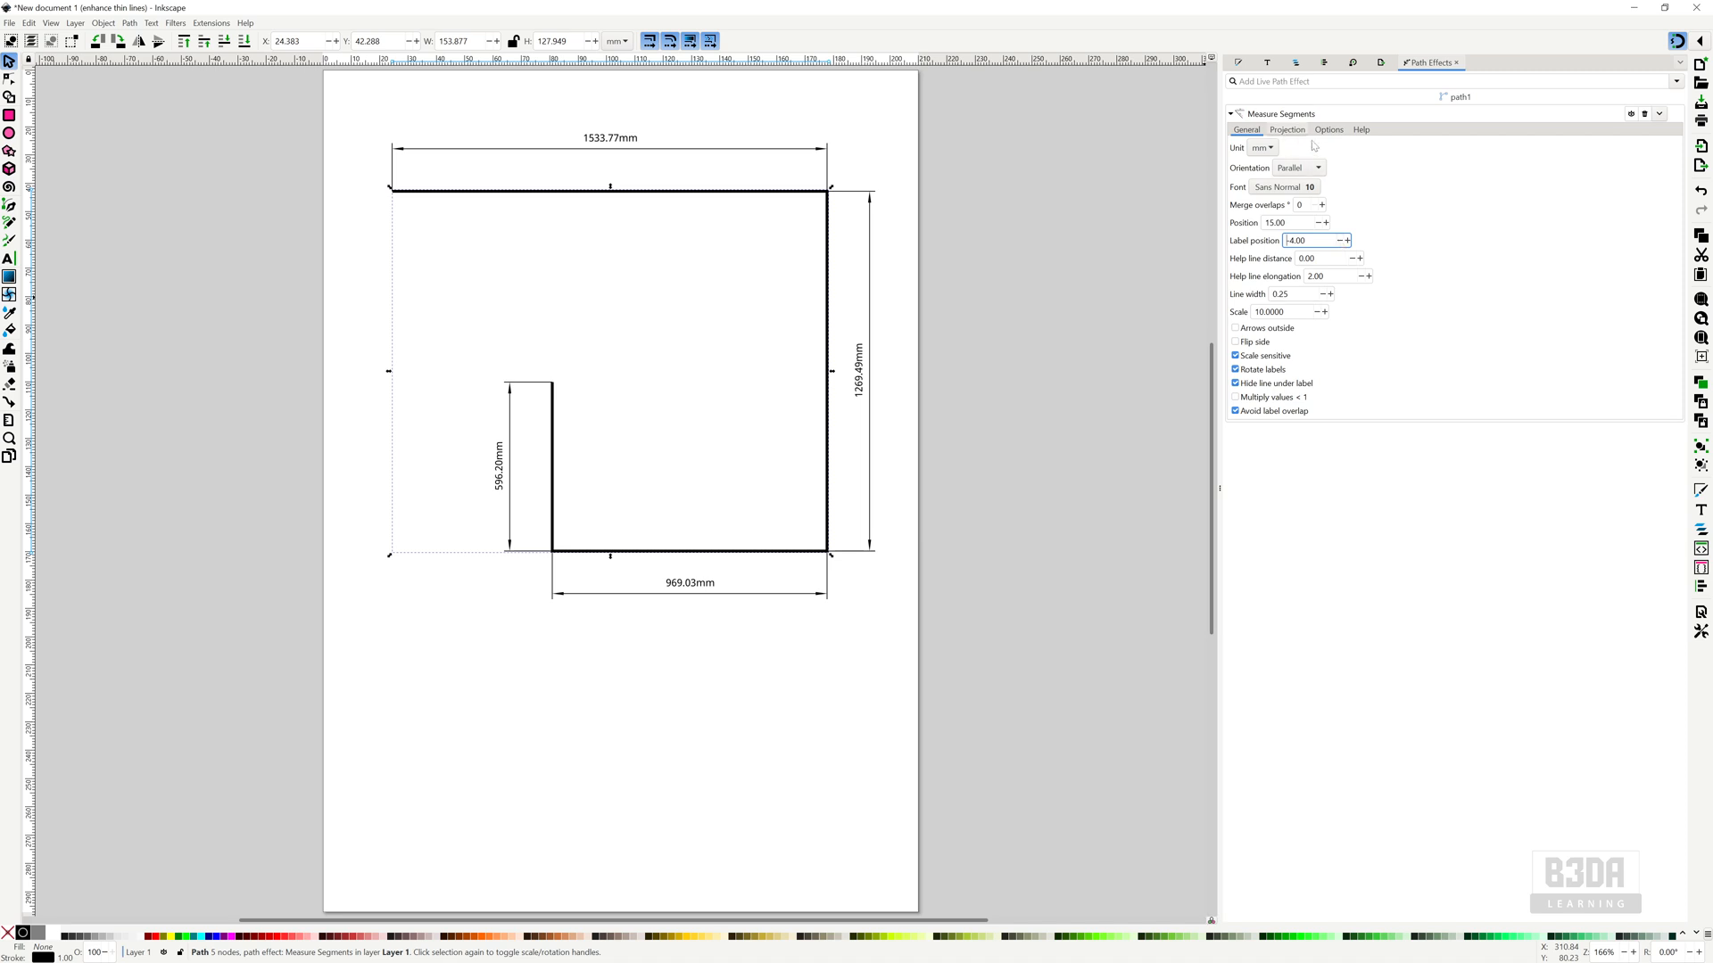
{"action": "left_click", "coordinate": [1329, 128]}
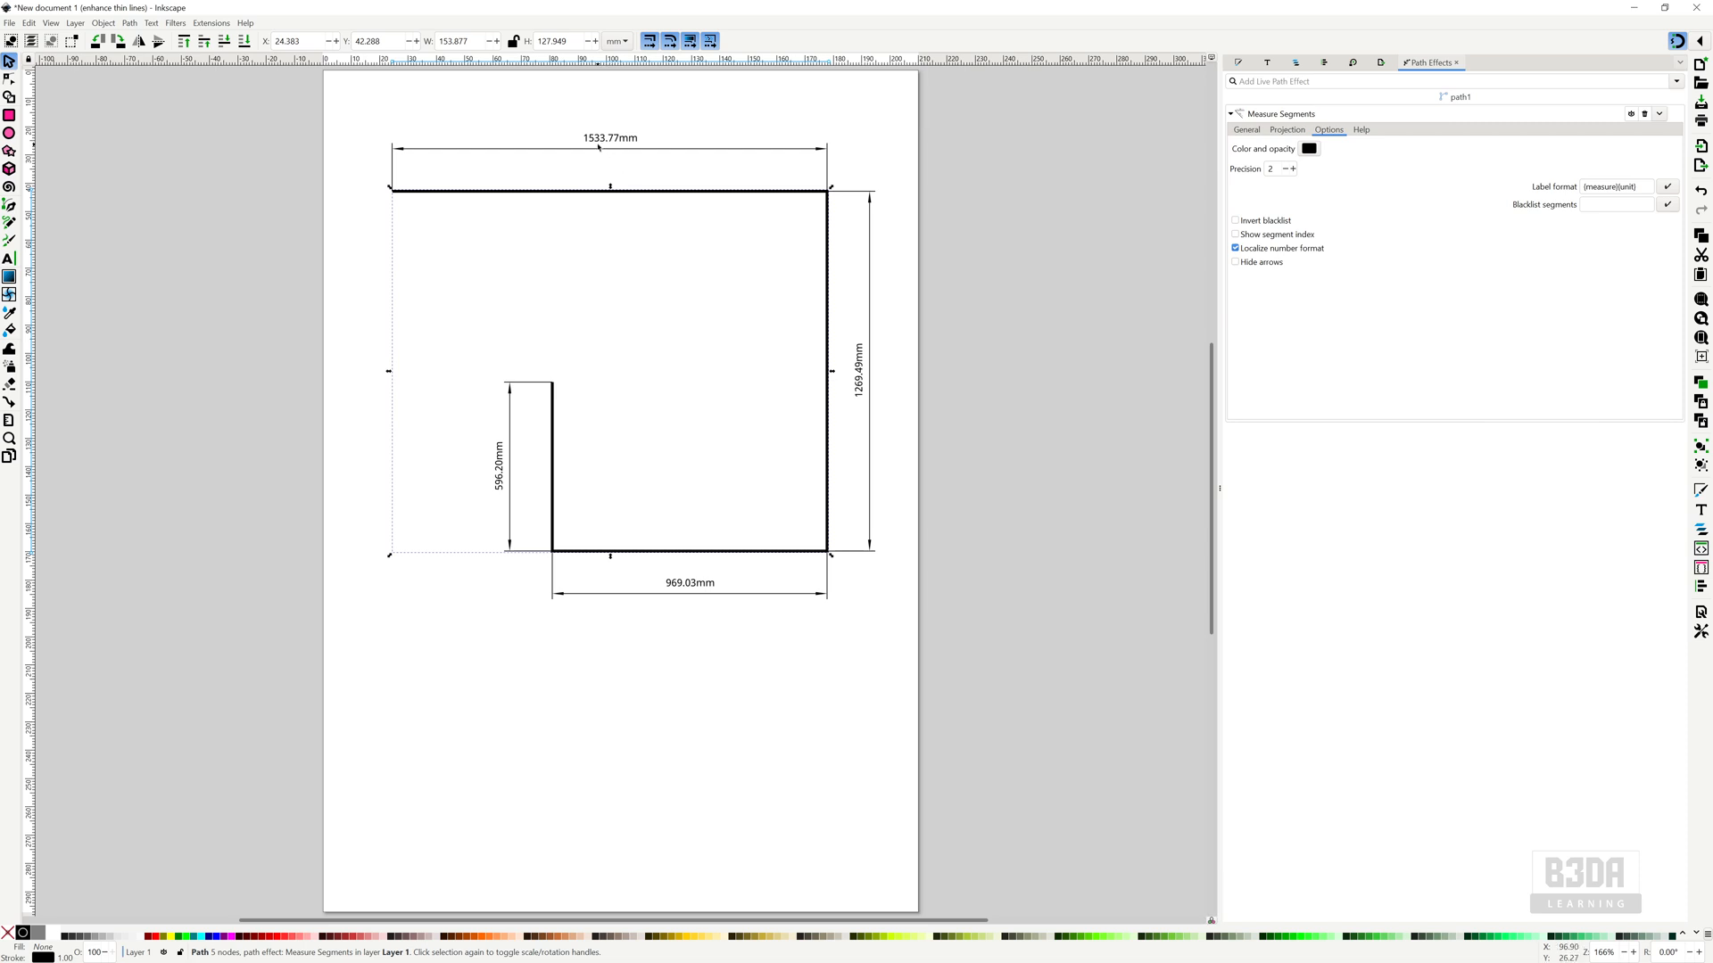
- Try an 'ft' label format, then restore the {measure}{unit} label format
{"action": "left_click", "coordinate": [1617, 186]}
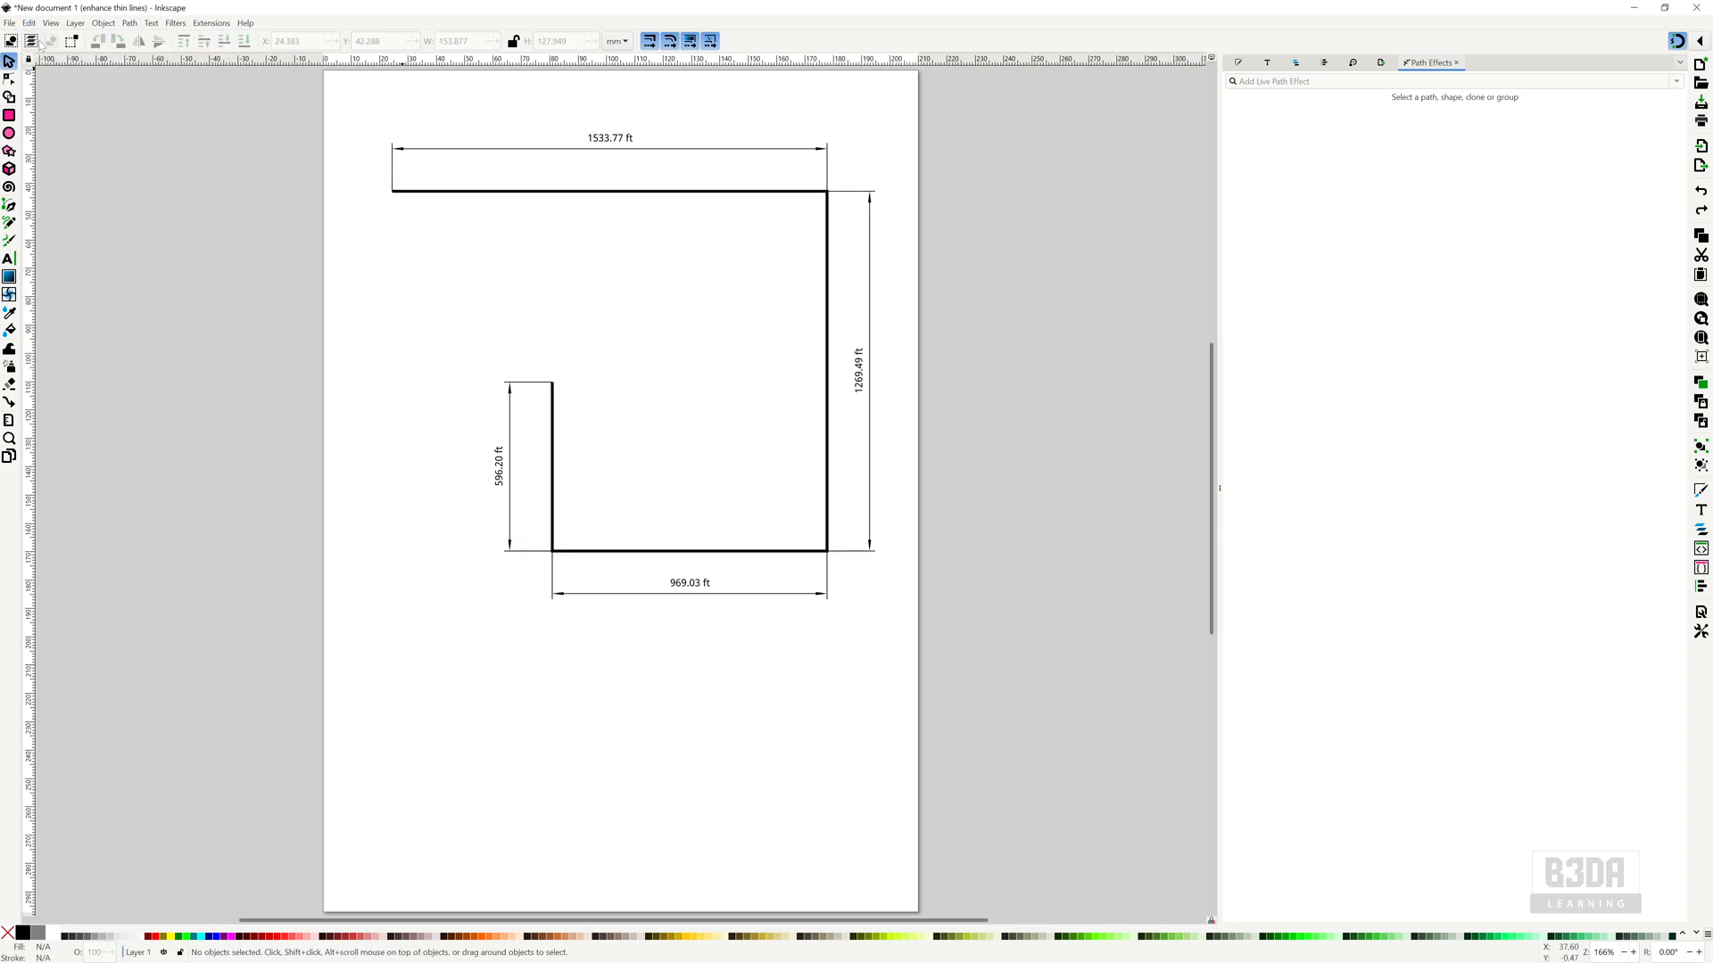
{"action": "mouse_move", "coordinate": [779, 152]}
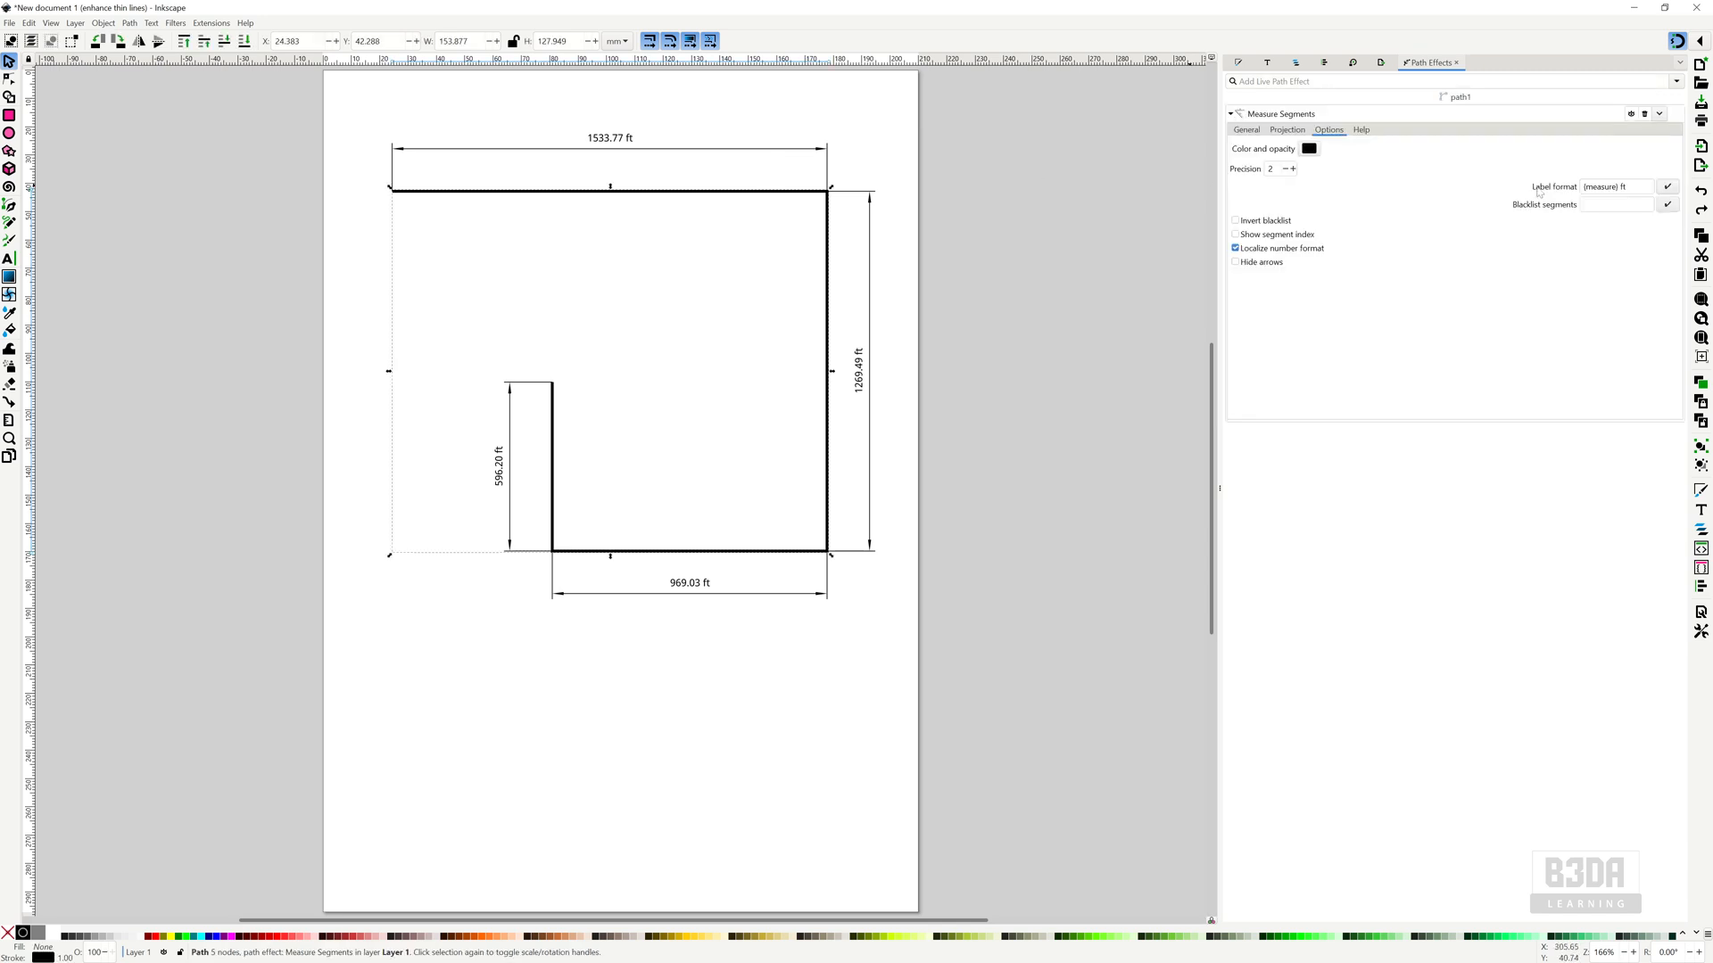
{"action": "left_click", "coordinate": [1620, 186]}
{"action": "type", "text": "{unit}"}
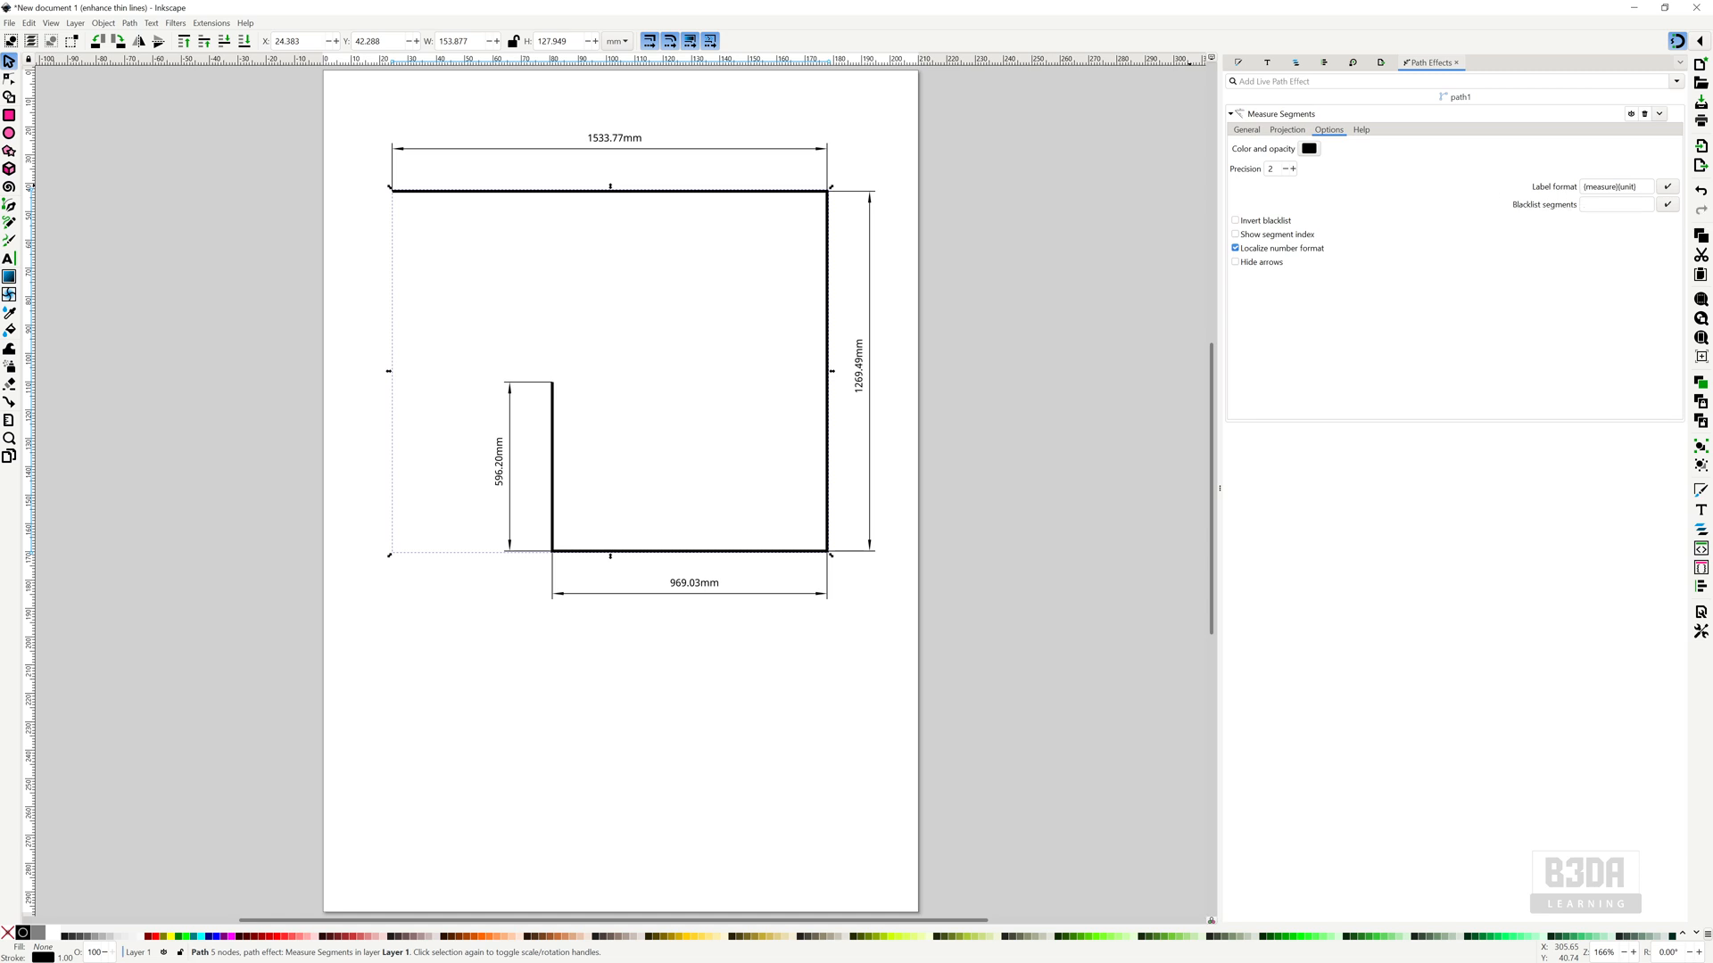
{"action": "left_click", "coordinate": [1616, 186]}
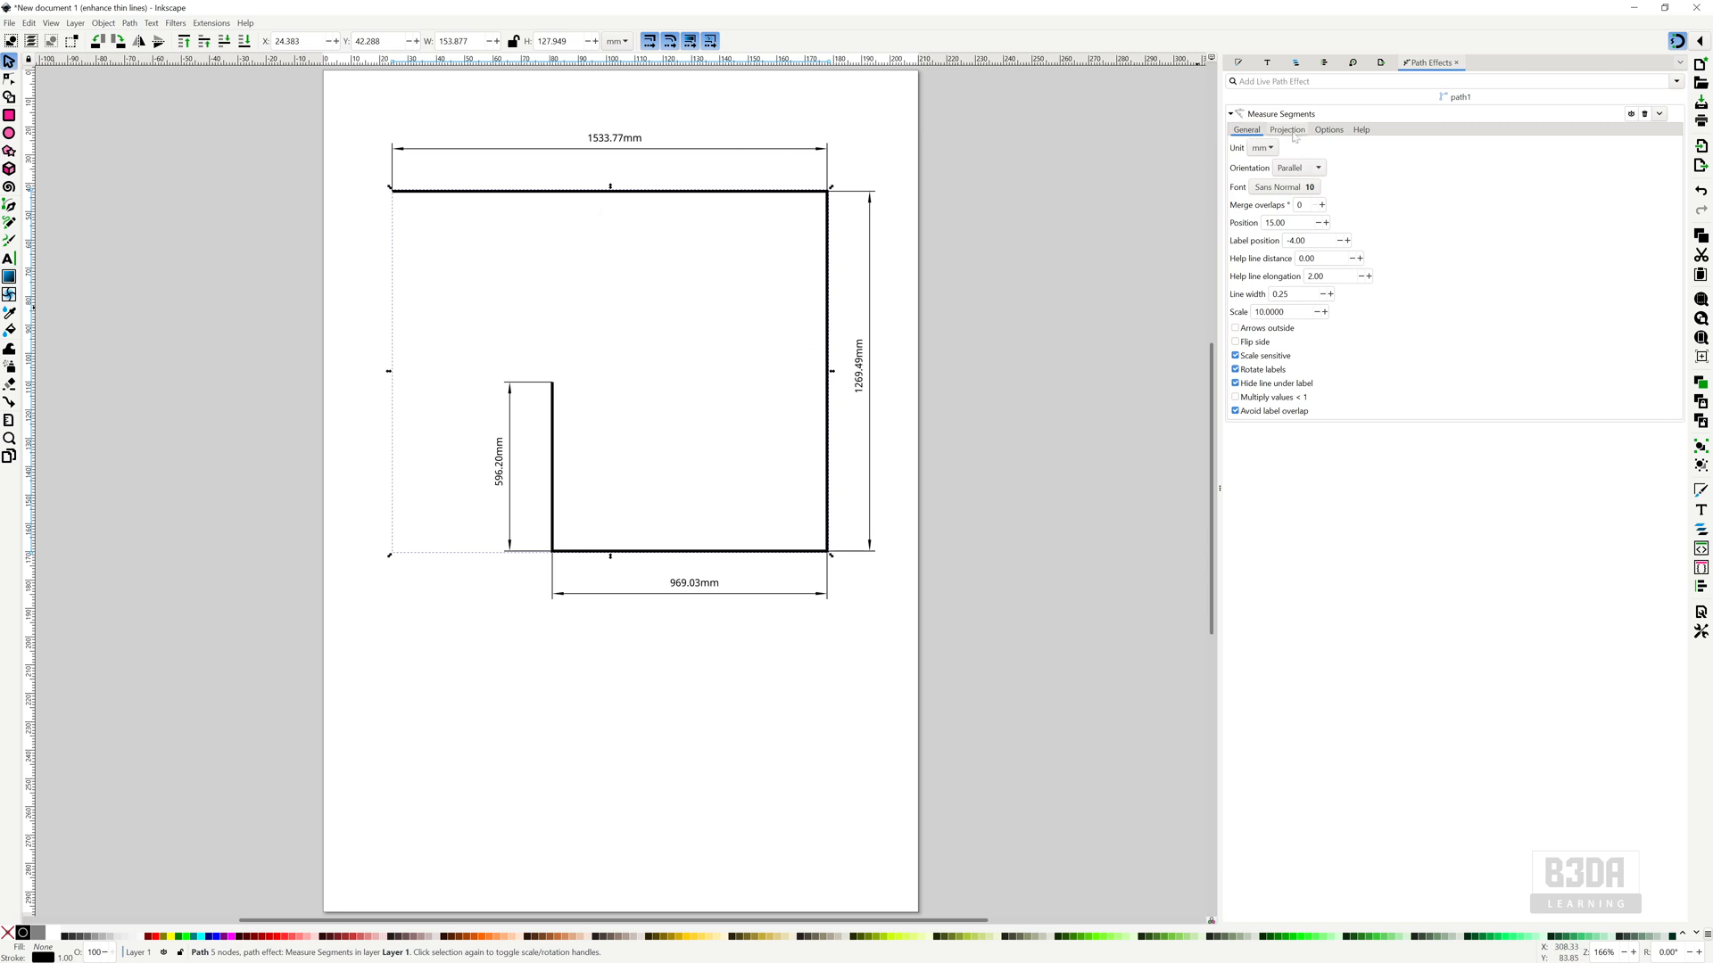
{"action": "left_click", "coordinate": [1286, 129]}
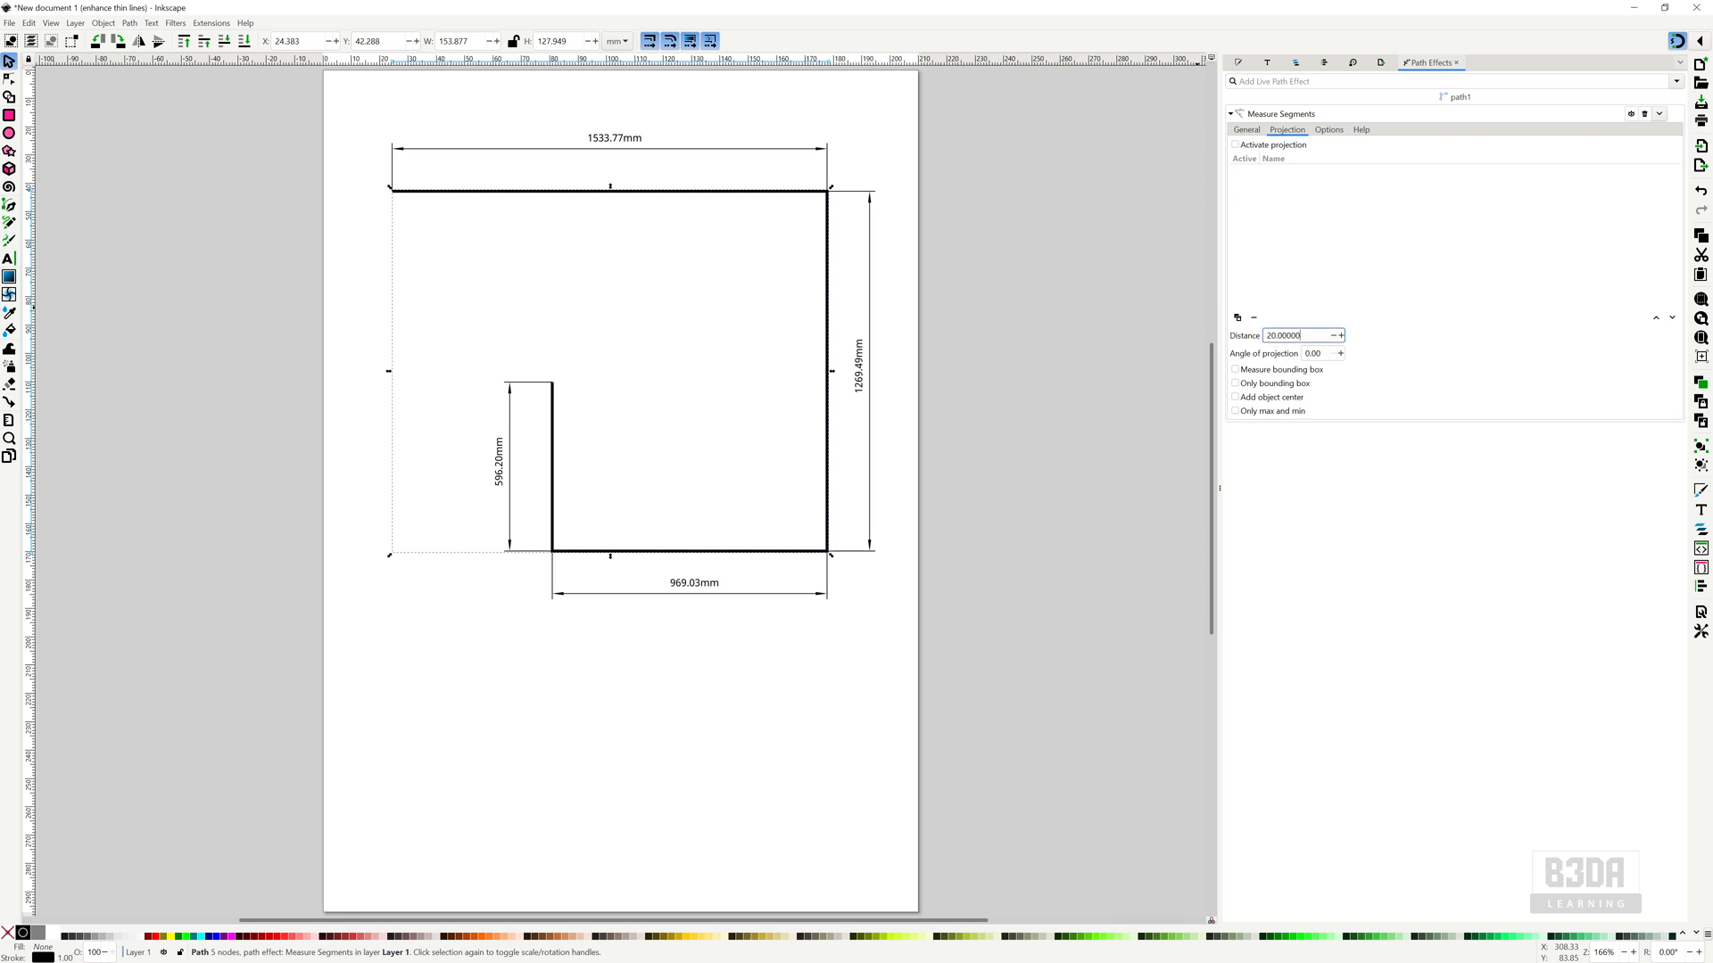
{"action": "type", "text": "3.00000"}
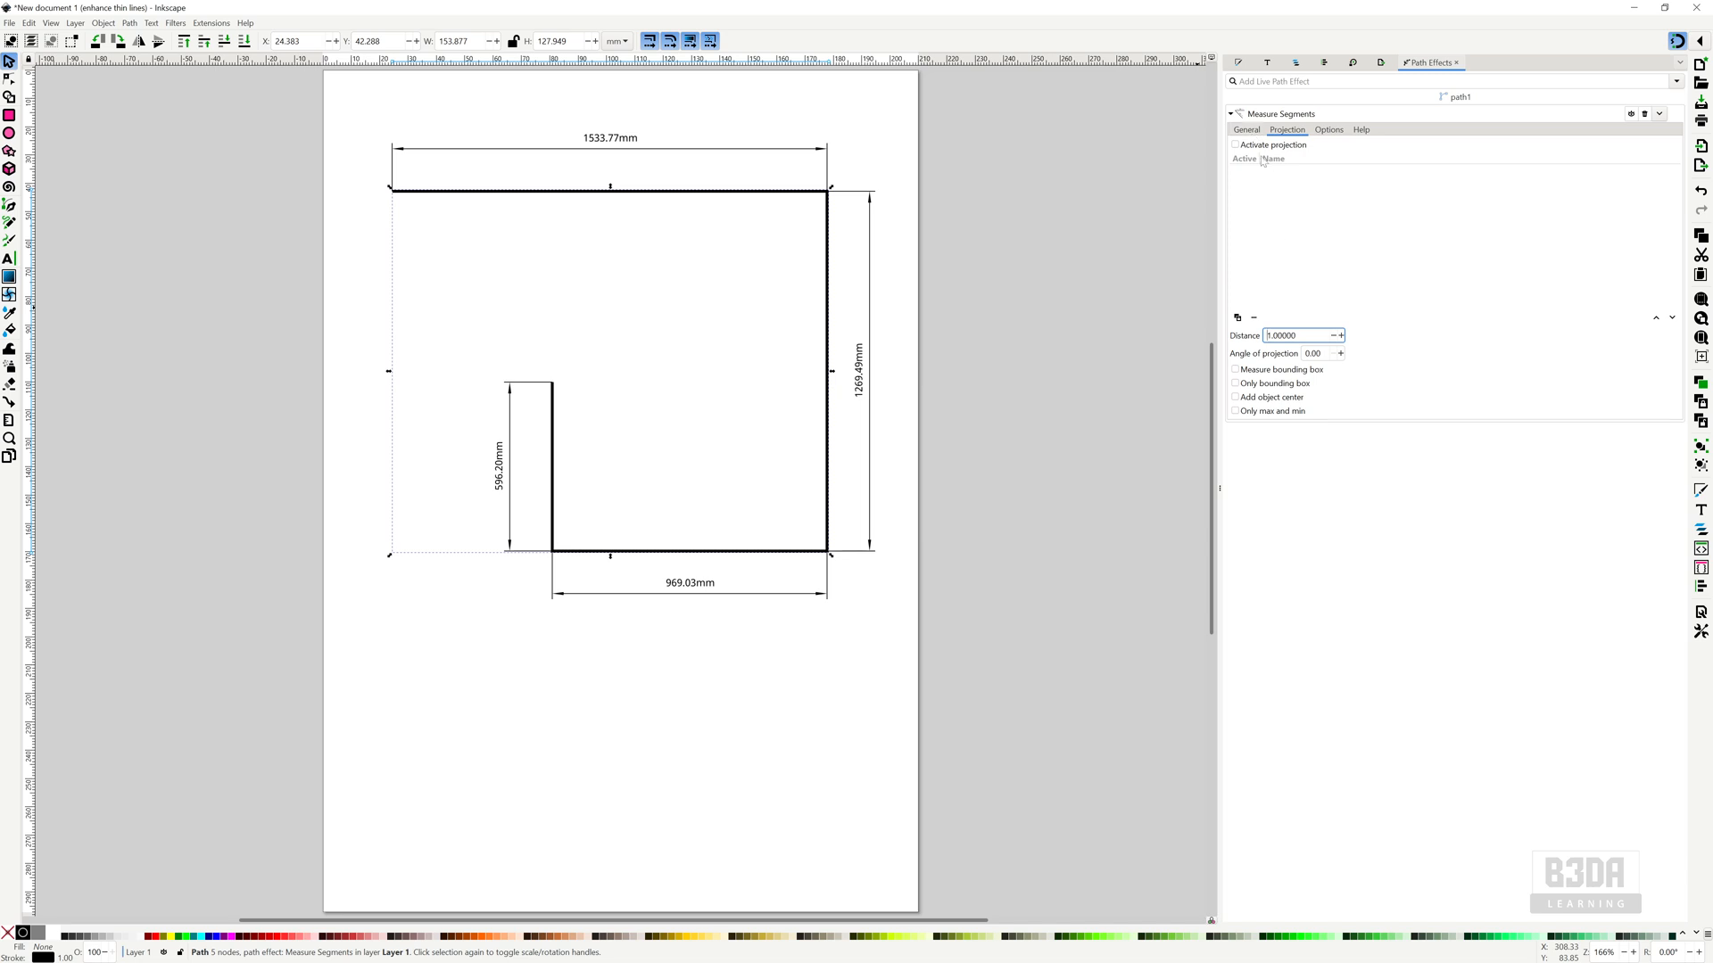
{"action": "left_click", "coordinate": [1246, 130]}
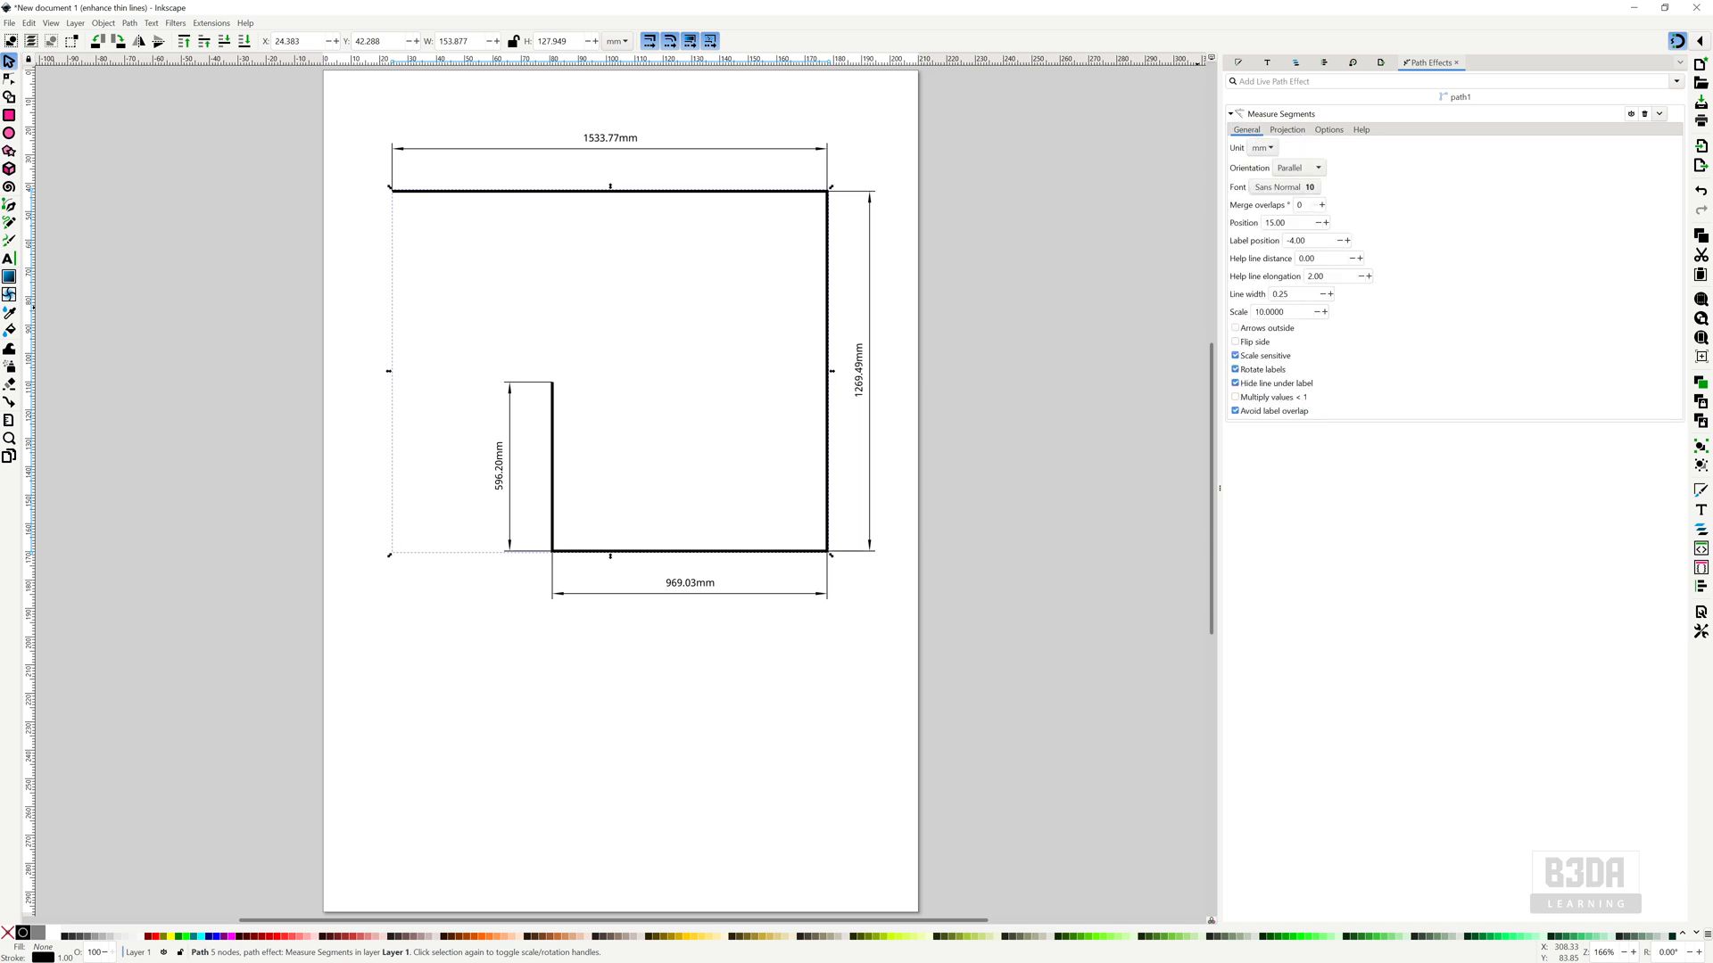
{"action": "mouse_move", "coordinate": [1305, 275]}
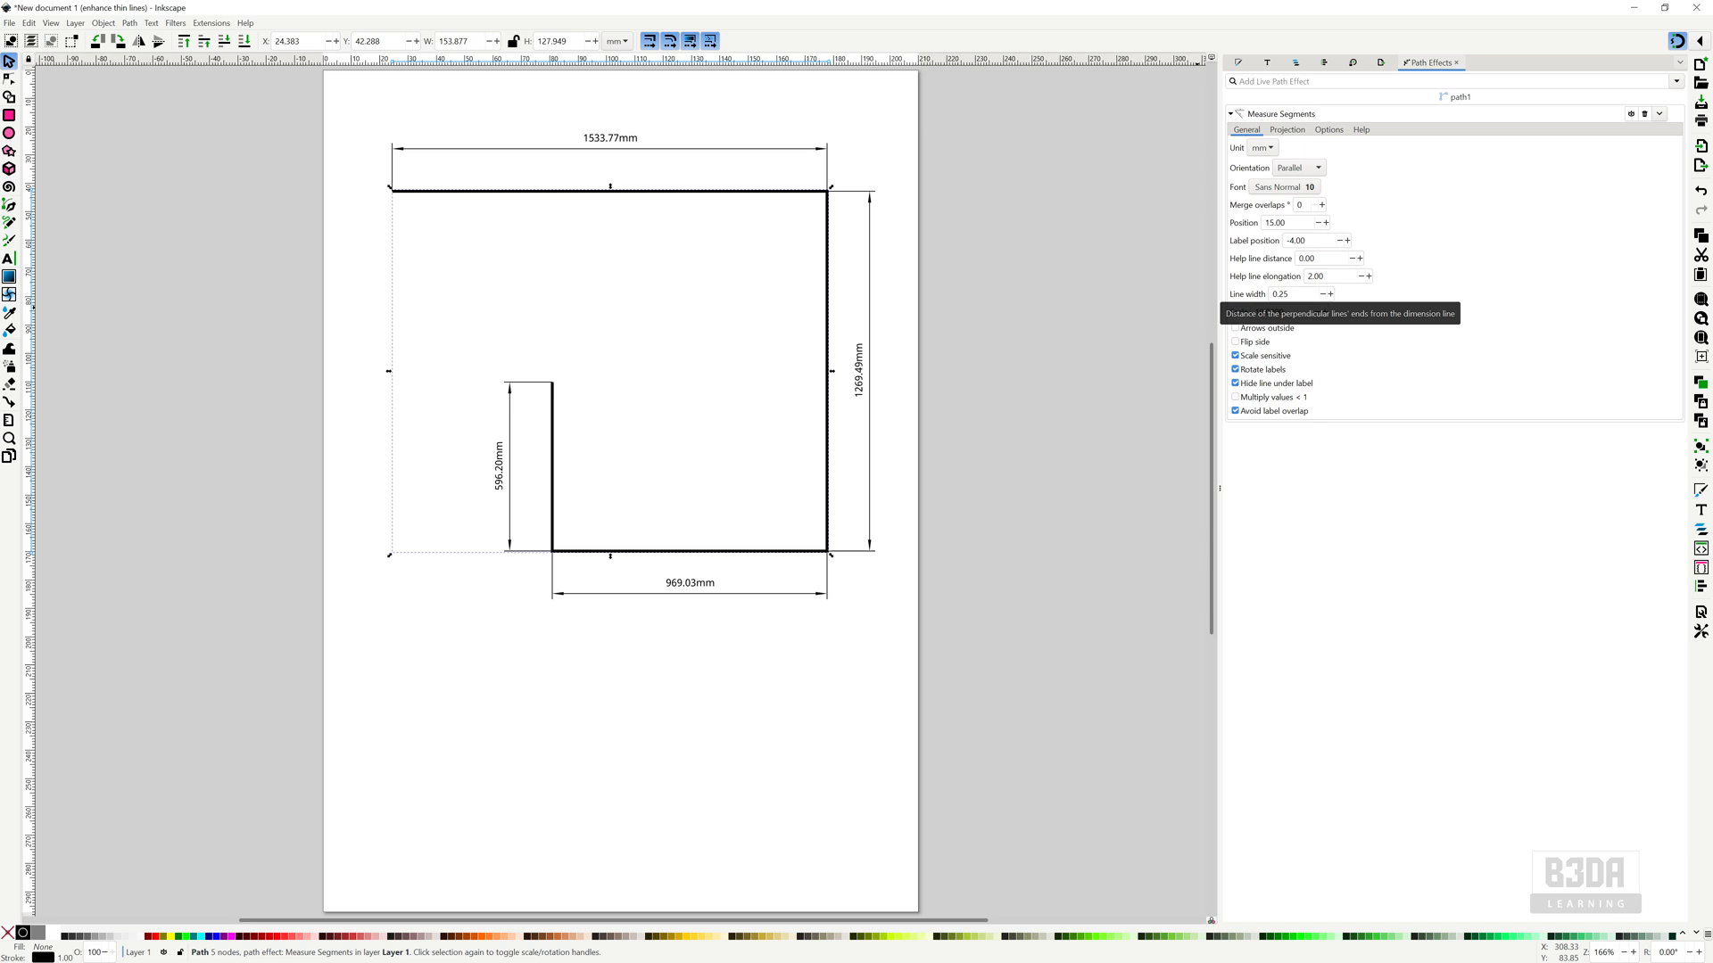
{"action": "left_click", "coordinate": [1329, 129]}
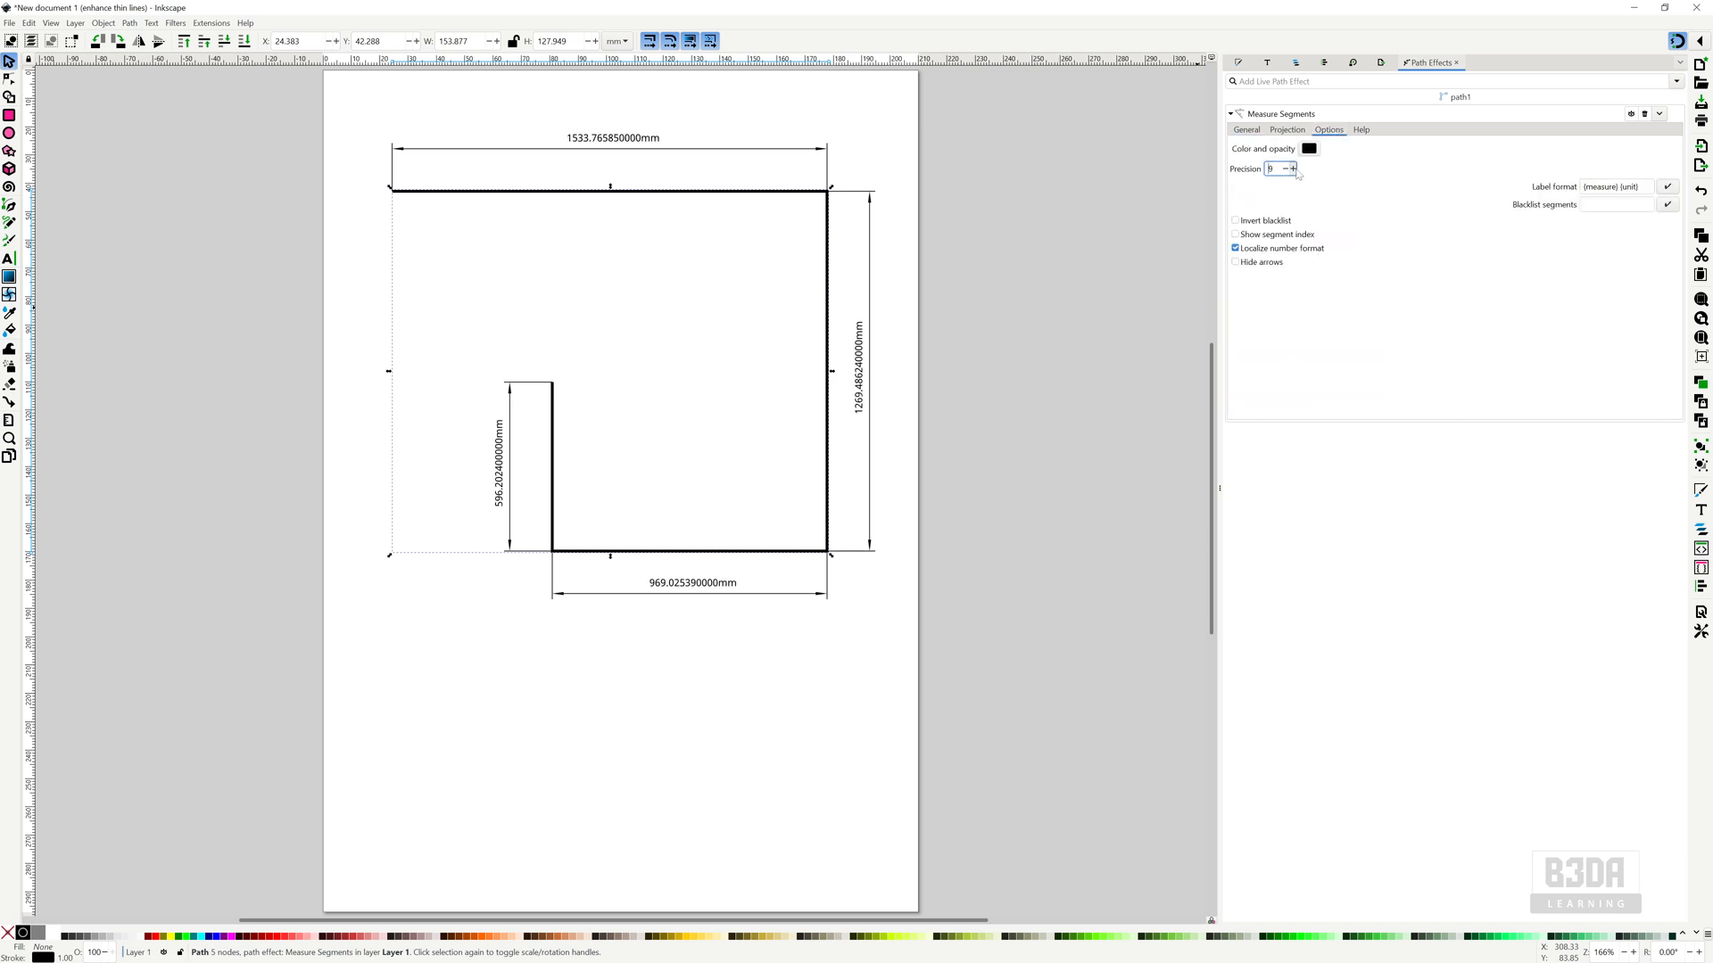
{"action": "left_click", "coordinate": [1292, 169]}
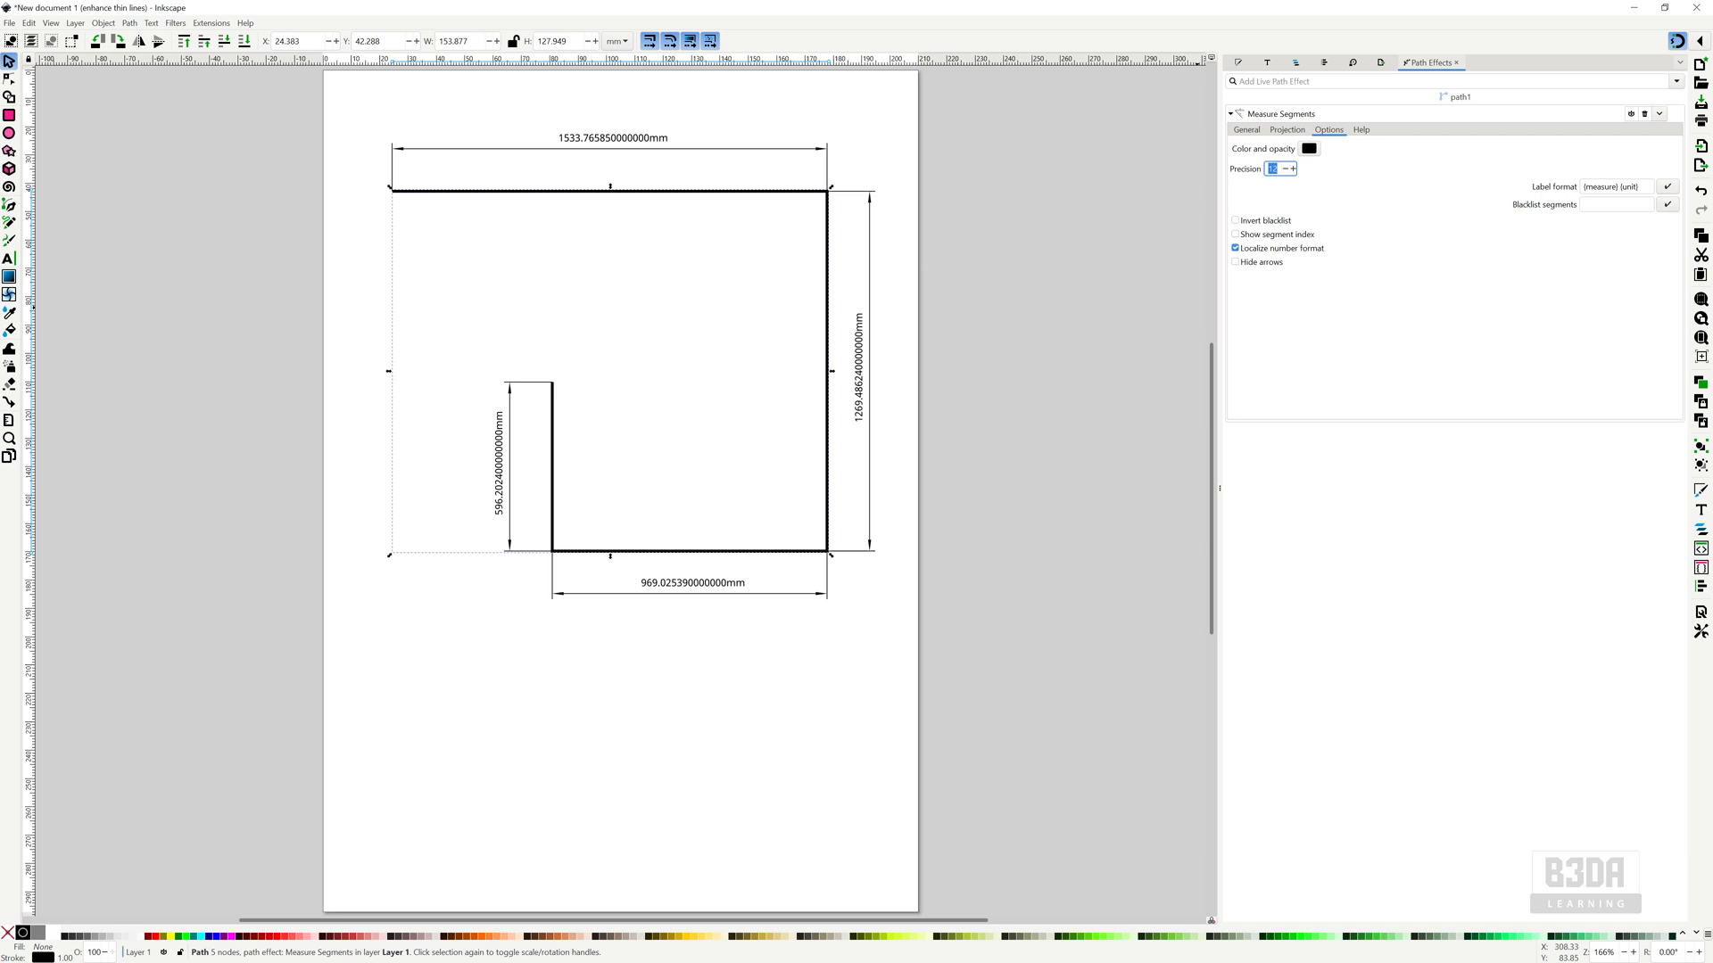
{"action": "type", "text": "2"}
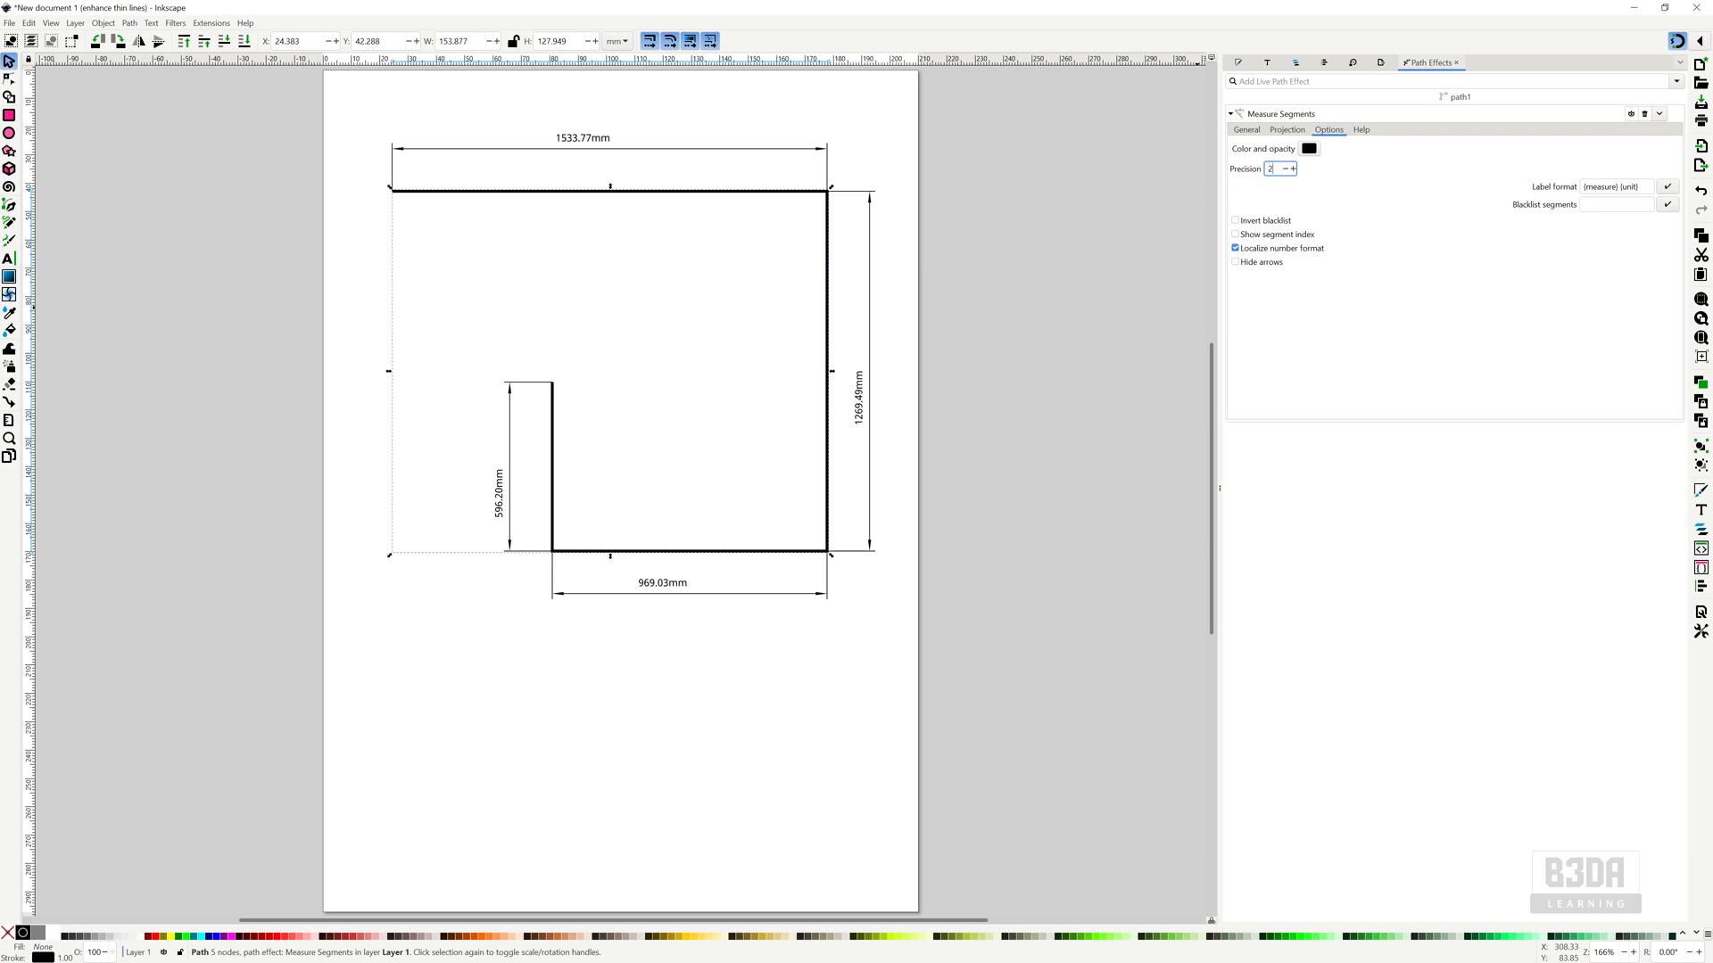
{"action": "left_click", "coordinate": [1246, 128]}
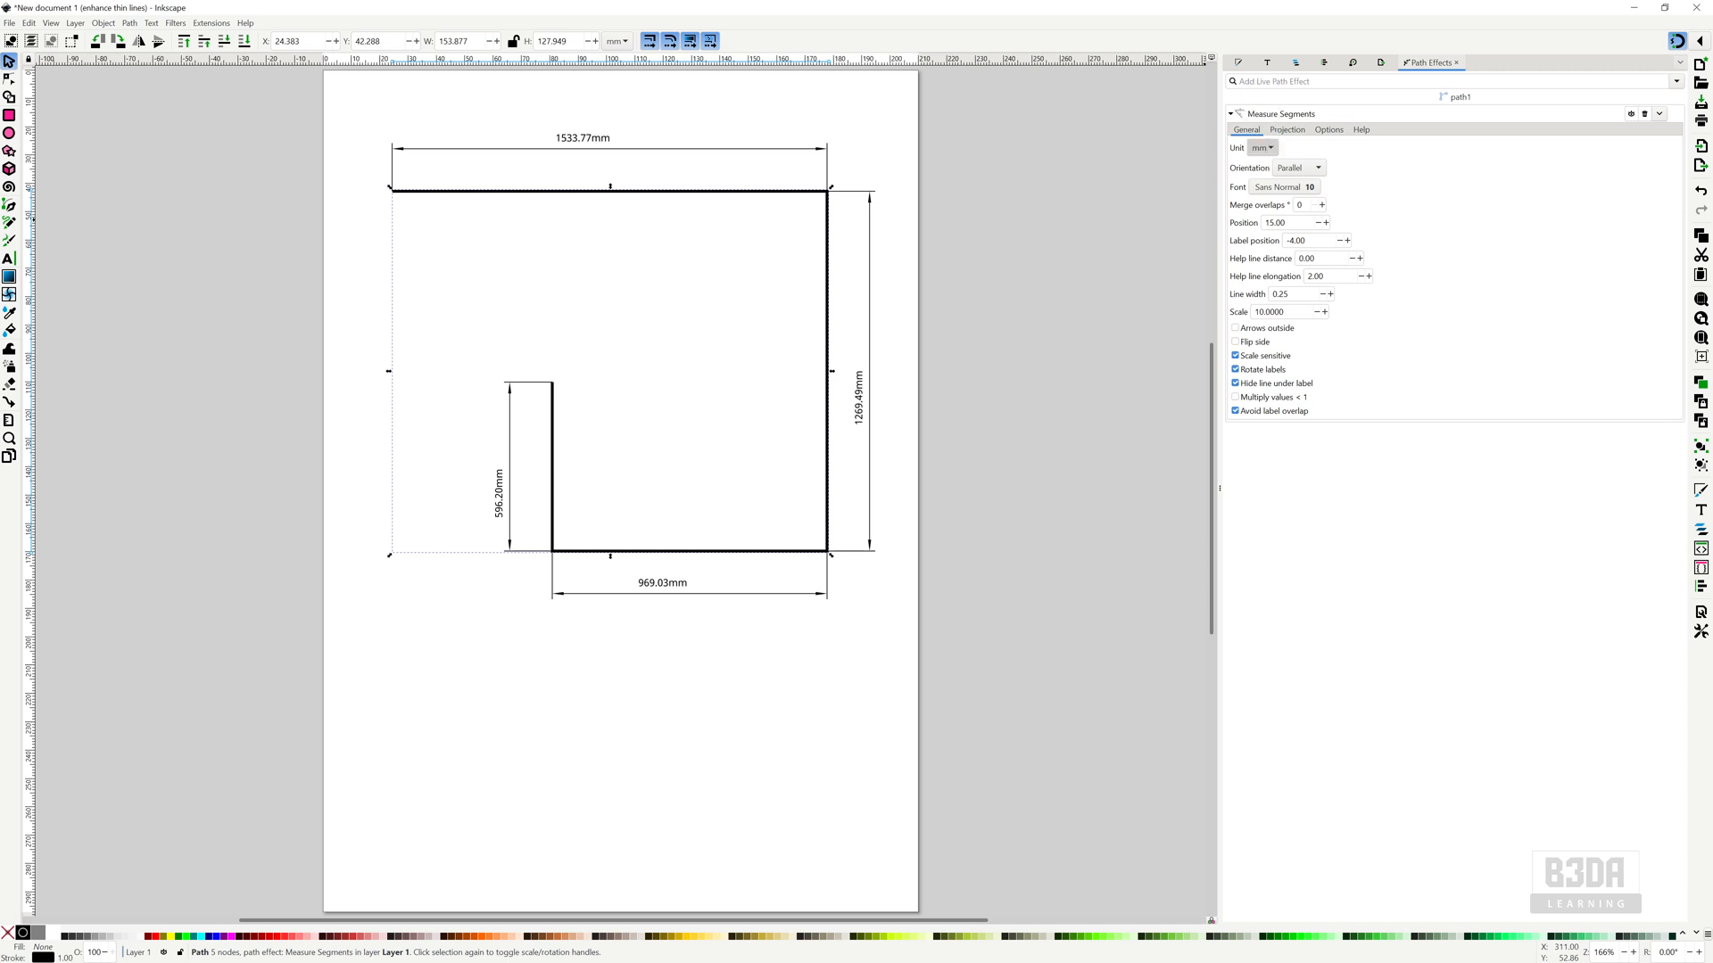
- Switch the dimension unit to cm and set the line width to 0.03
{"action": "left_click", "coordinate": [1261, 147]}
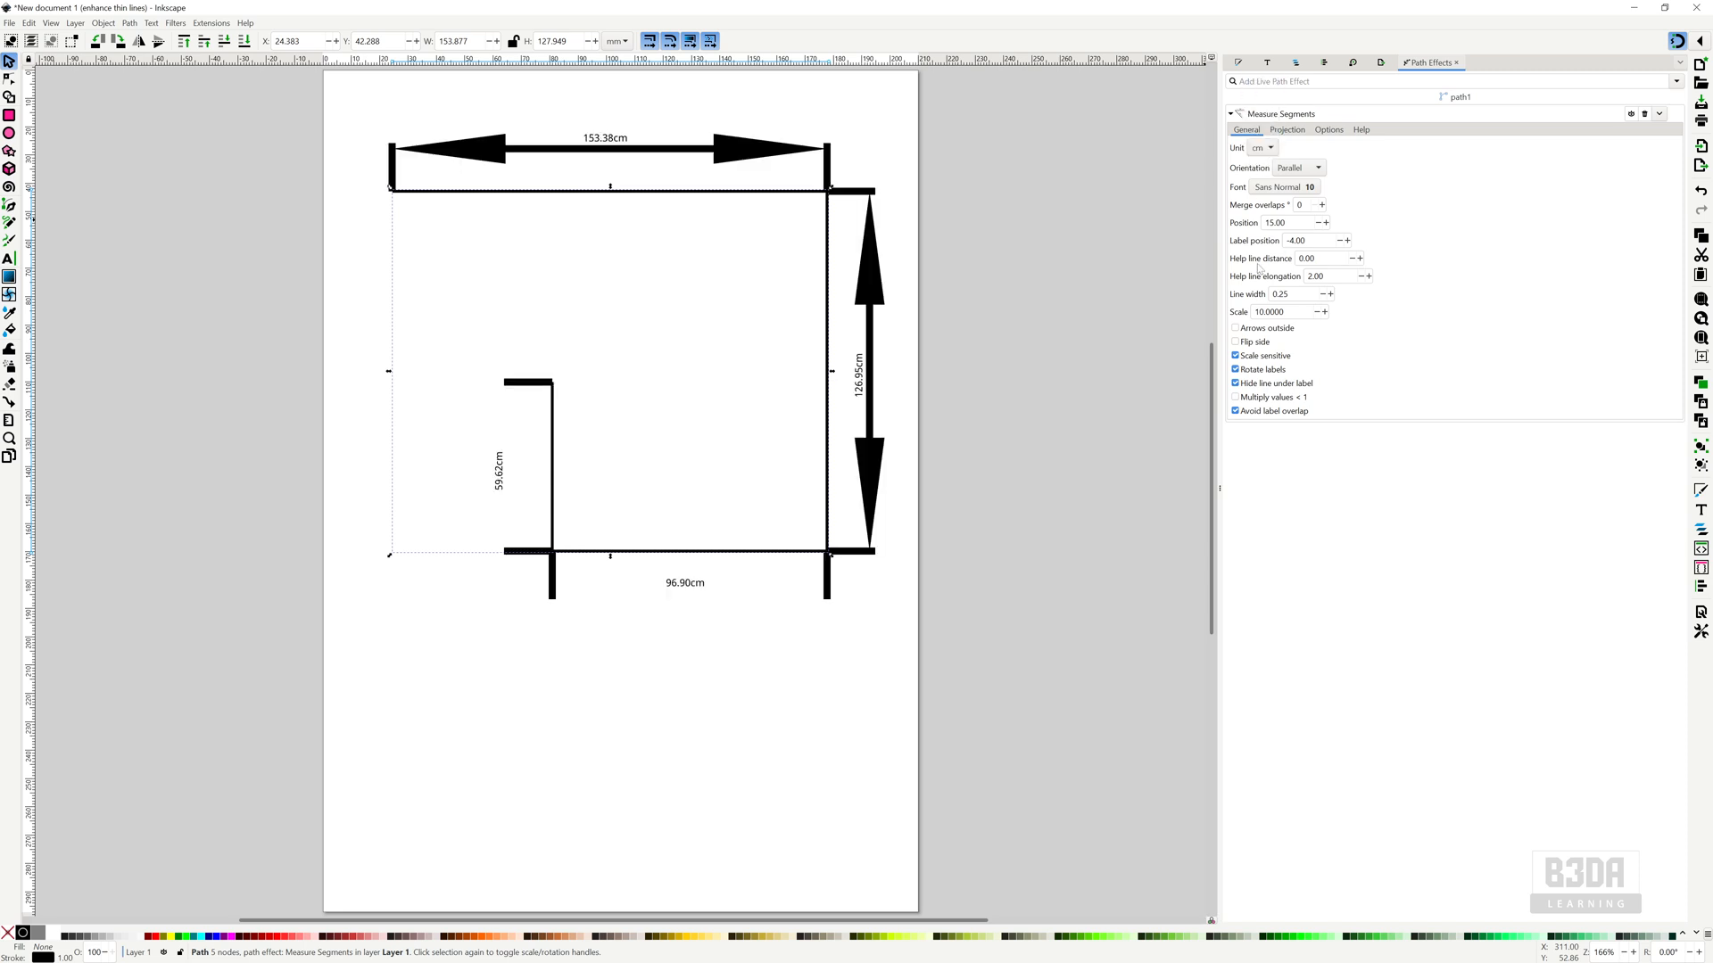
{"action": "left_click", "coordinate": [1292, 294]}
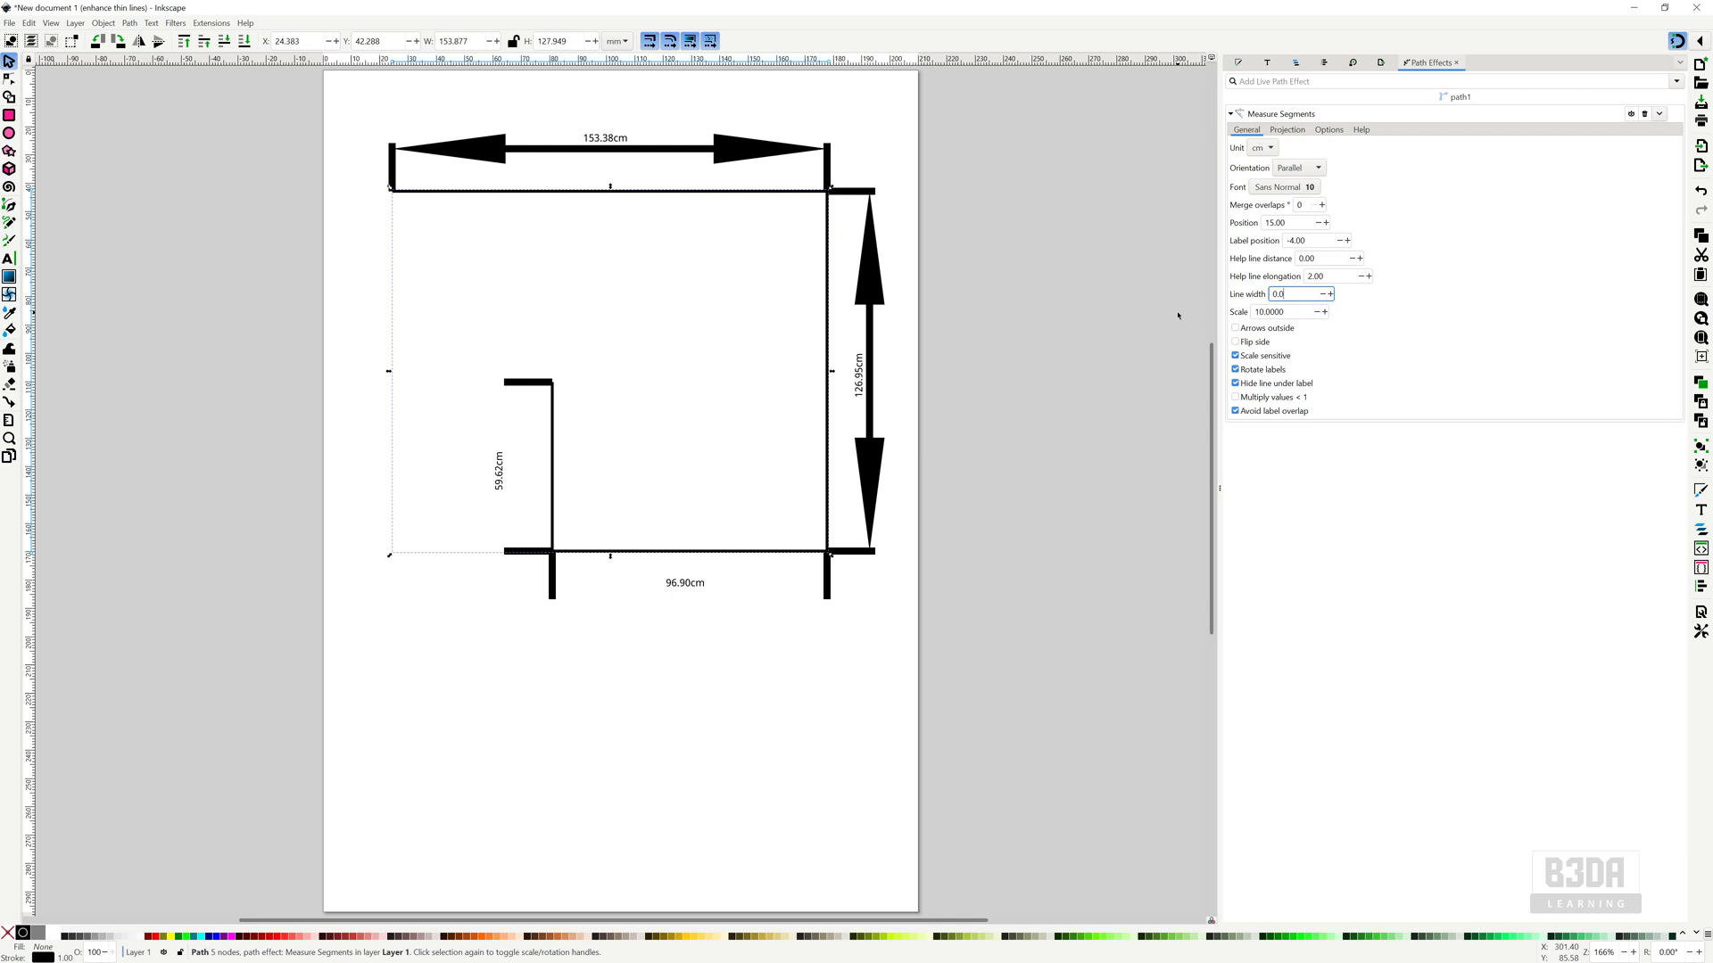
{"action": "type", "text": "0.01"}
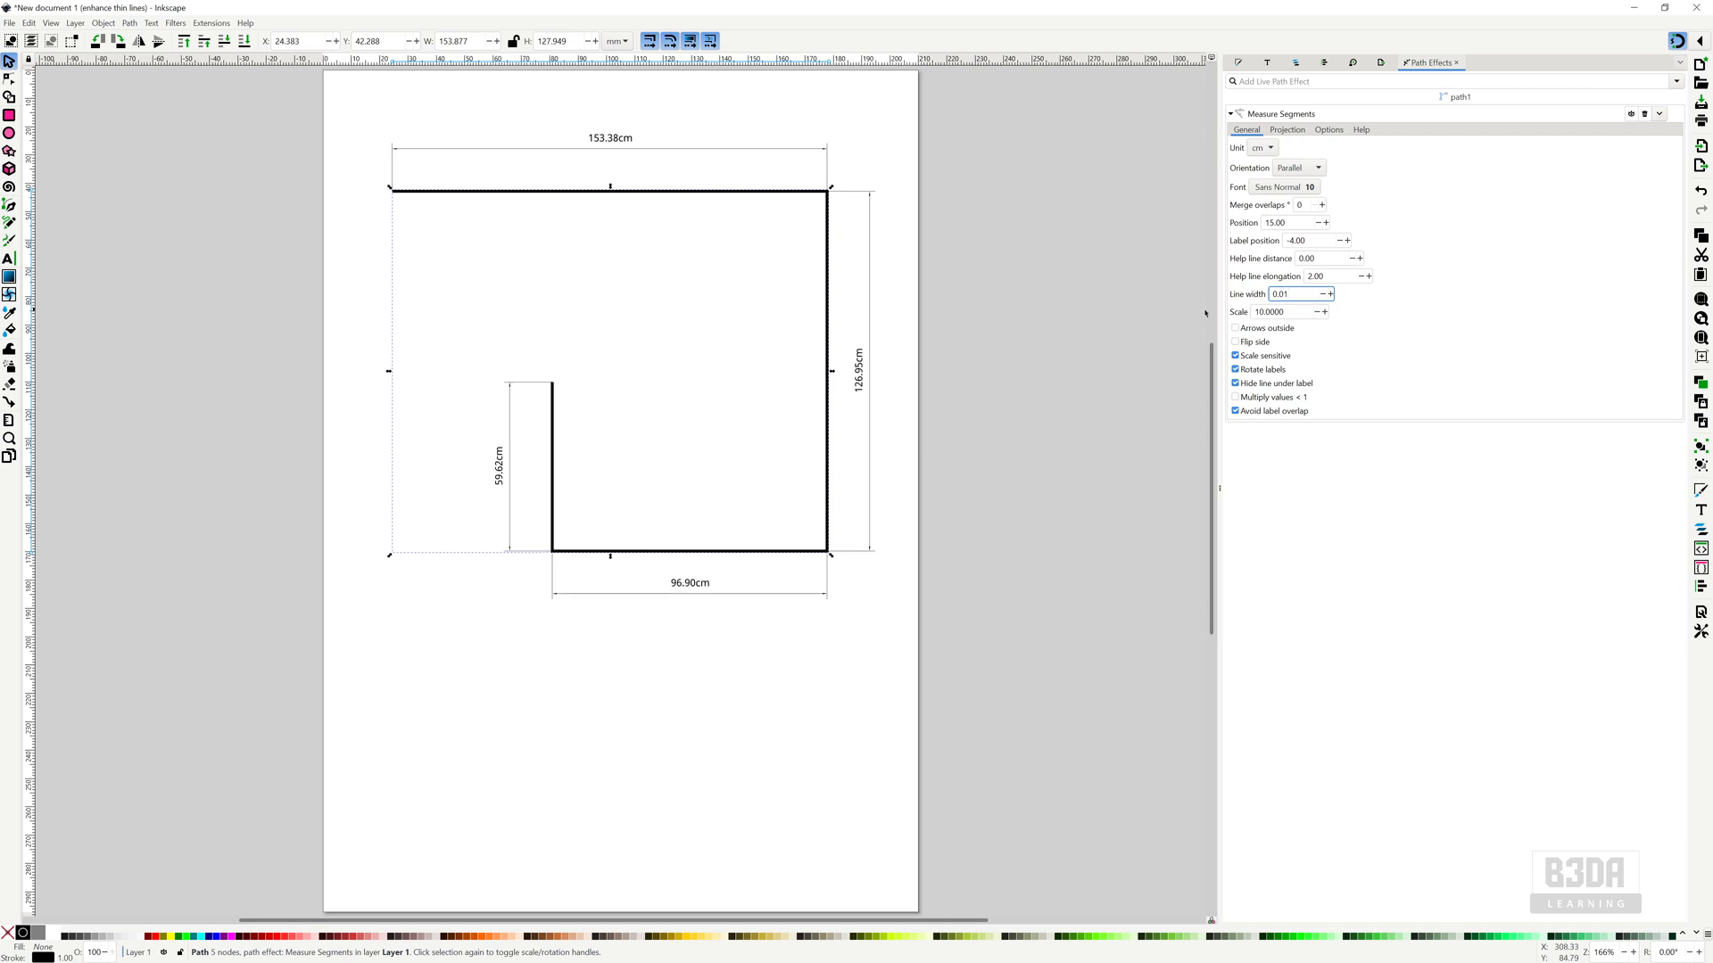
{"action": "triple_click", "coordinate": [1284, 294]}
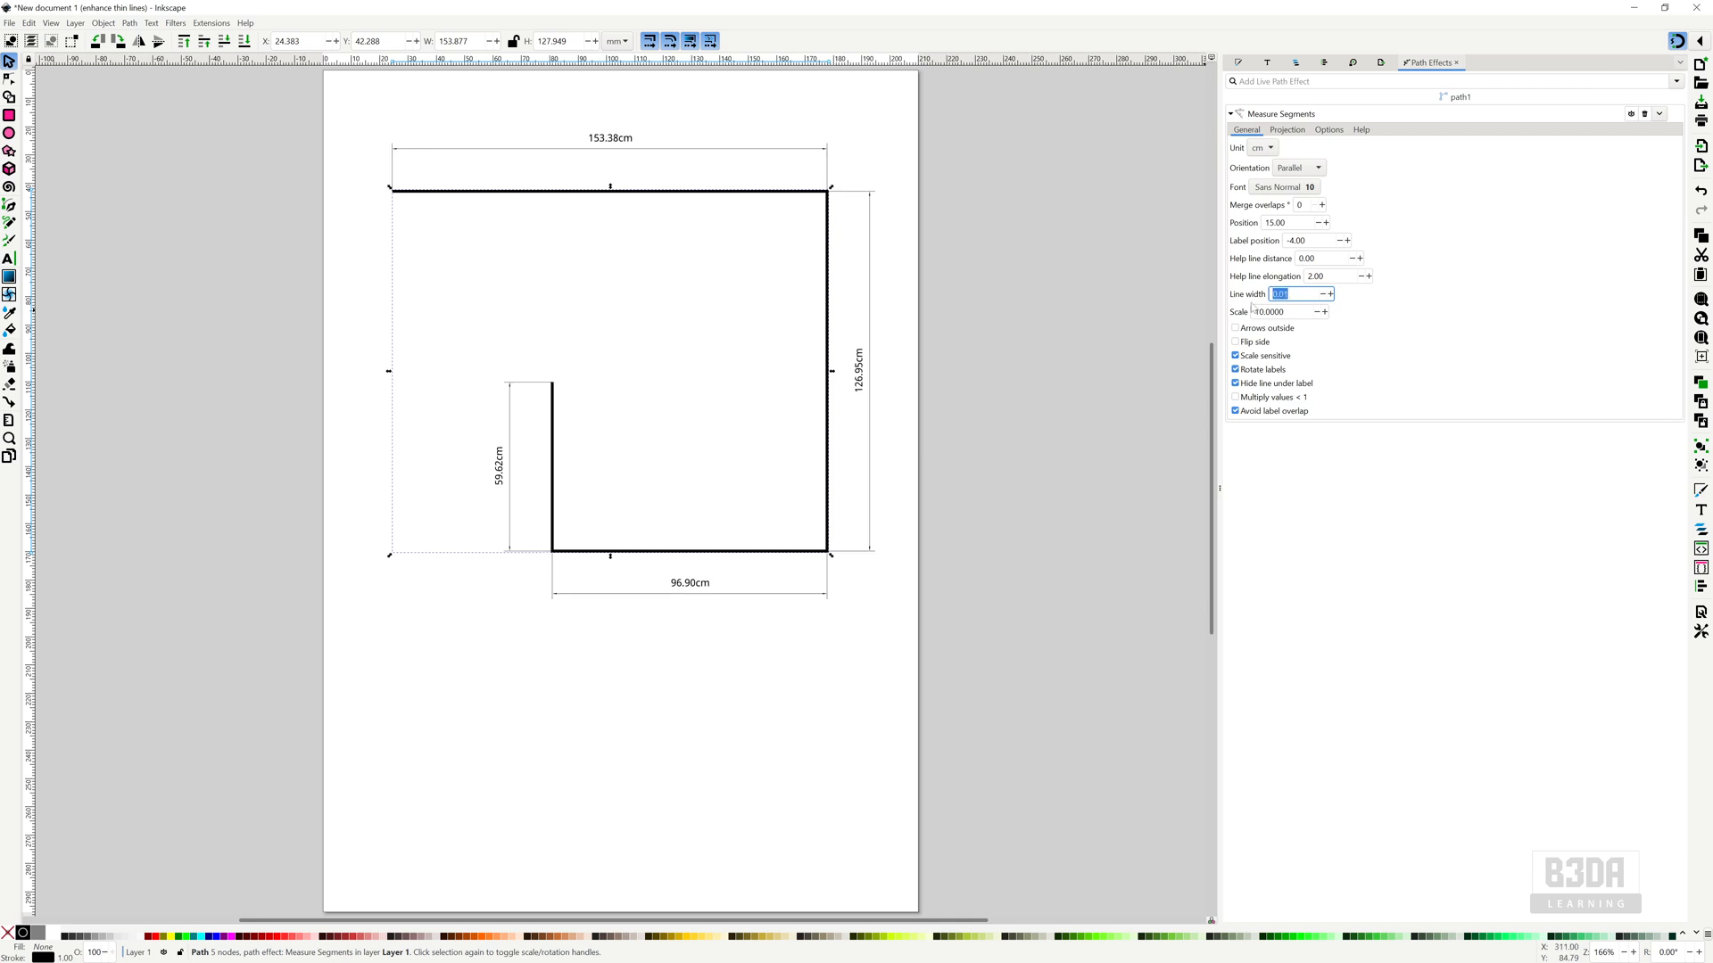
{"action": "type", "text": "0.15"}
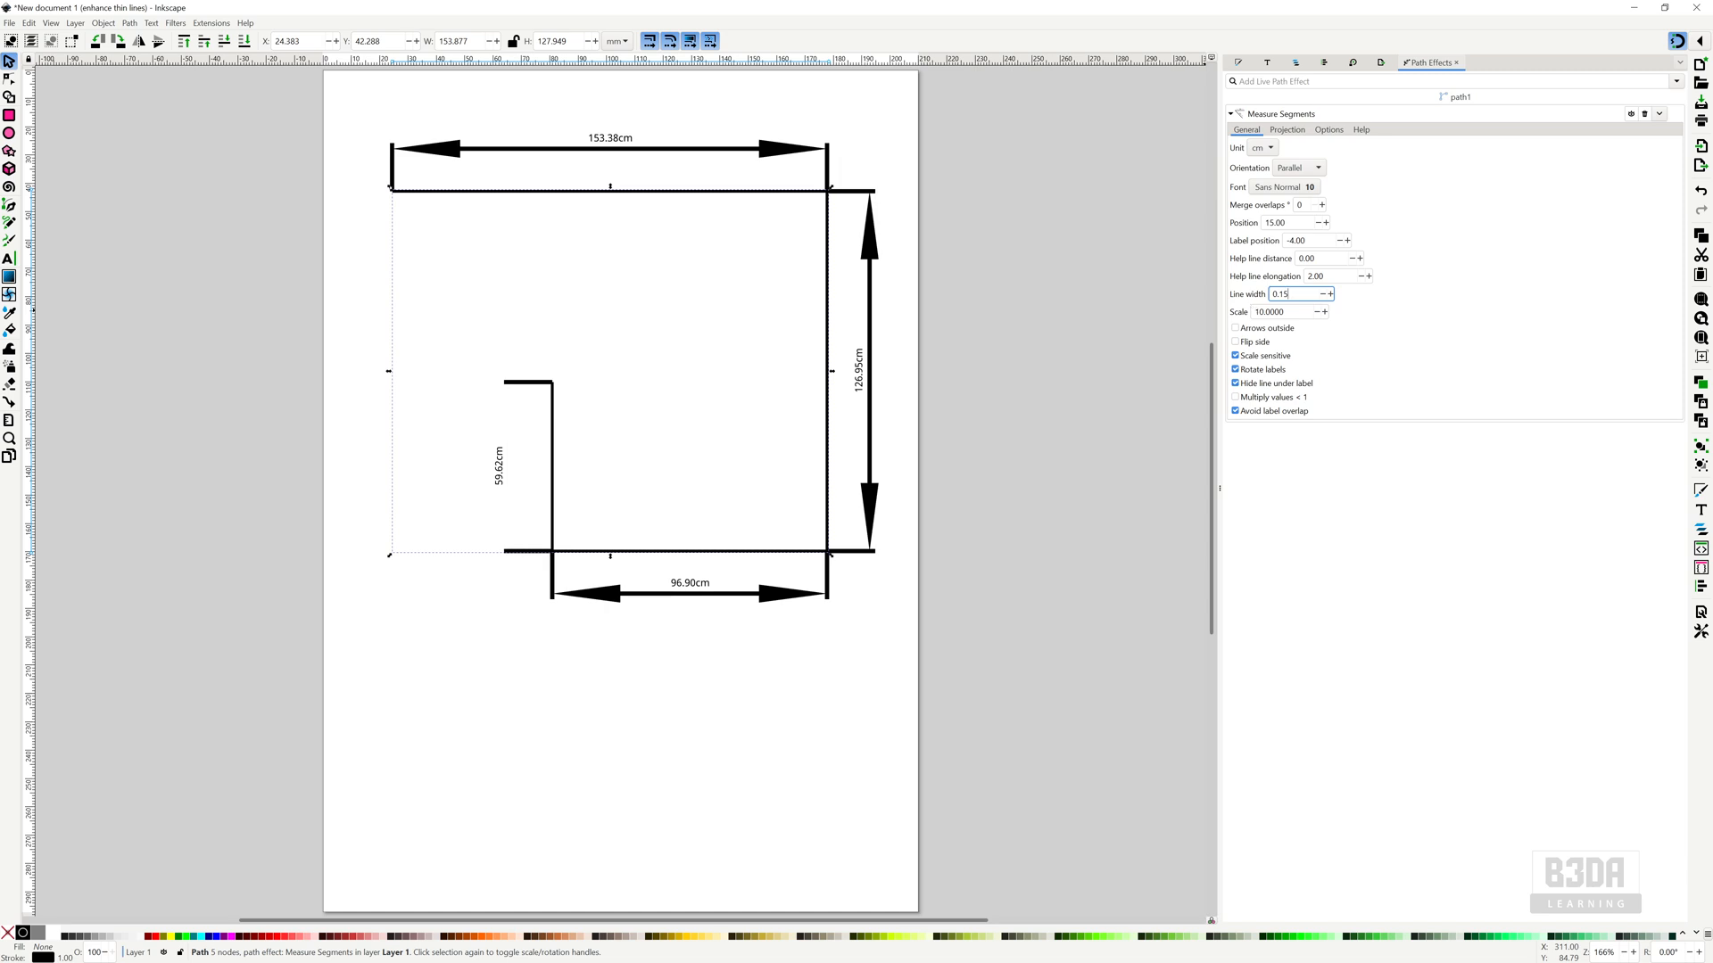
{"action": "key", "text": "BackSpace"}
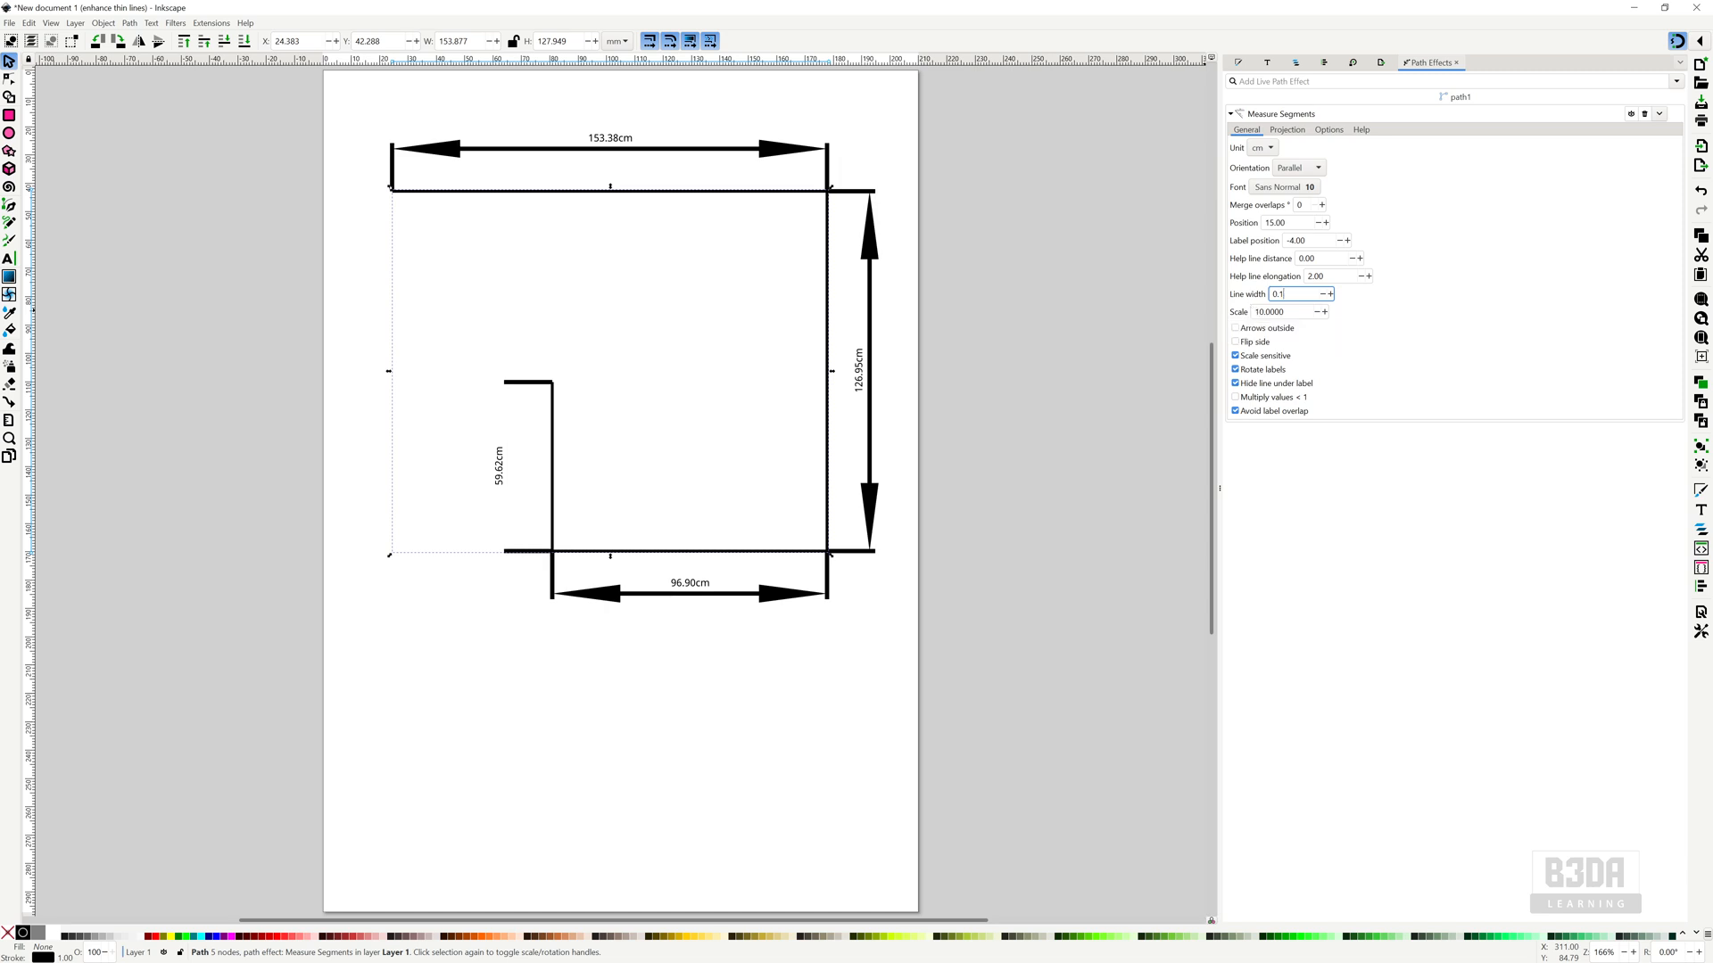
{"action": "type", "text": "0.05"}
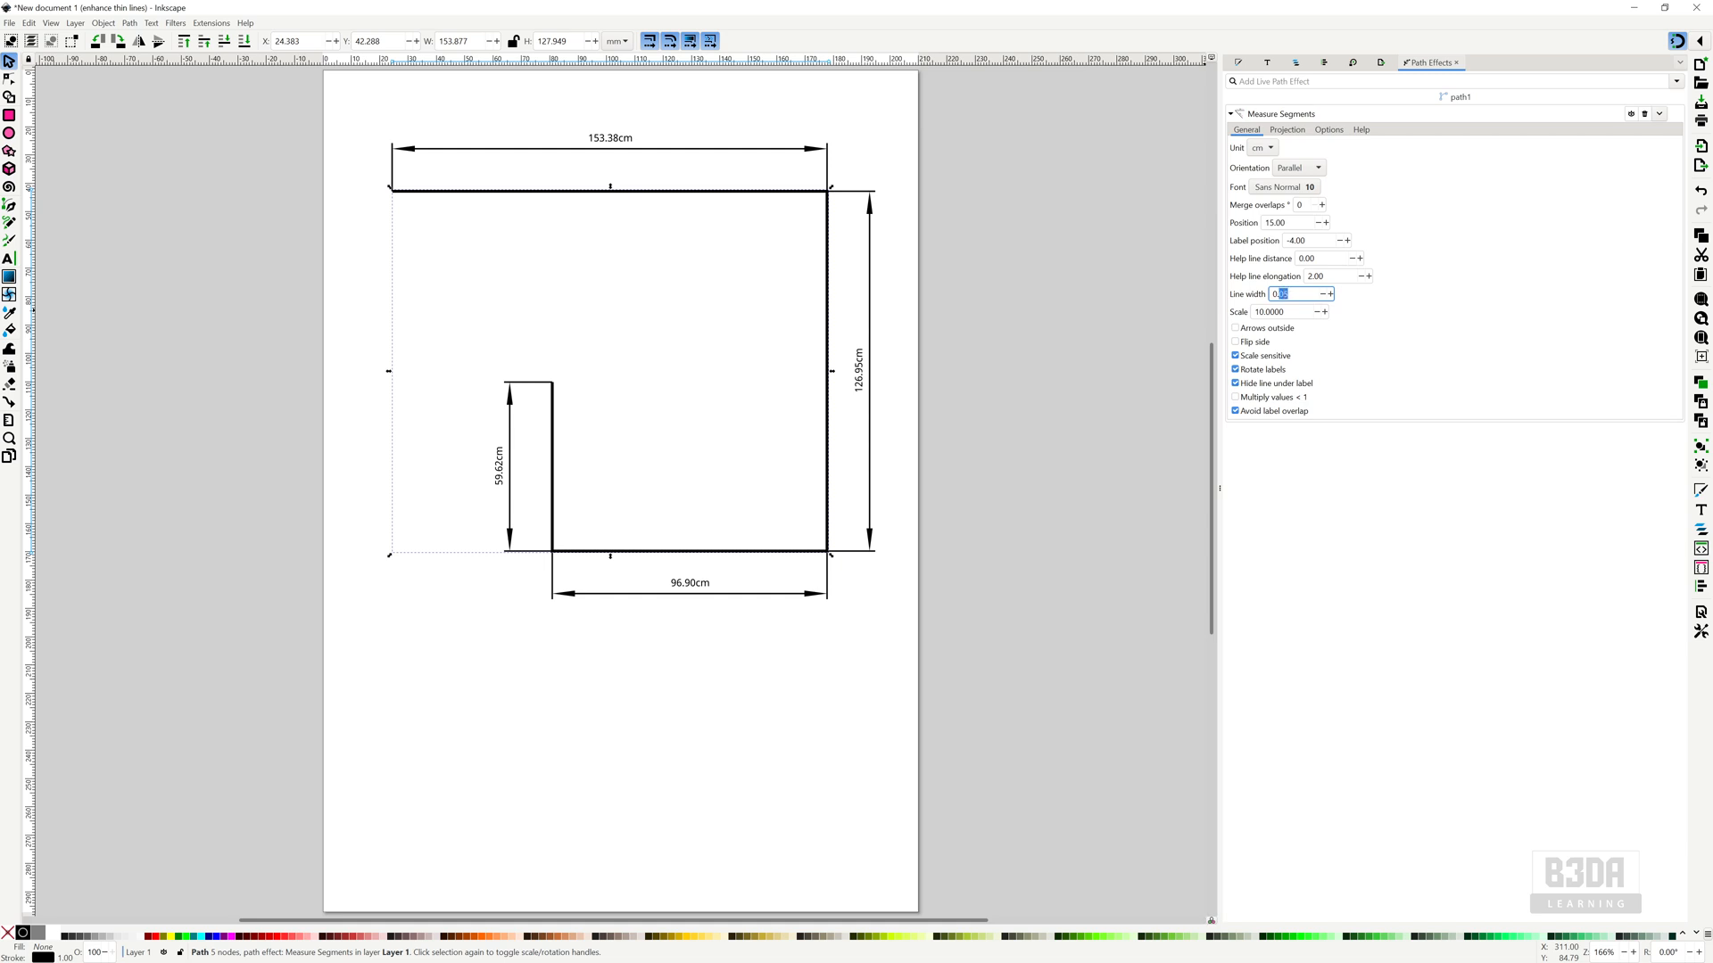
{"action": "type", "text": "0.03"}
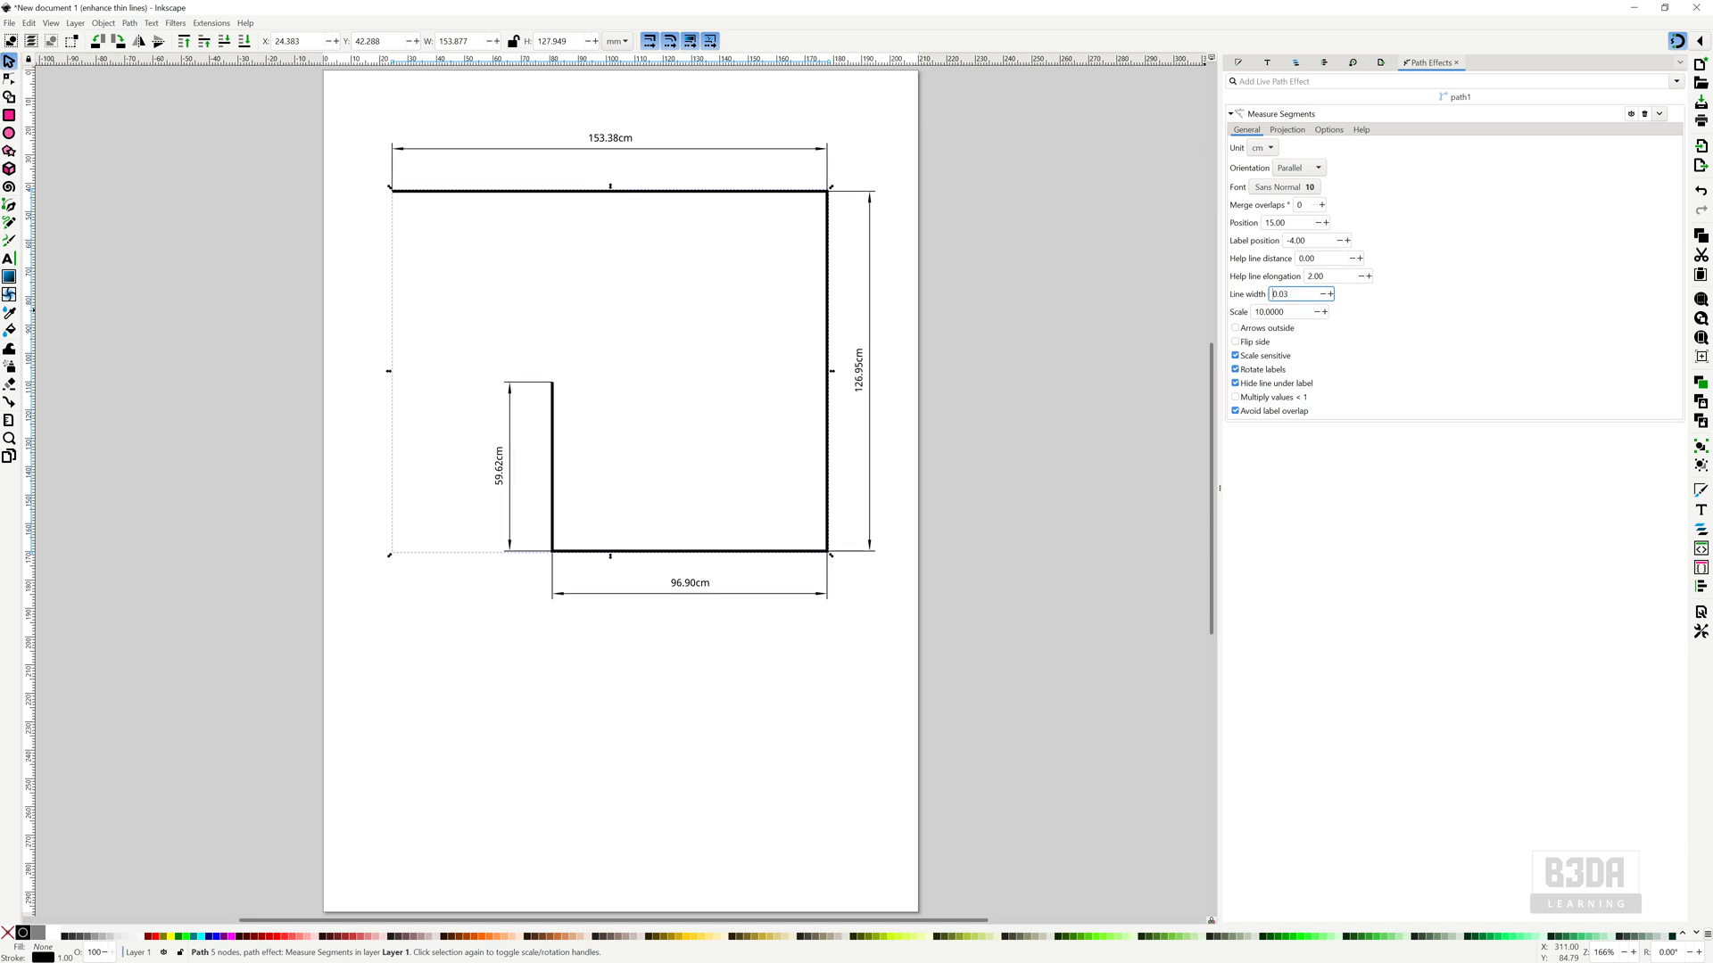
{"action": "mouse_move", "coordinate": [595, 331]}
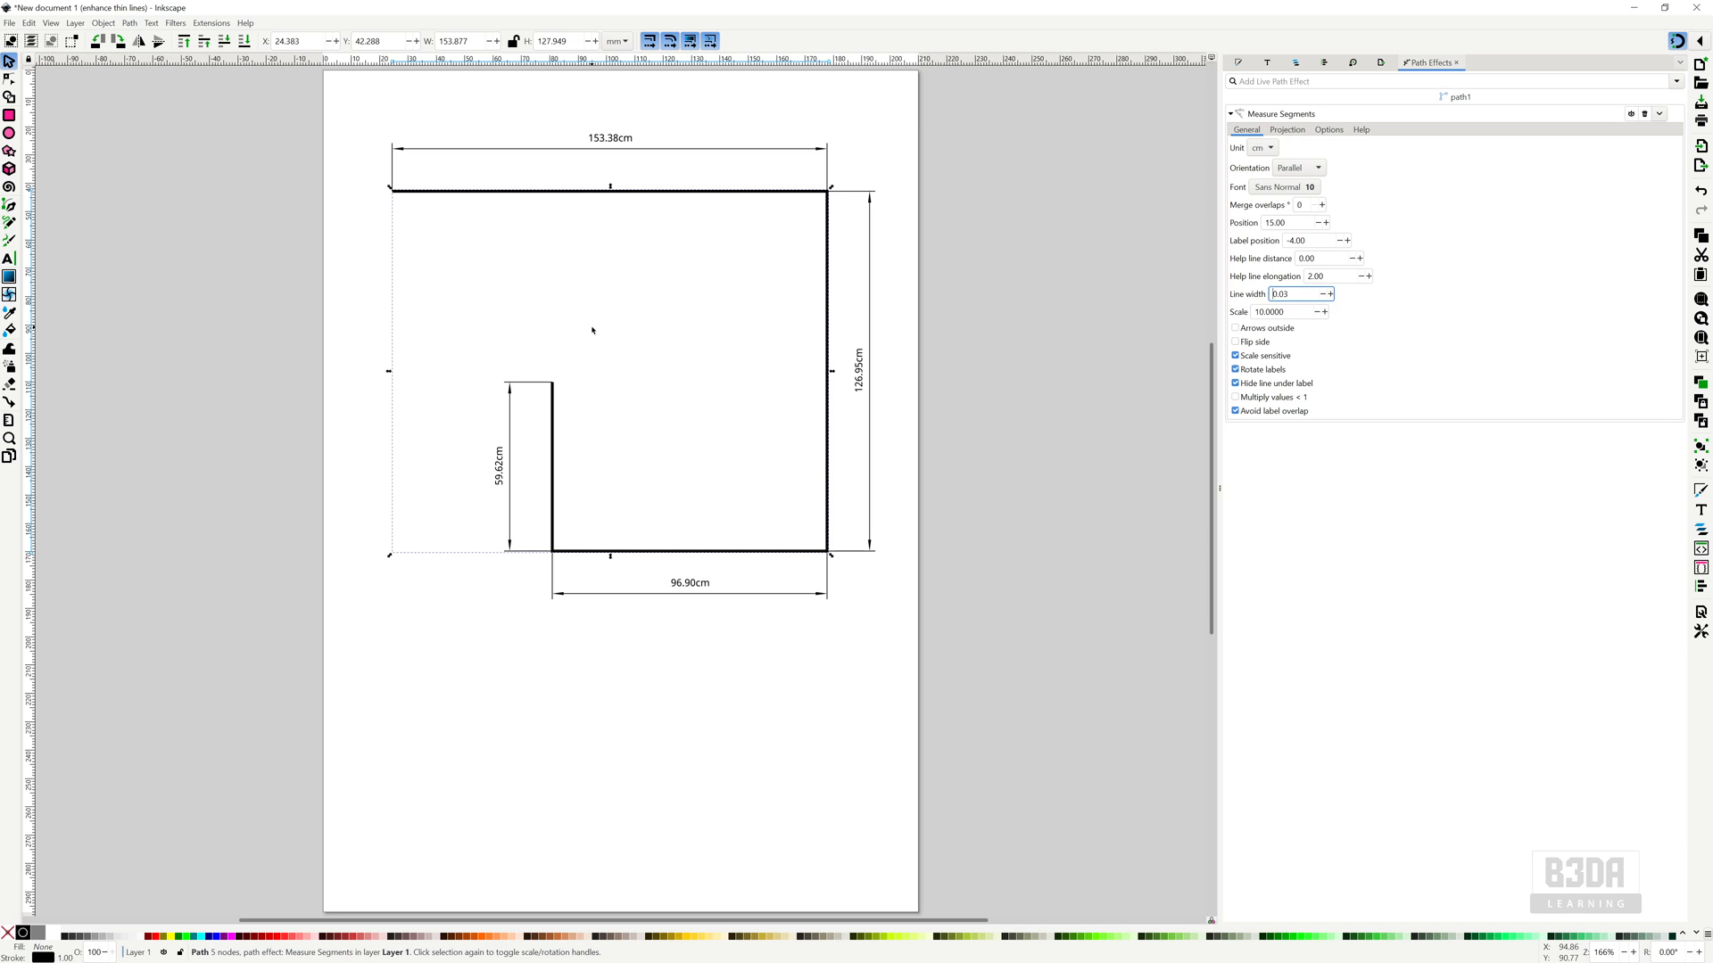
{"action": "mouse_move", "coordinate": [171, 224]}
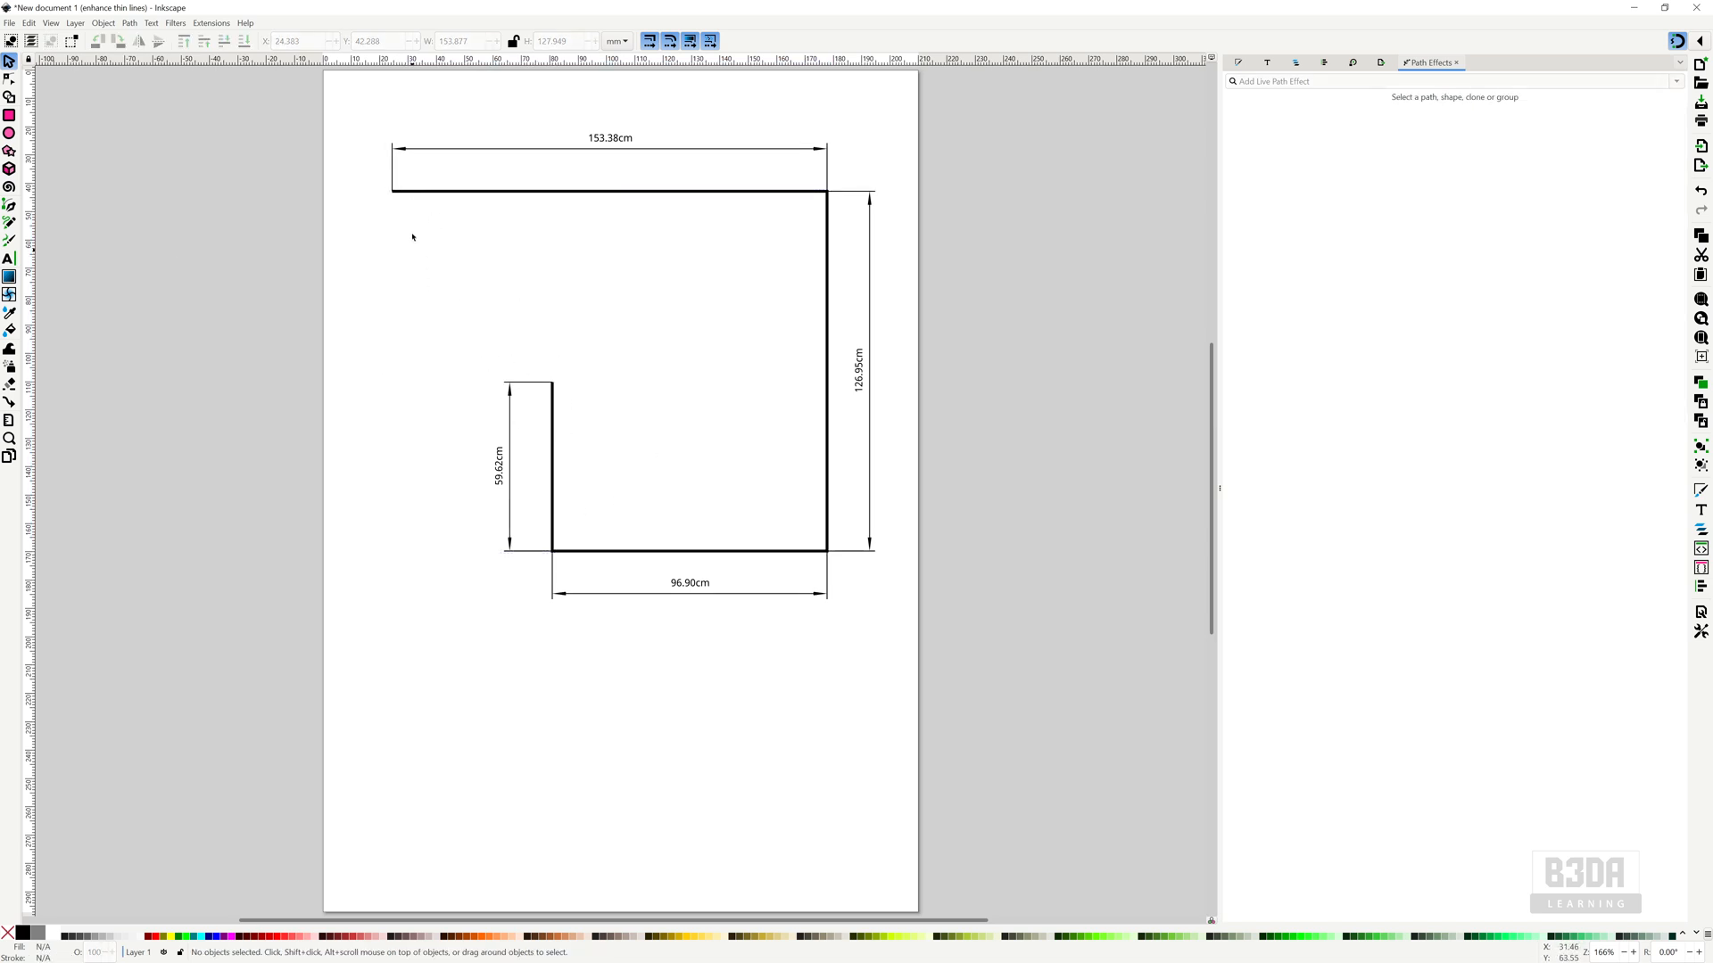
{"action": "mouse_move", "coordinate": [828, 209]}
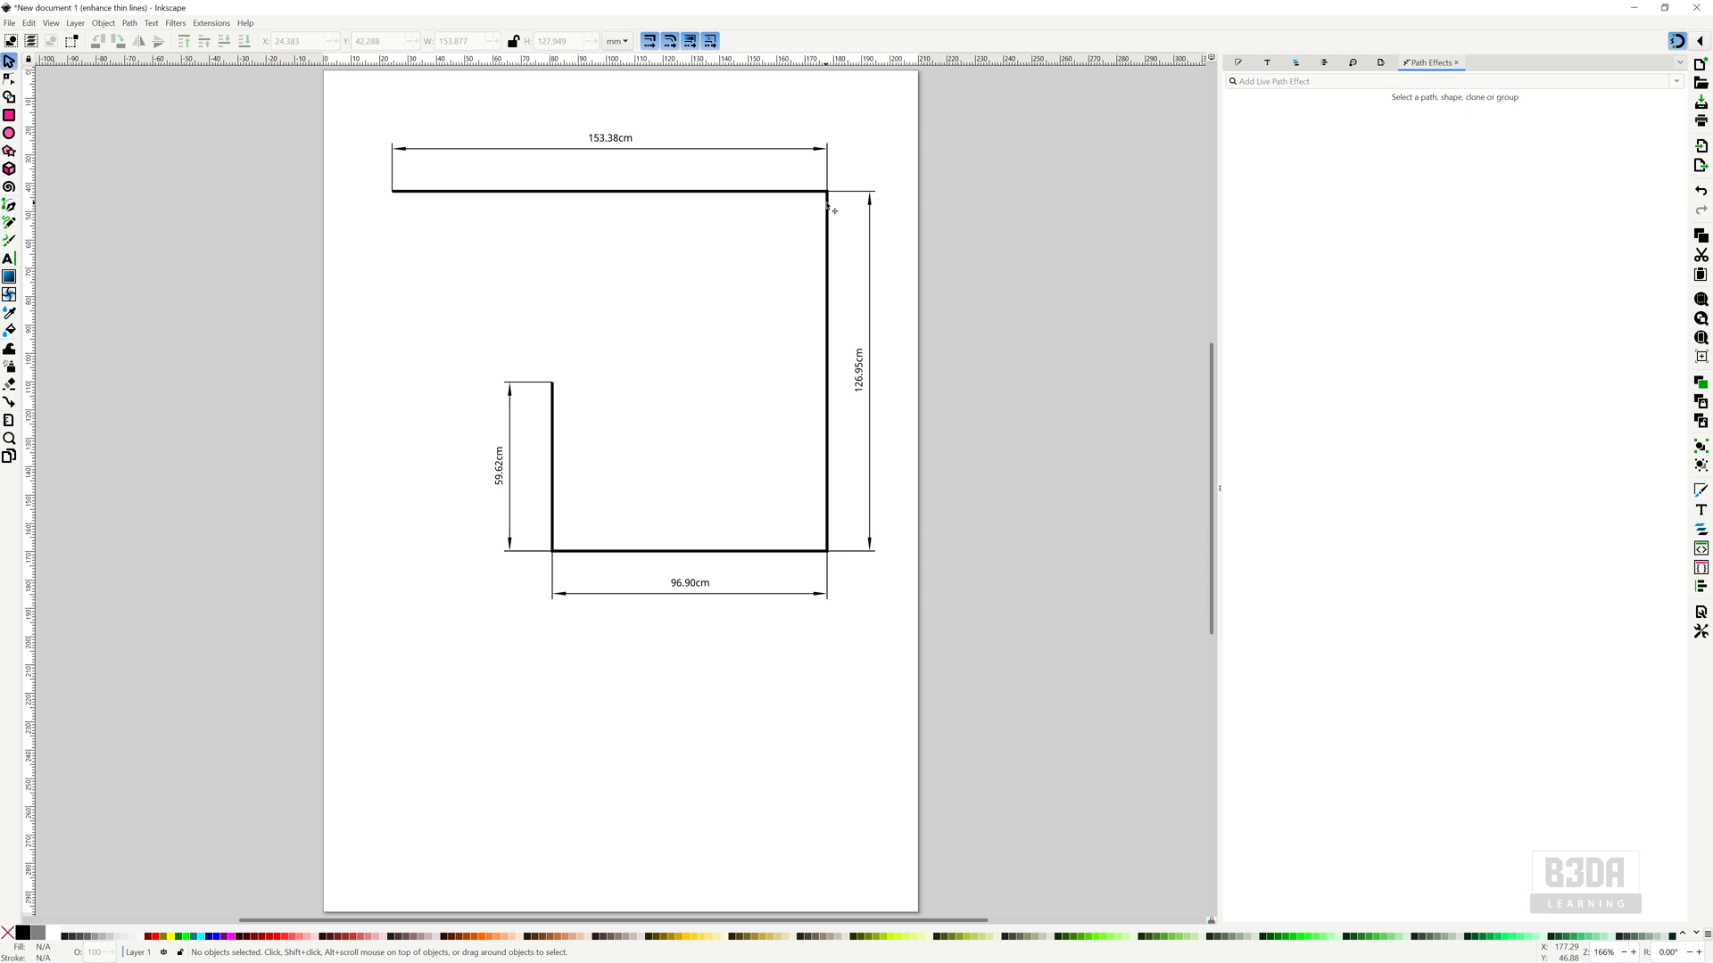
{"action": "mouse_move", "coordinate": [828, 165]}
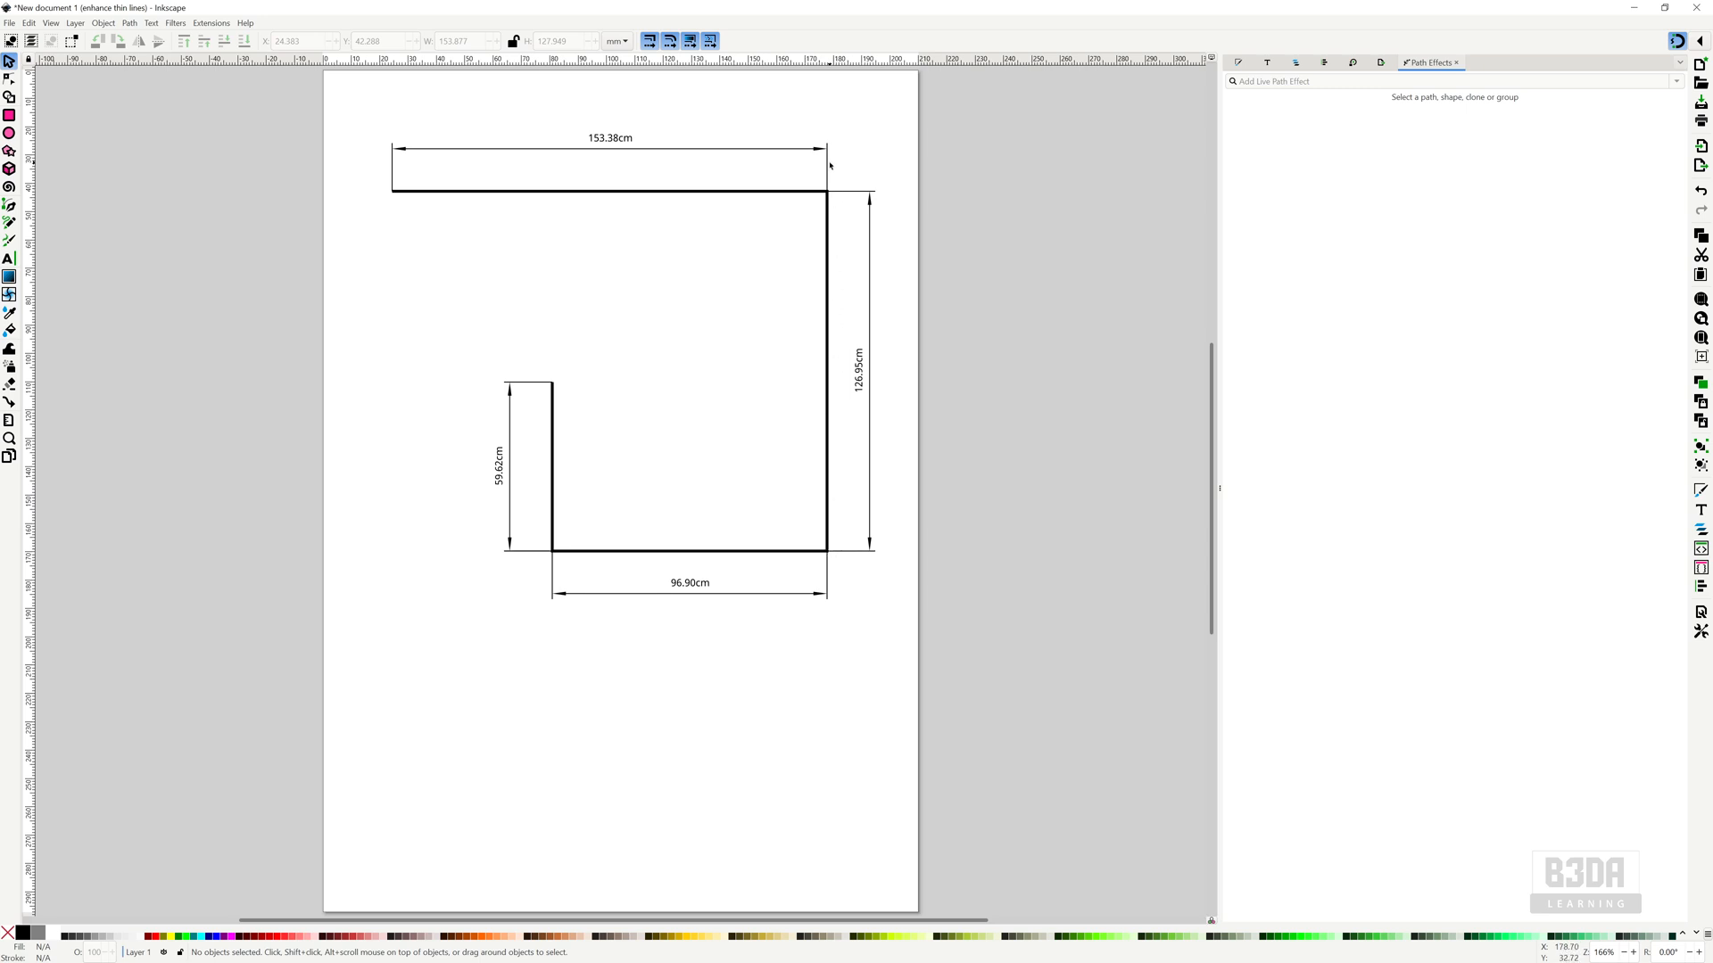
{"action": "mouse_move", "coordinate": [861, 438]}
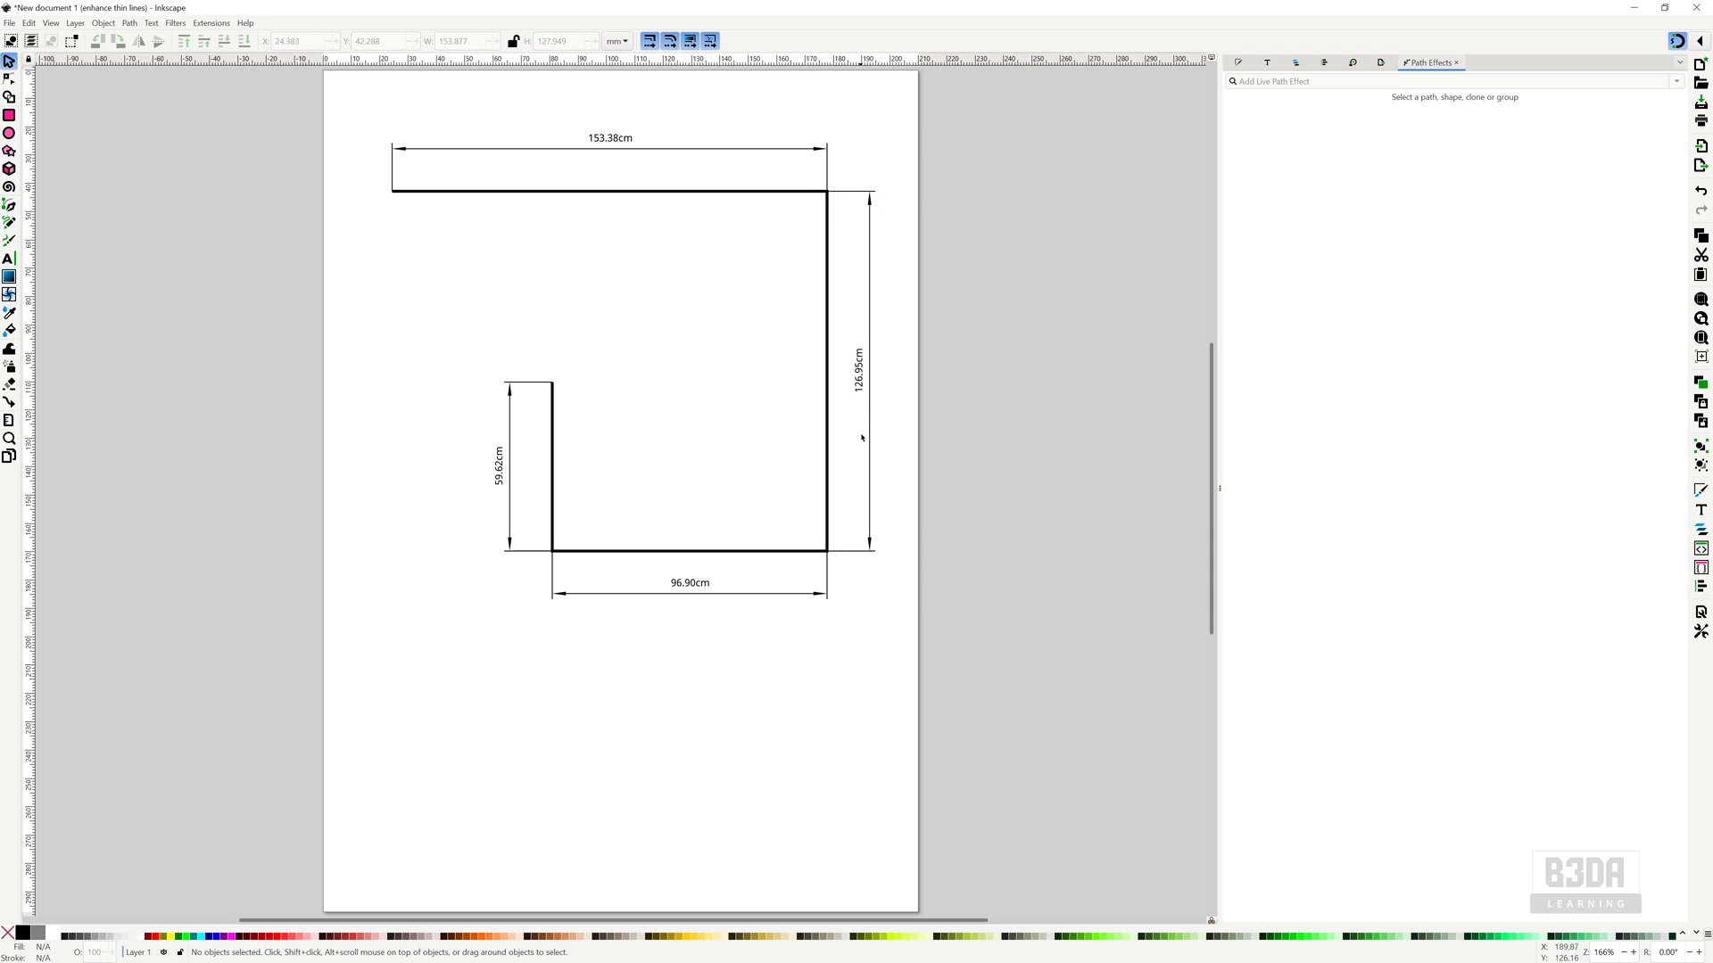
{"action": "mouse_move", "coordinate": [478, 505]}
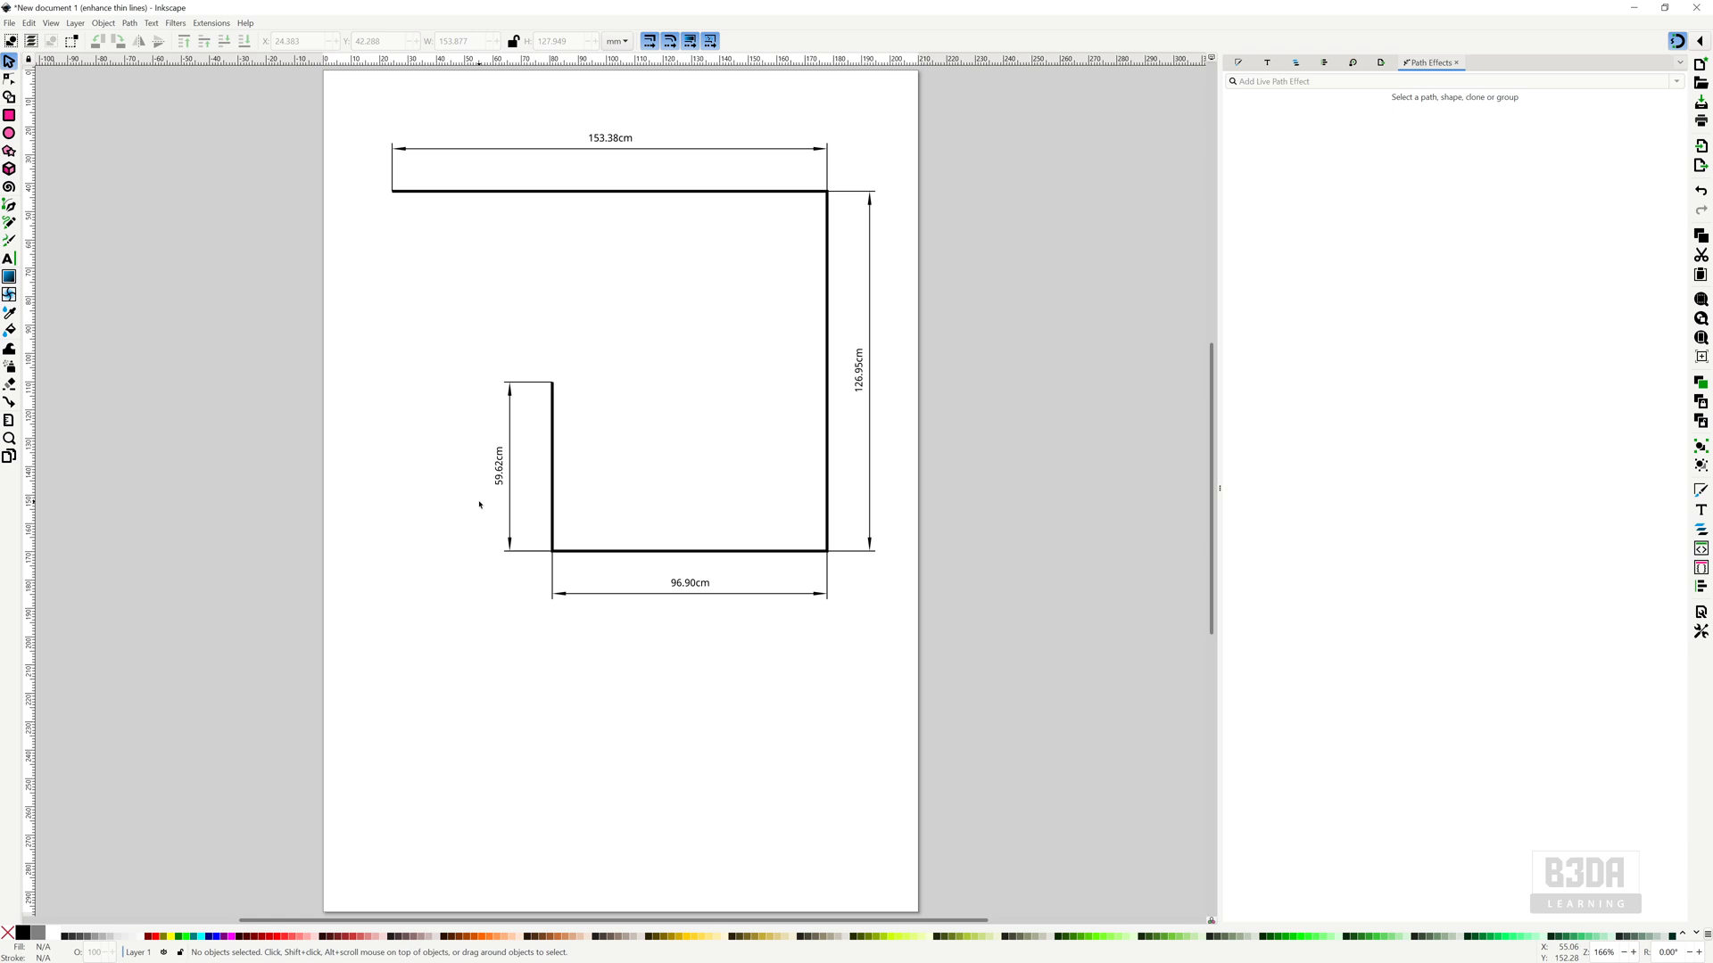
{"action": "mouse_move", "coordinate": [448, 295]}
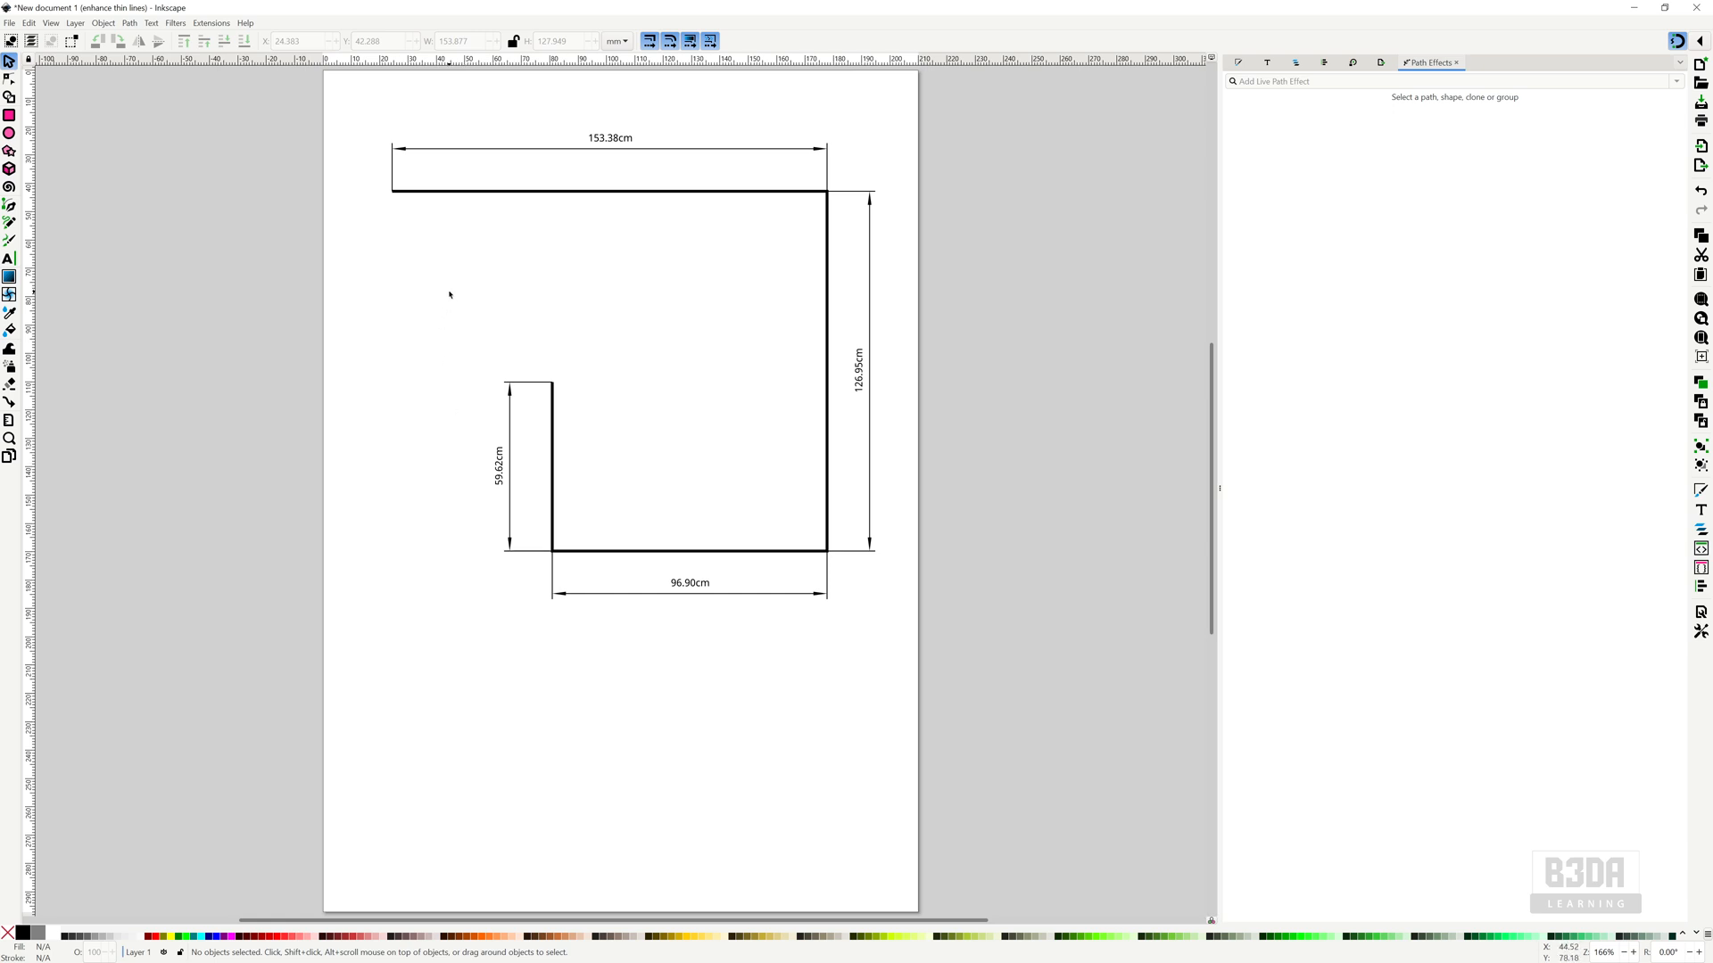
{"action": "mouse_move", "coordinate": [521, 368]}
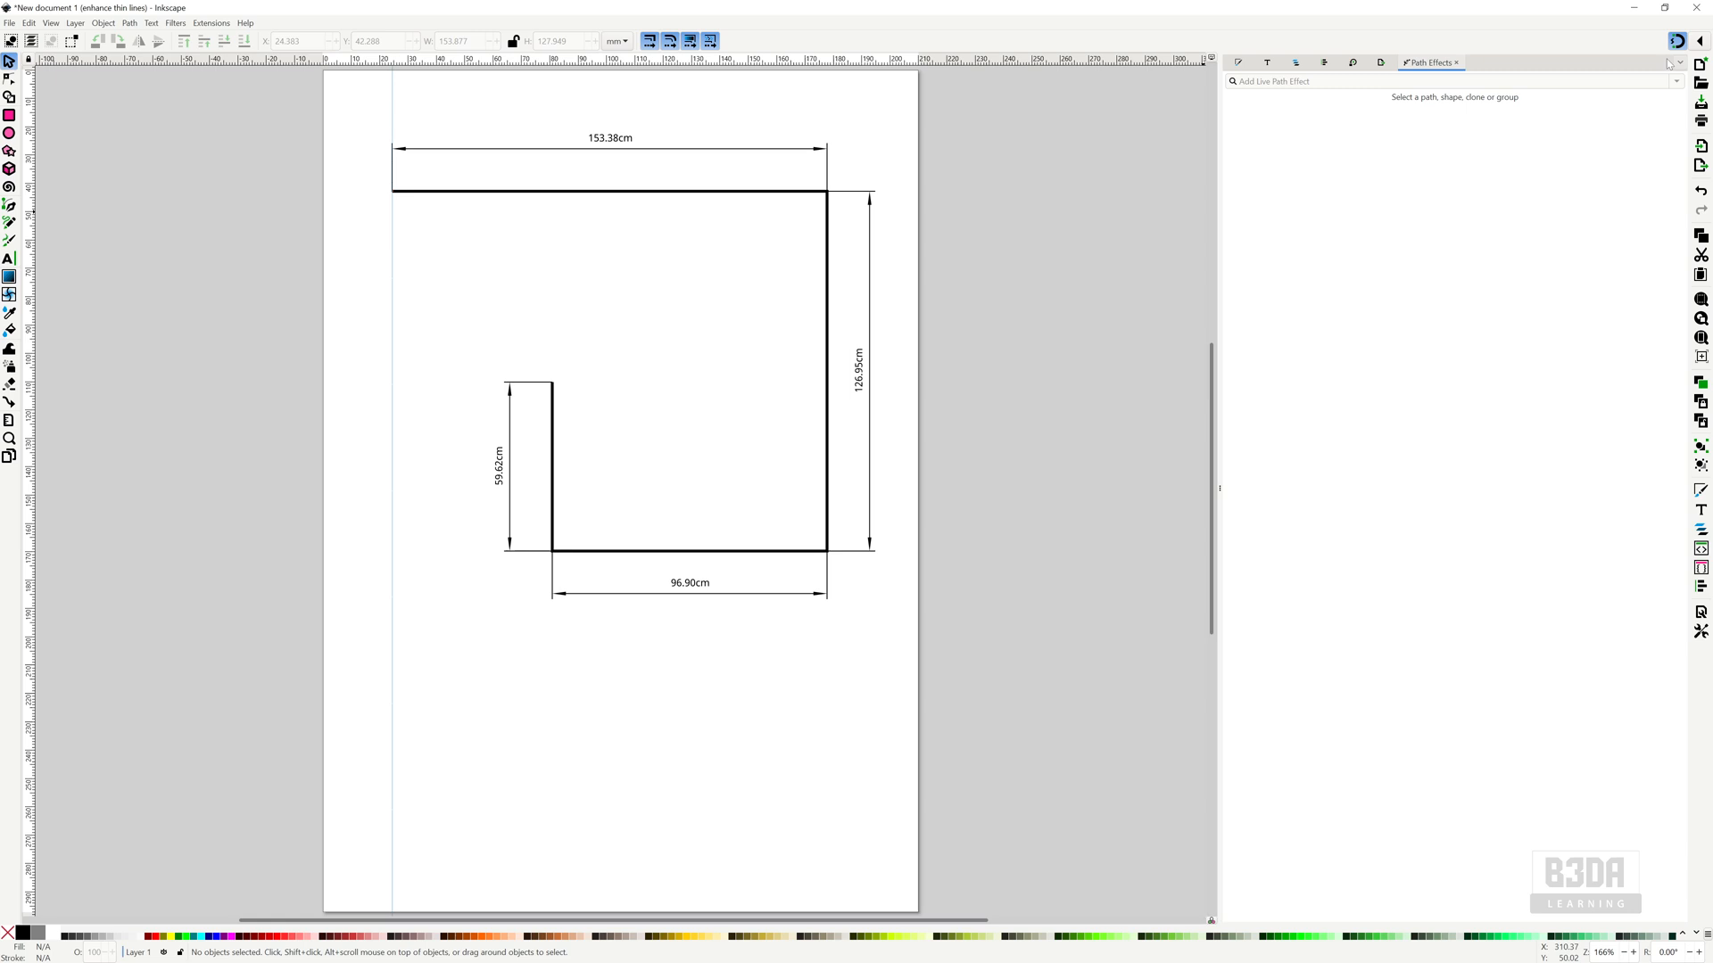
- Show the snapping options, with guide, page-border and node snapping enabled
{"action": "left_click", "coordinate": [1699, 40]}
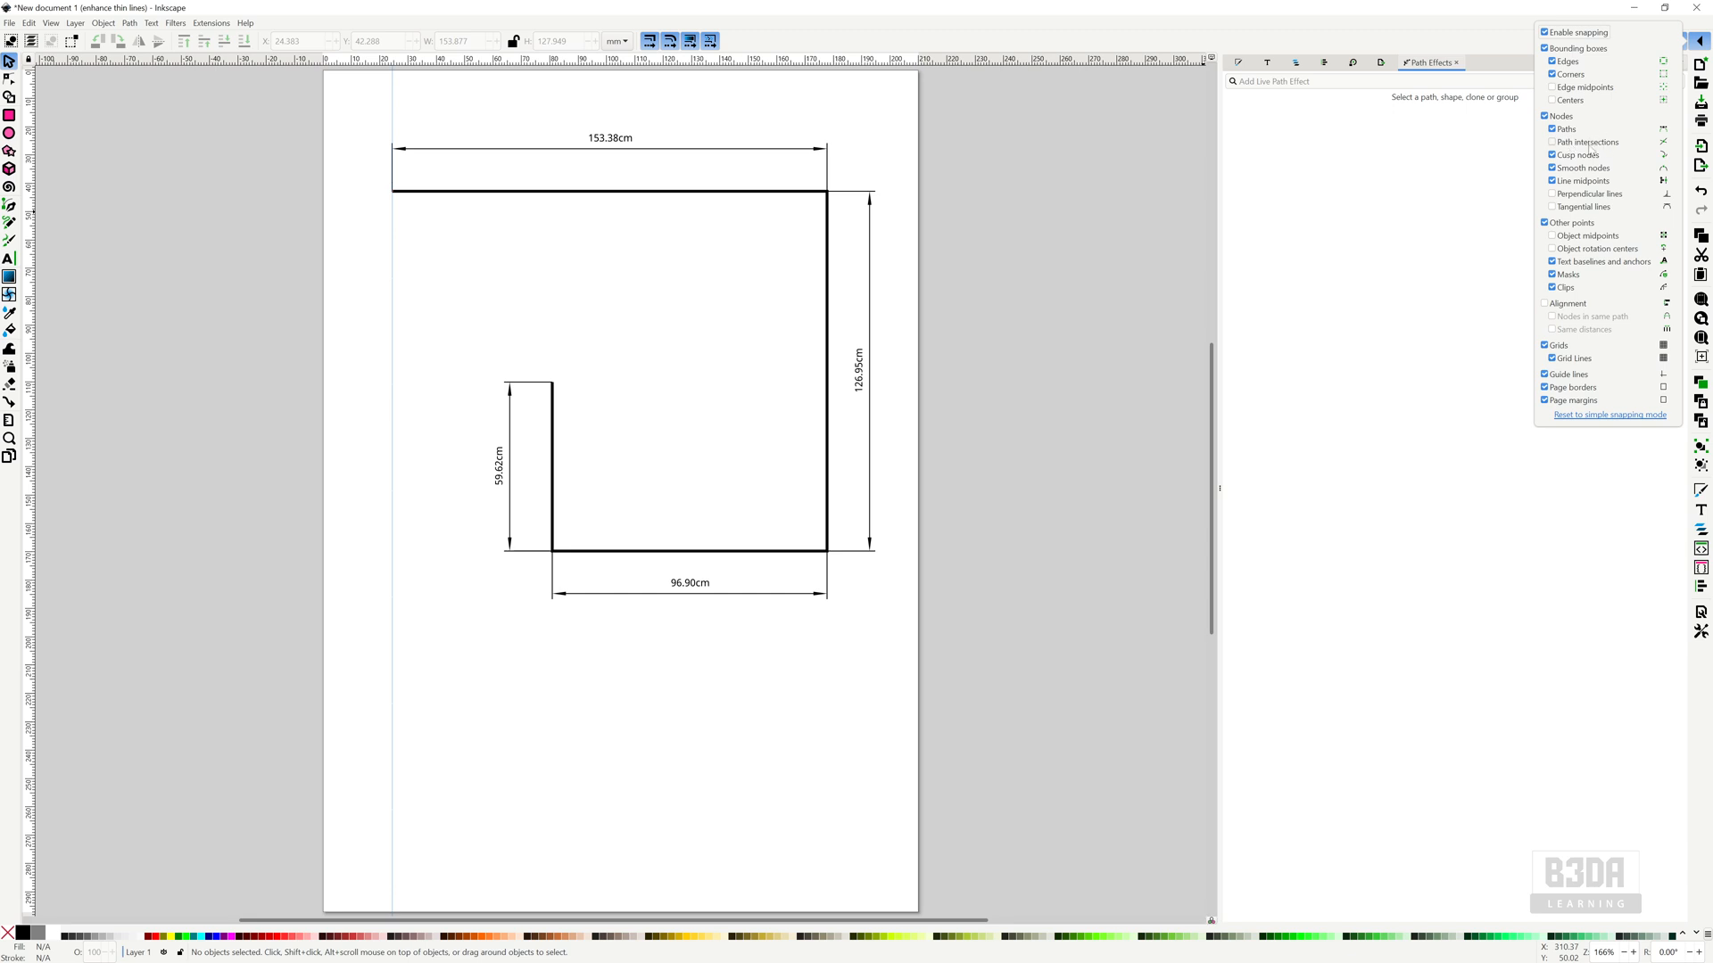
{"action": "mouse_move", "coordinate": [588, 409]}
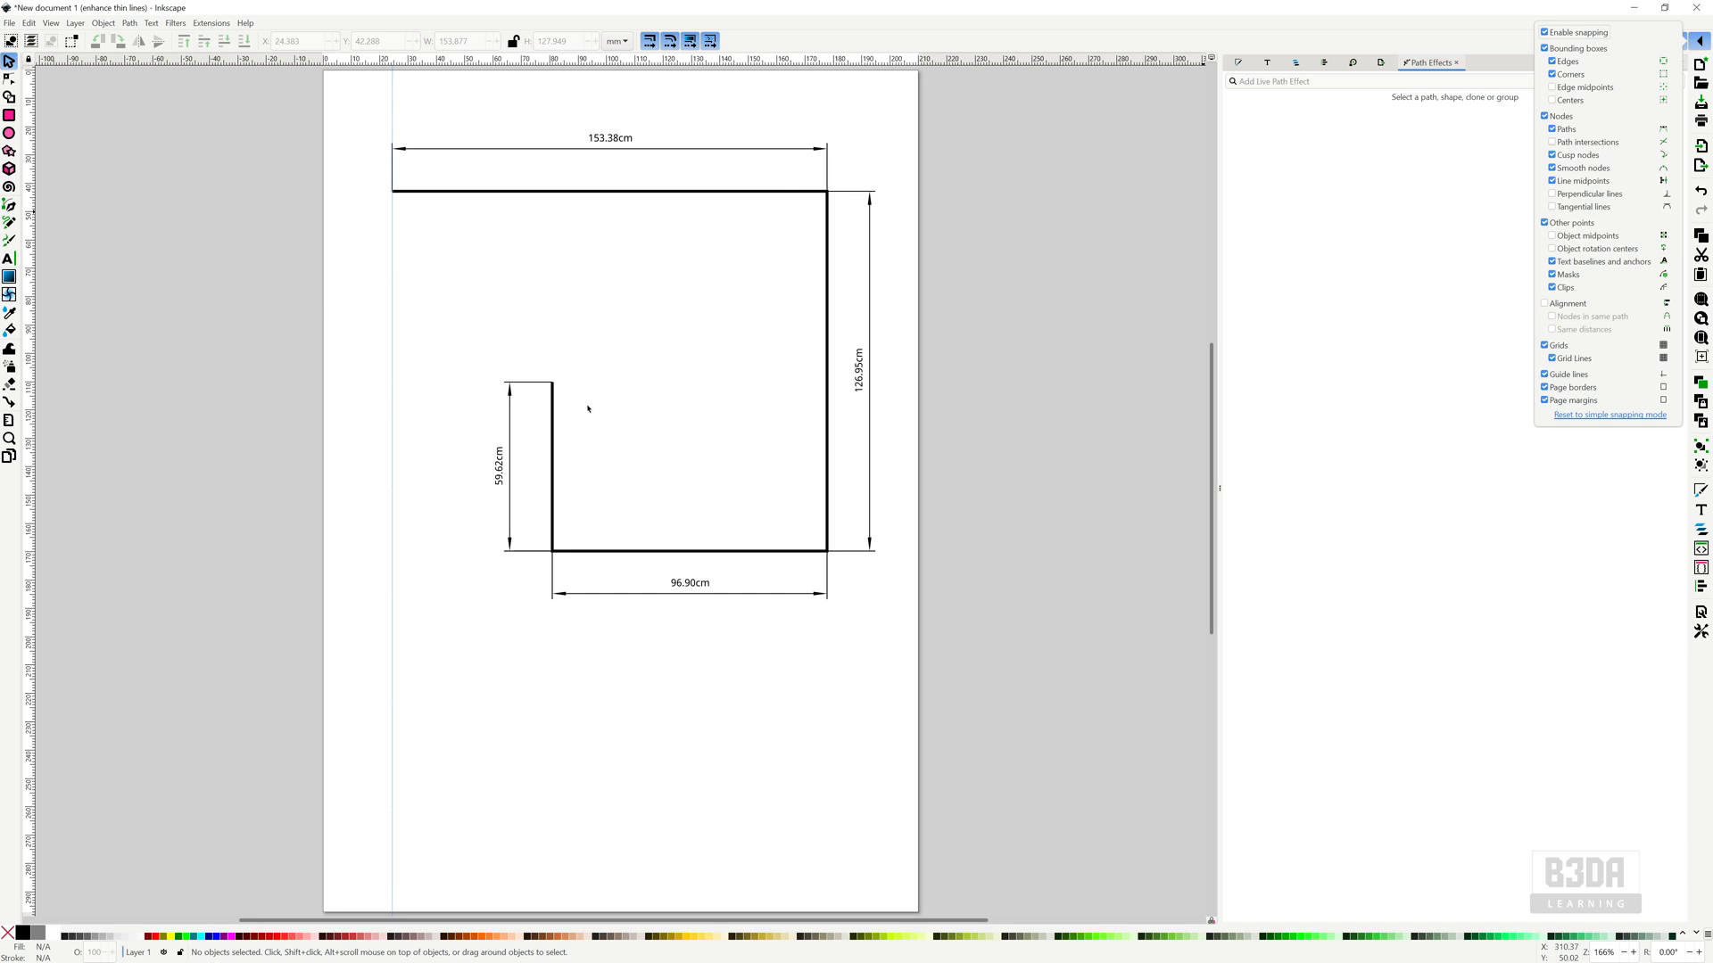
{"action": "mouse_move", "coordinate": [147, 157]}
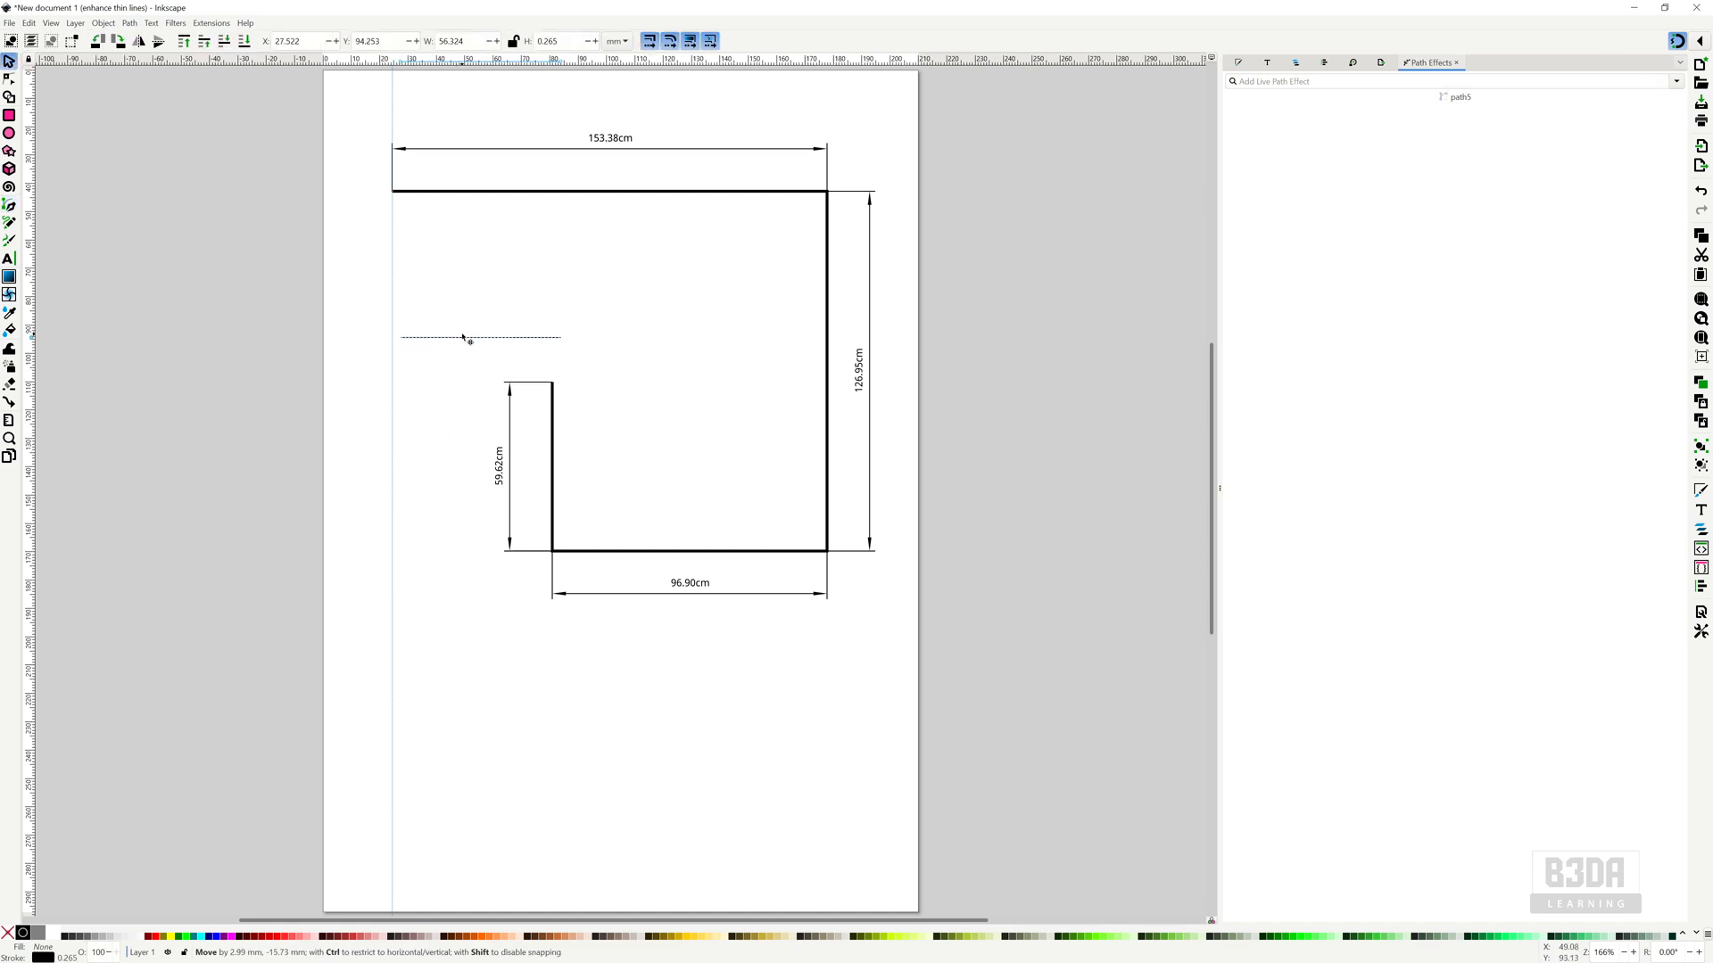
- Move the helper line to the guide and add Measure Segments, labelled 56.32mm
{"action": "left_click_drag", "start_coordinate": [470, 337], "coordinate": [464, 306]}
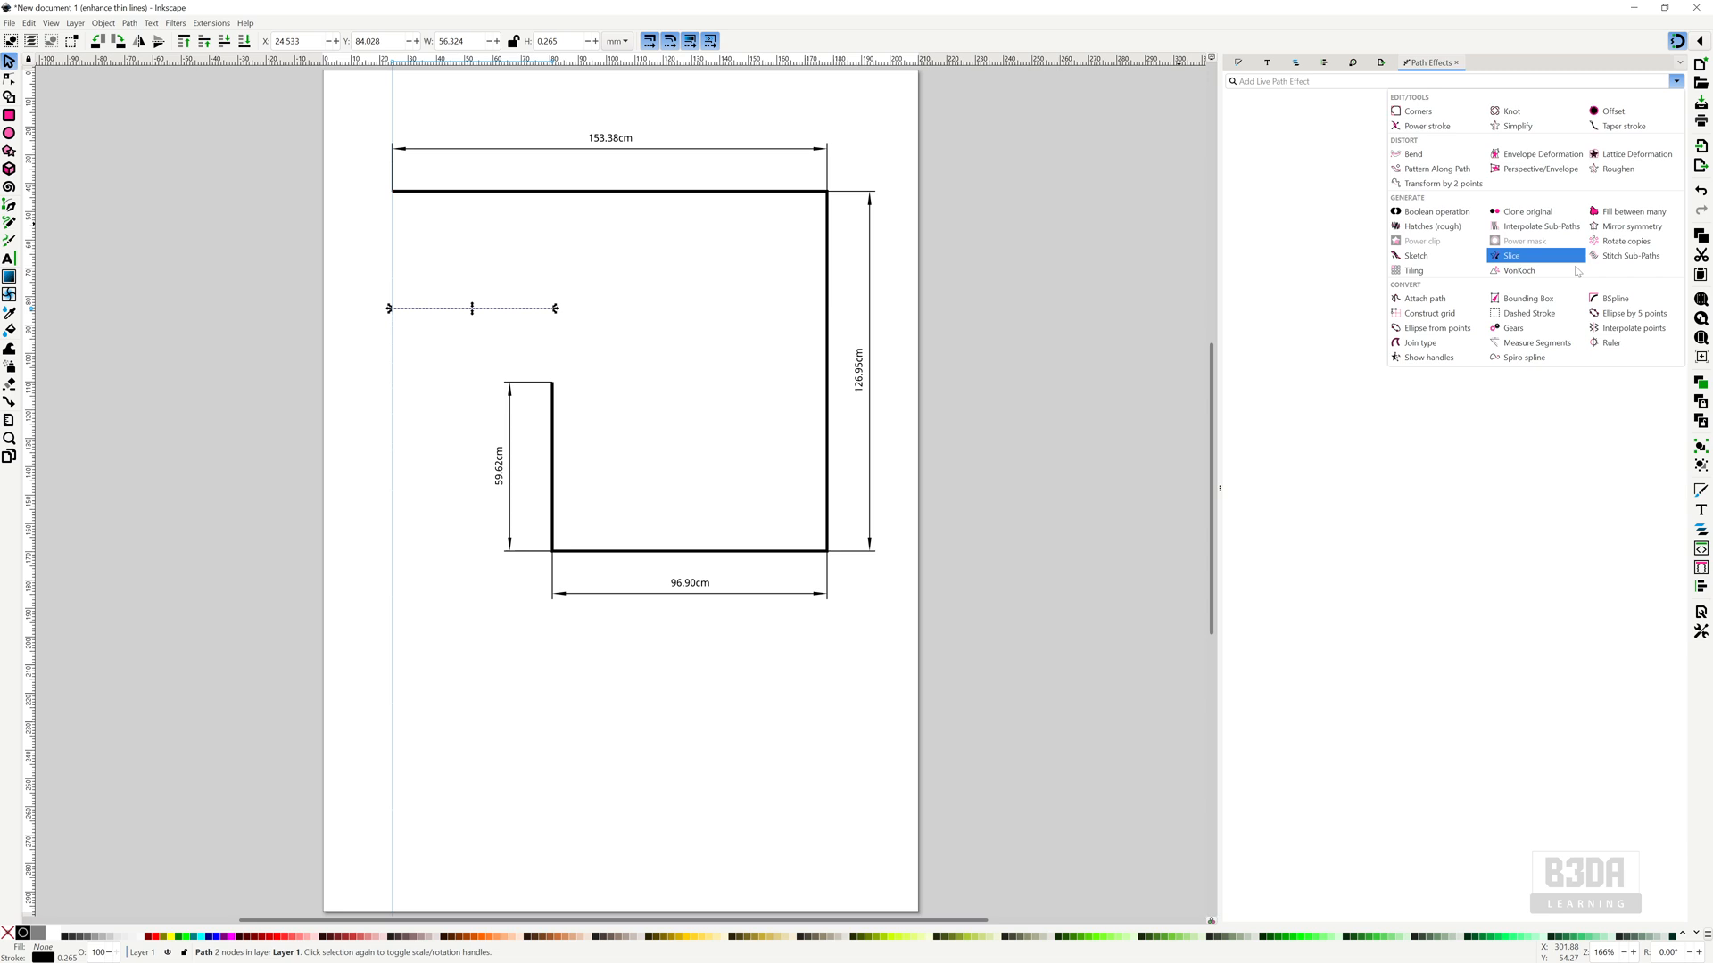
{"action": "left_click", "coordinate": [1533, 343]}
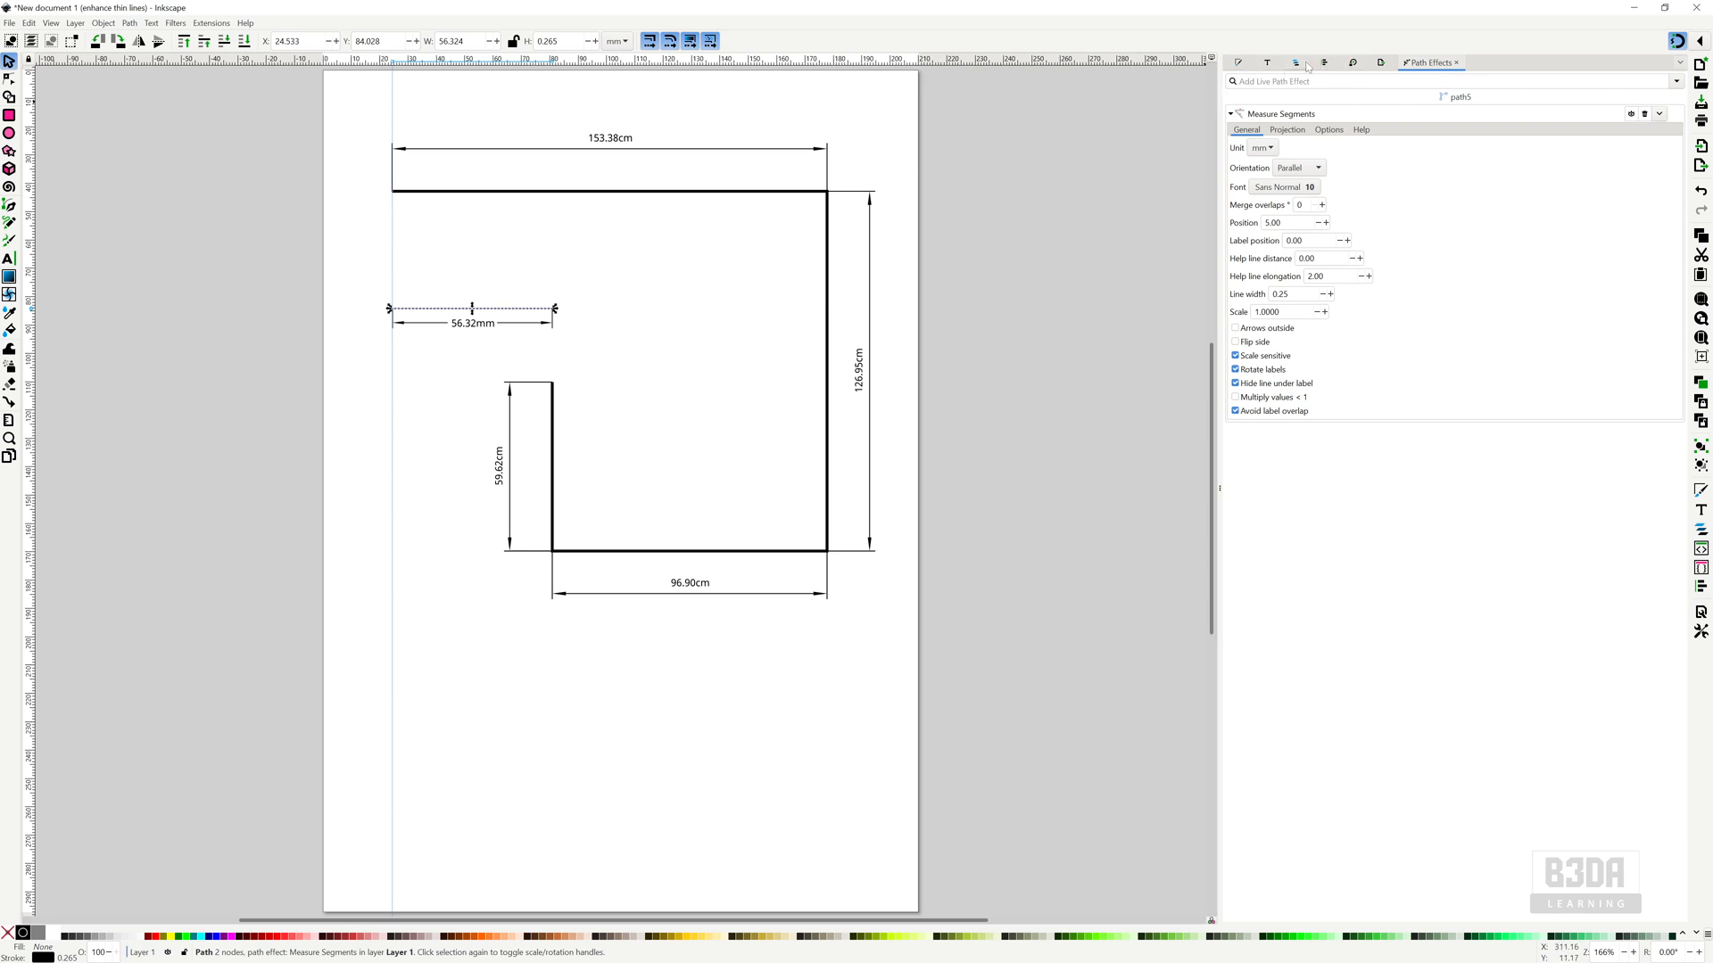
- Set the helper line's stroke paint to none and deselect it
{"action": "left_click", "coordinate": [1239, 63]}
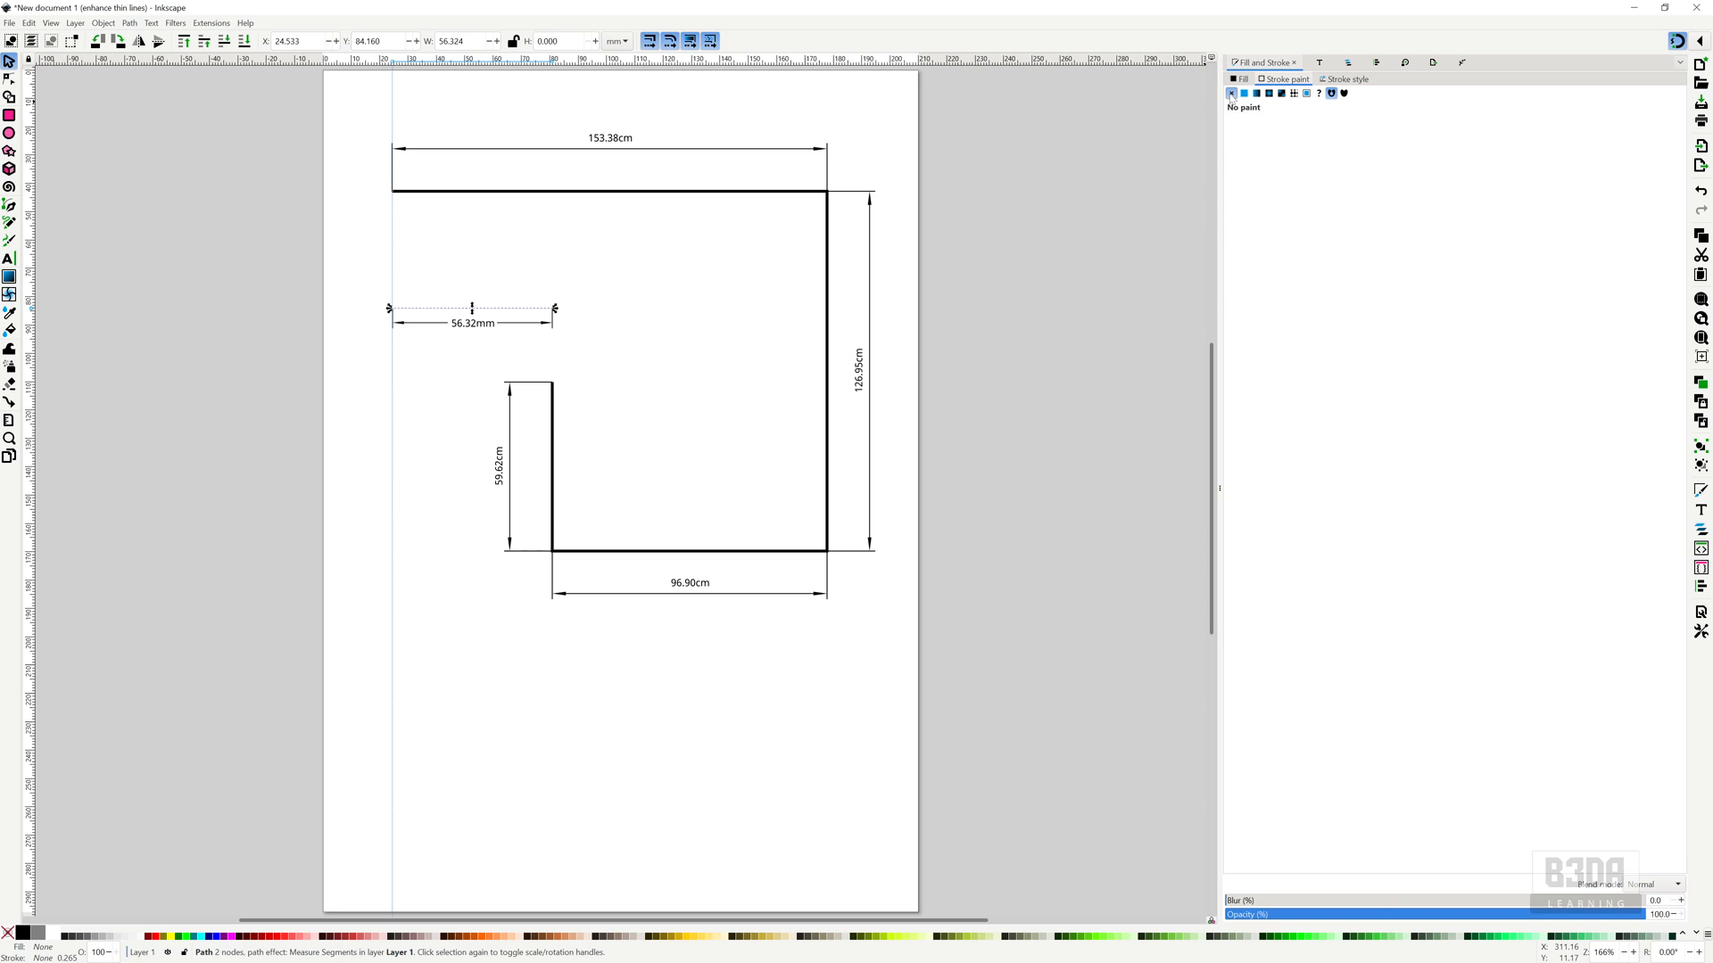
{"action": "left_click", "coordinate": [1032, 182]}
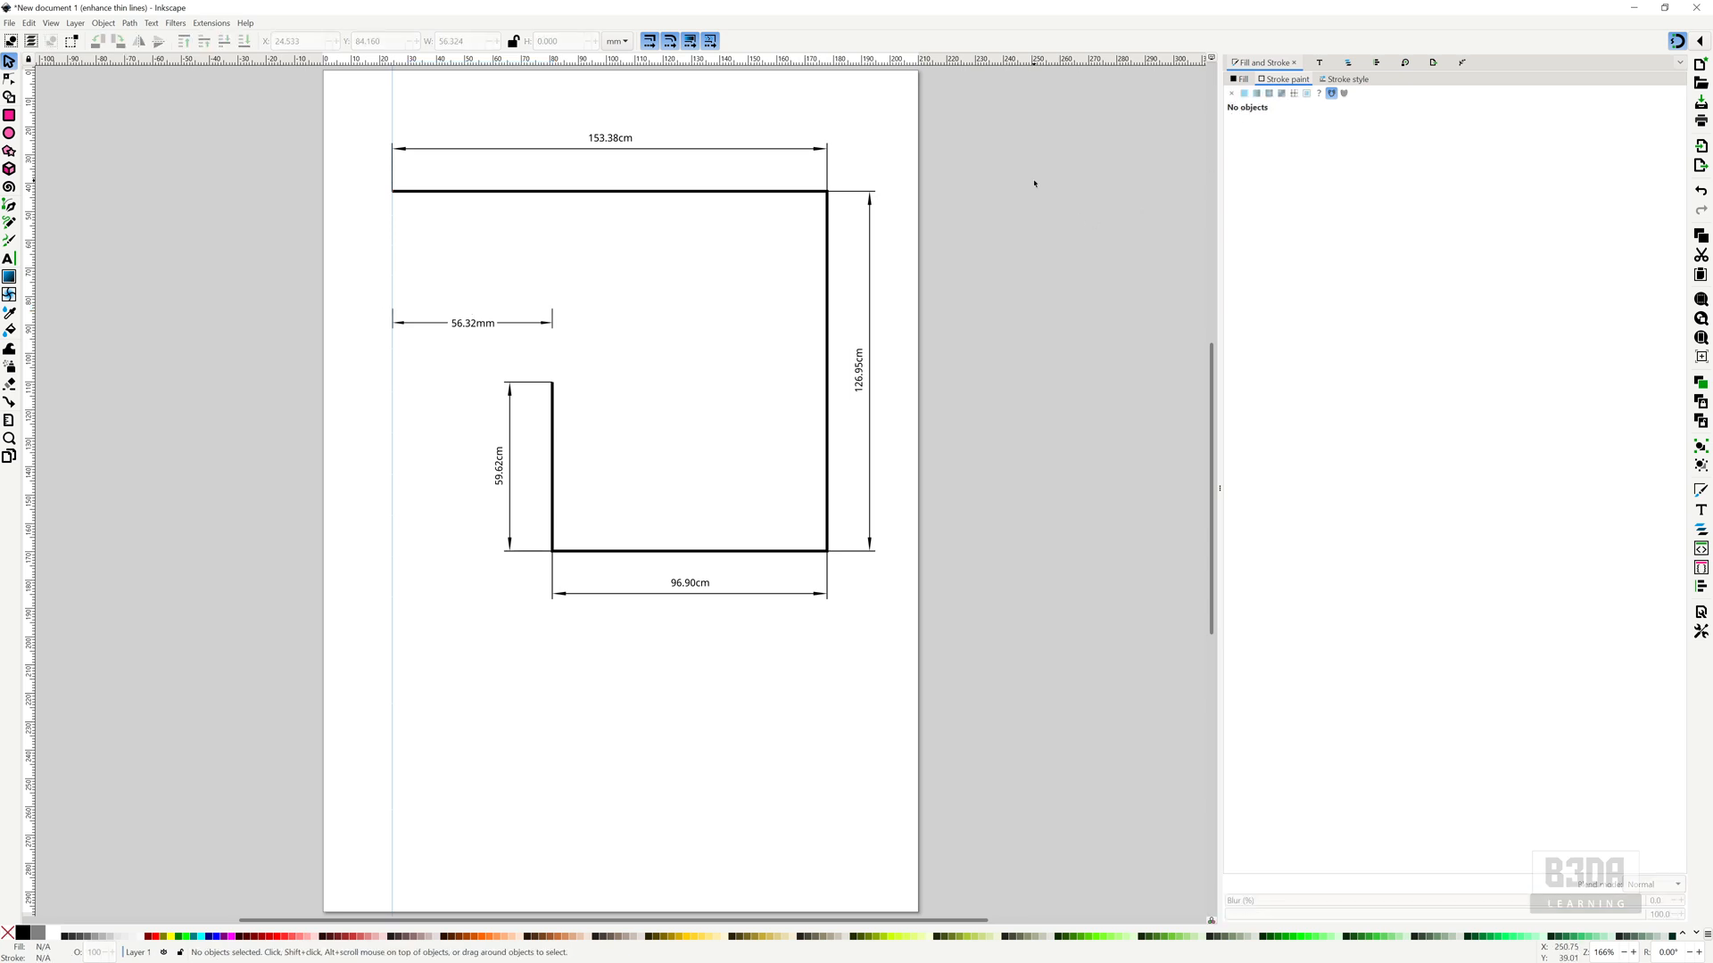
{"action": "mouse_move", "coordinate": [516, 306]}
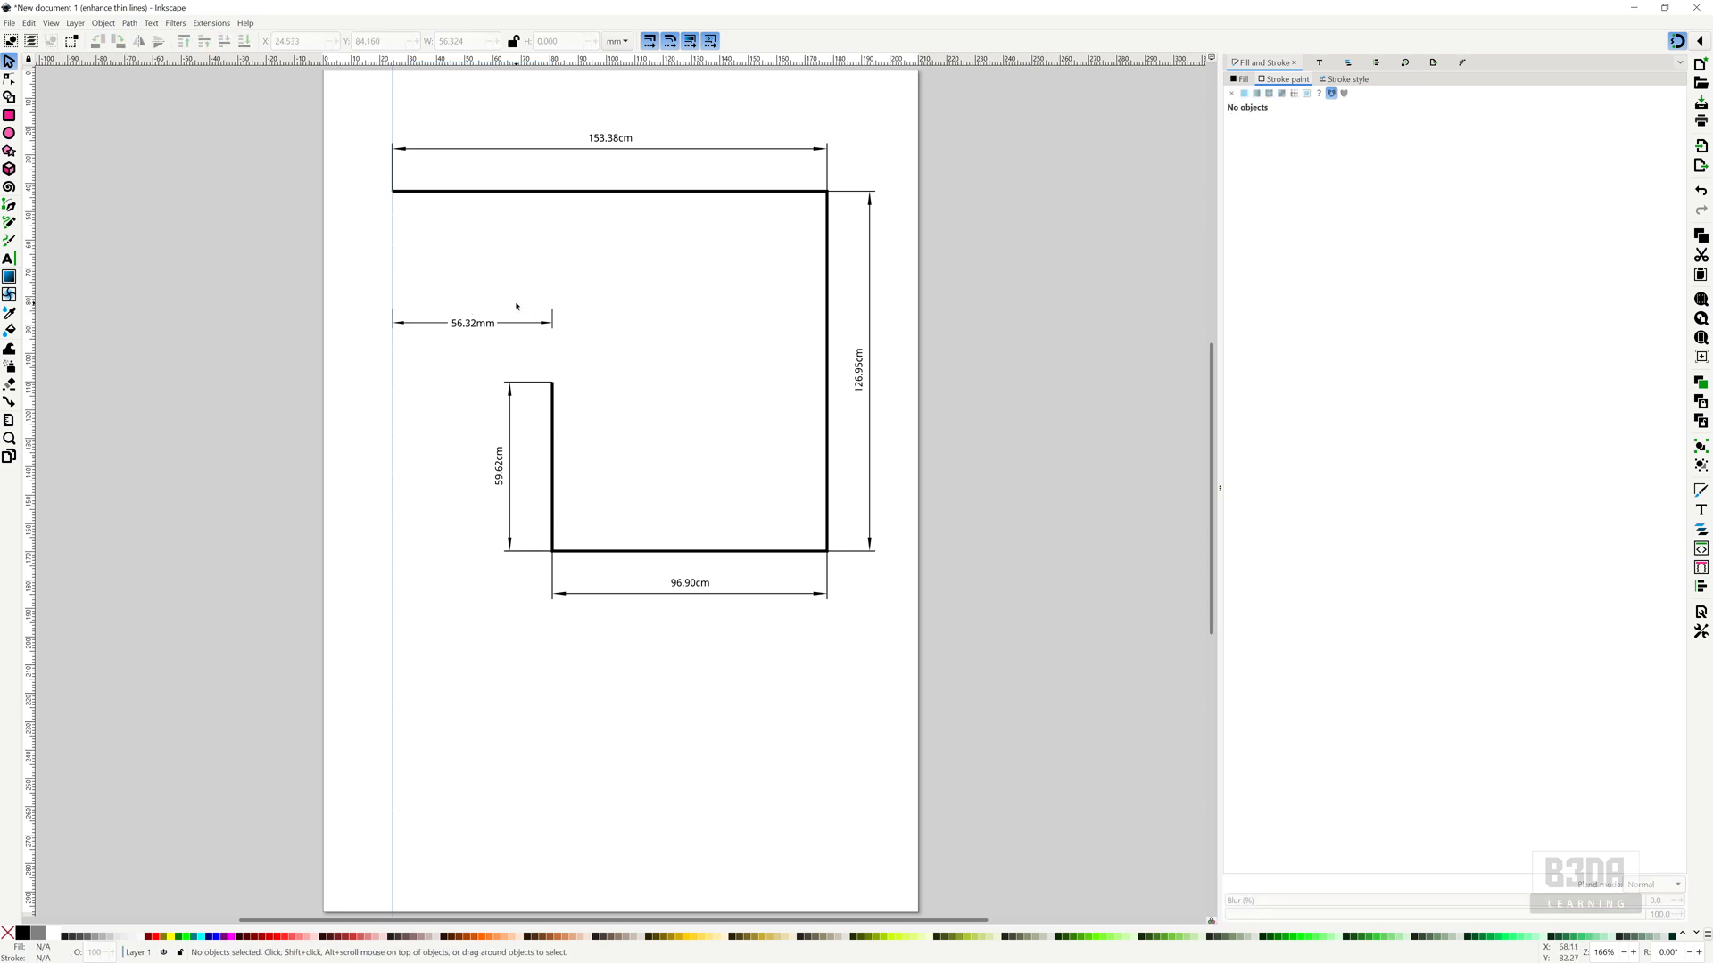